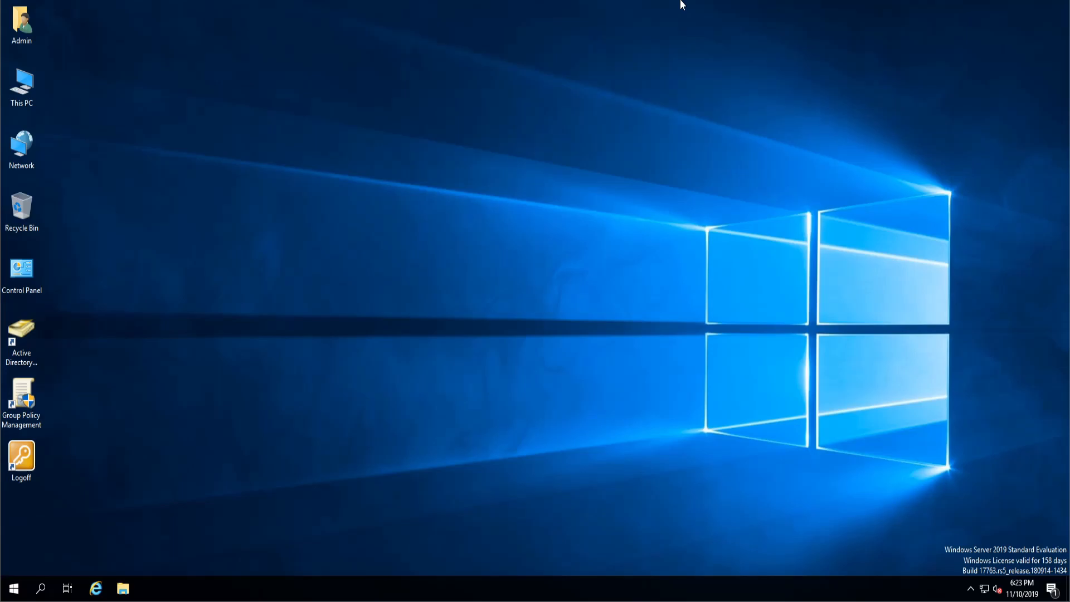
mouse_move(632, 14)
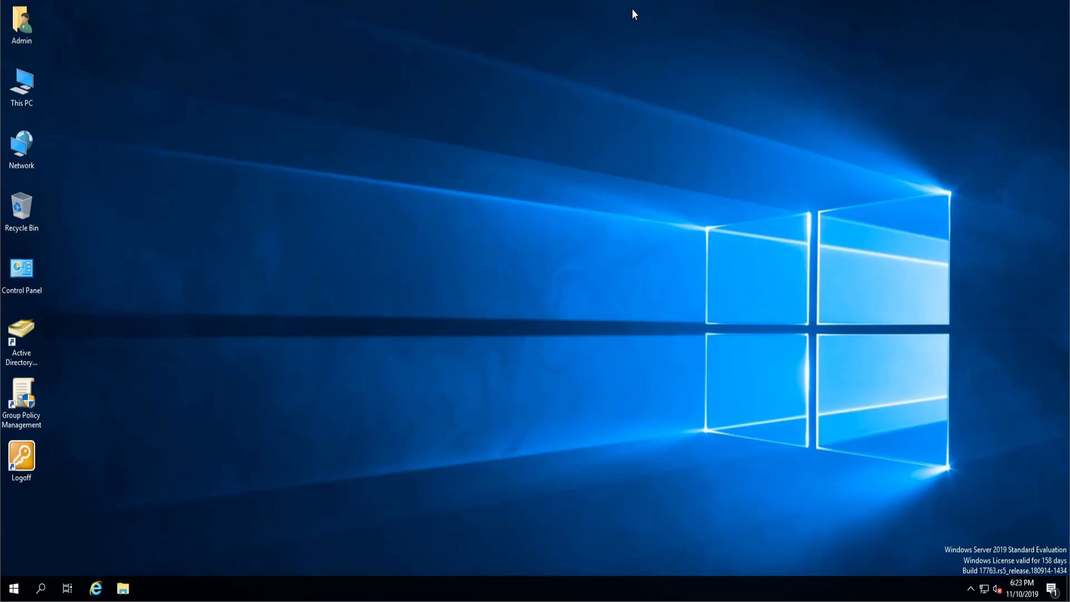
mouse_move(381, 328)
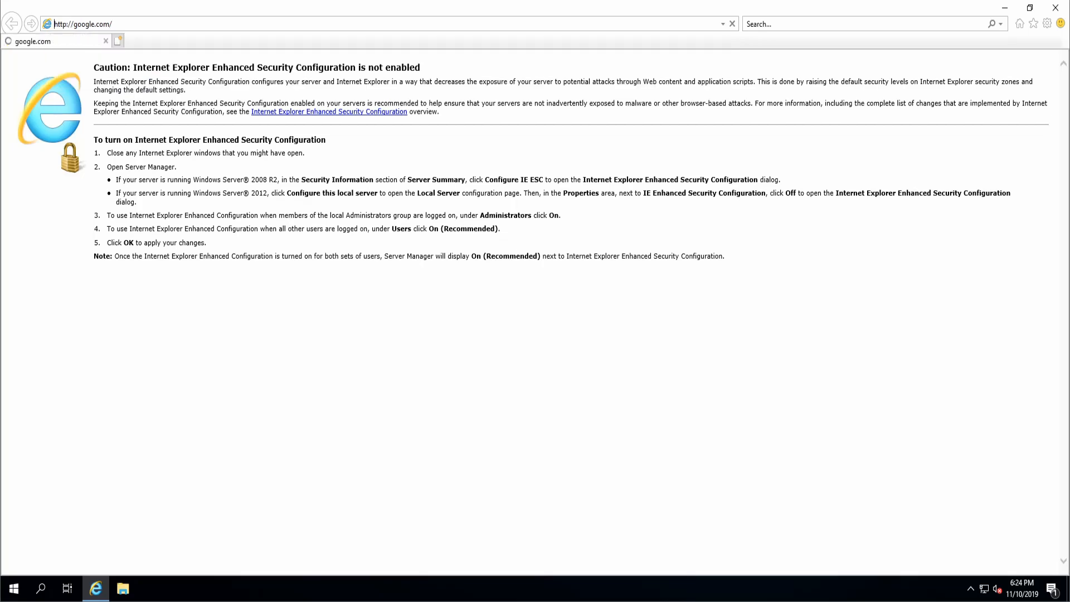
Search Google for 'LAPS Download' and go to Microsoft's LAPS download page
text(L)
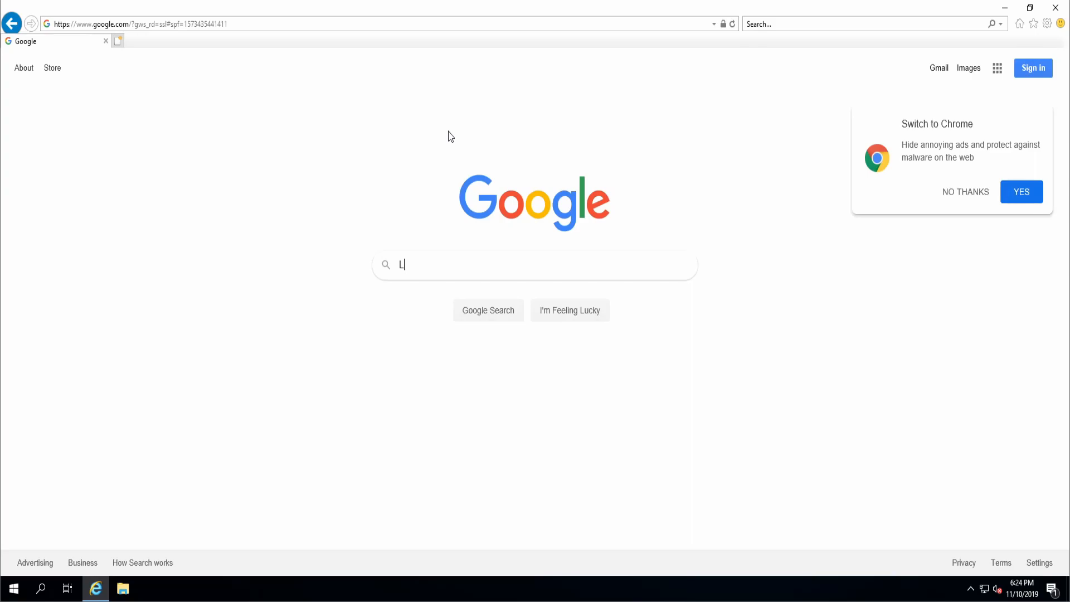
text(APS Download)
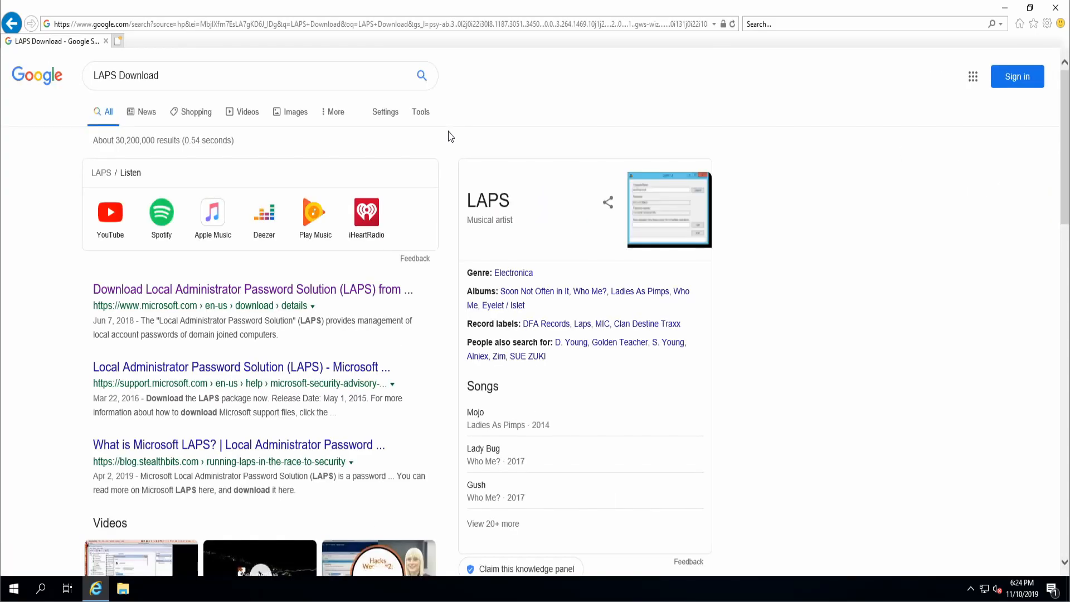
mouse_move(354, 289)
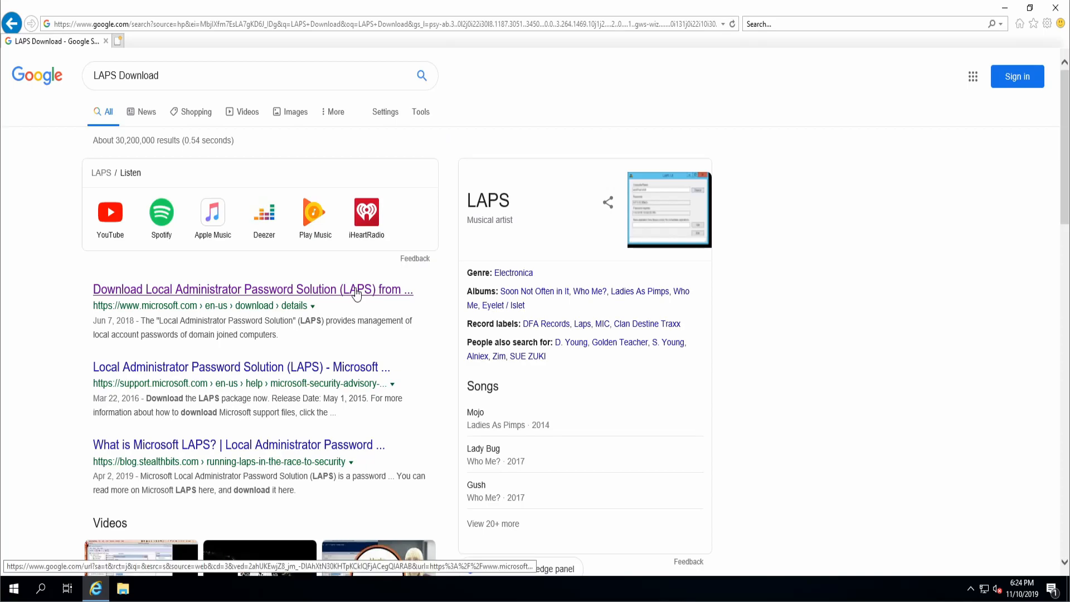
click(253, 290)
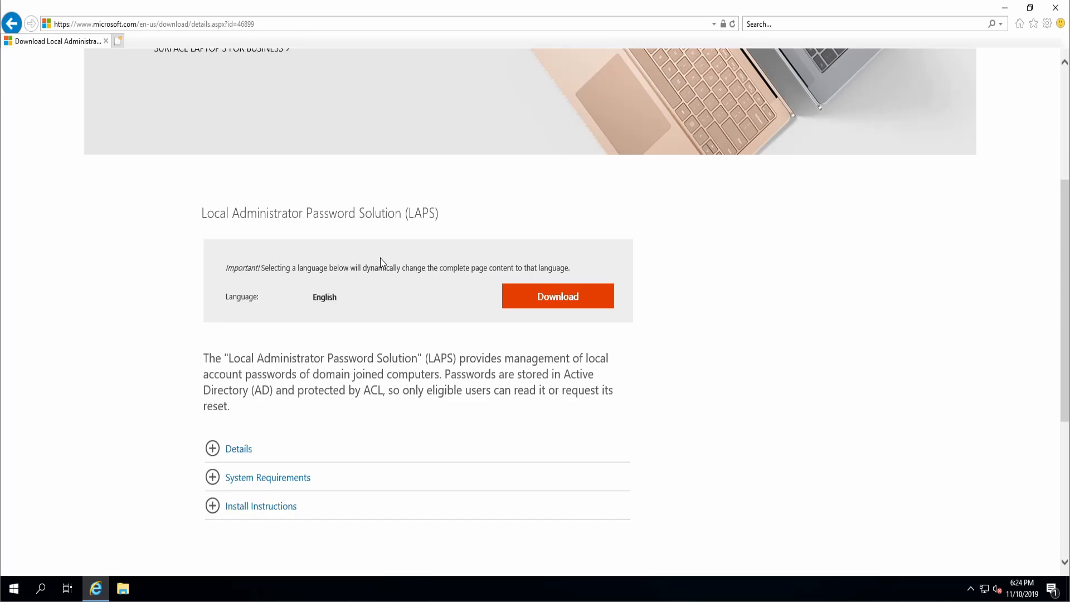
mouse_move(500, 311)
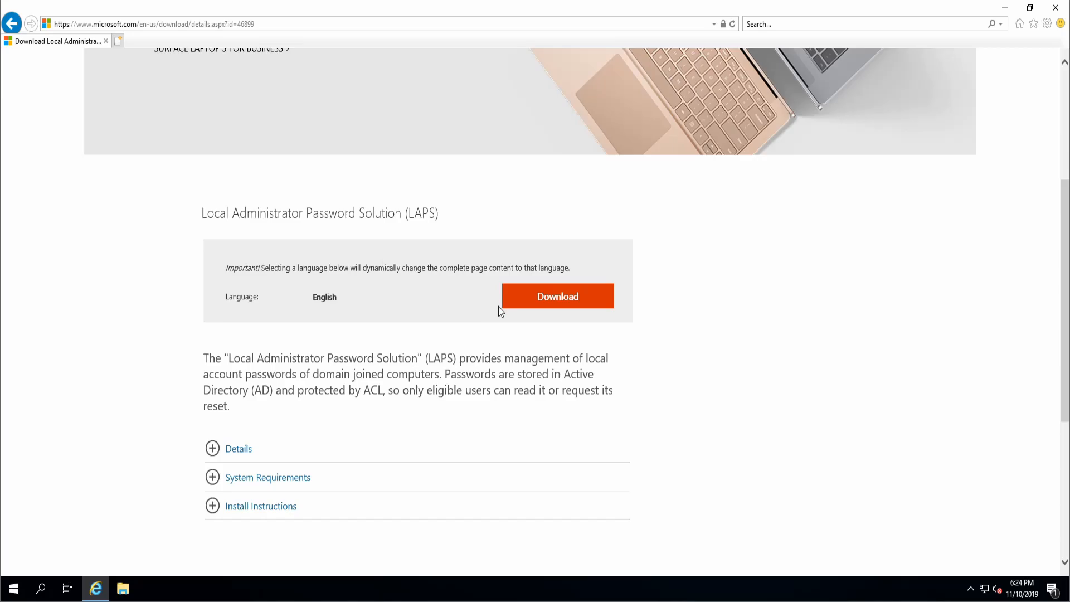
Choose LAPS.x64.msi from the download list and start the download
click(557, 297)
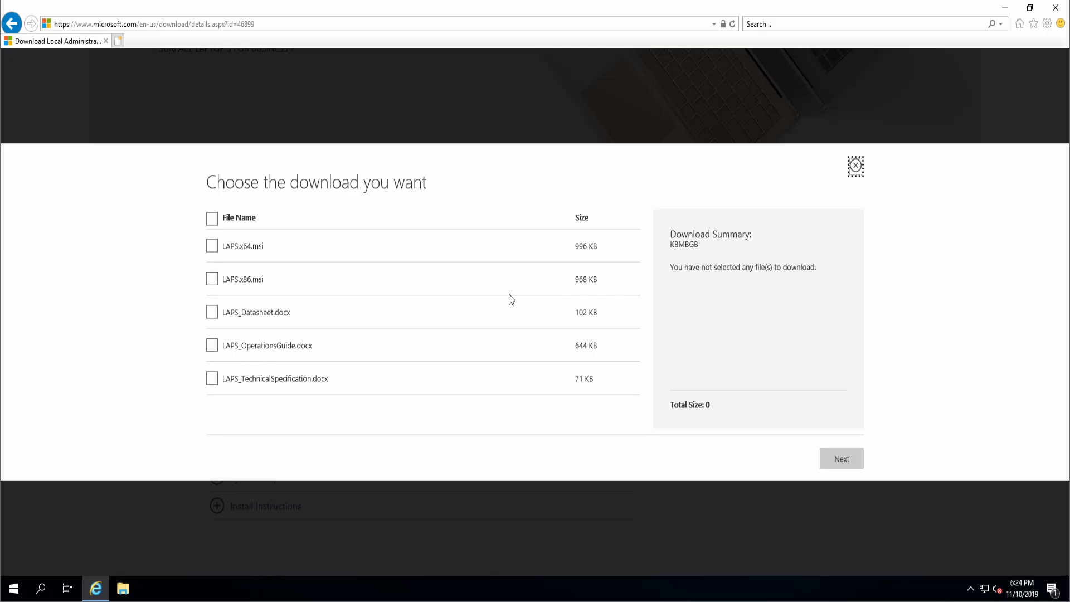
click(212, 246)
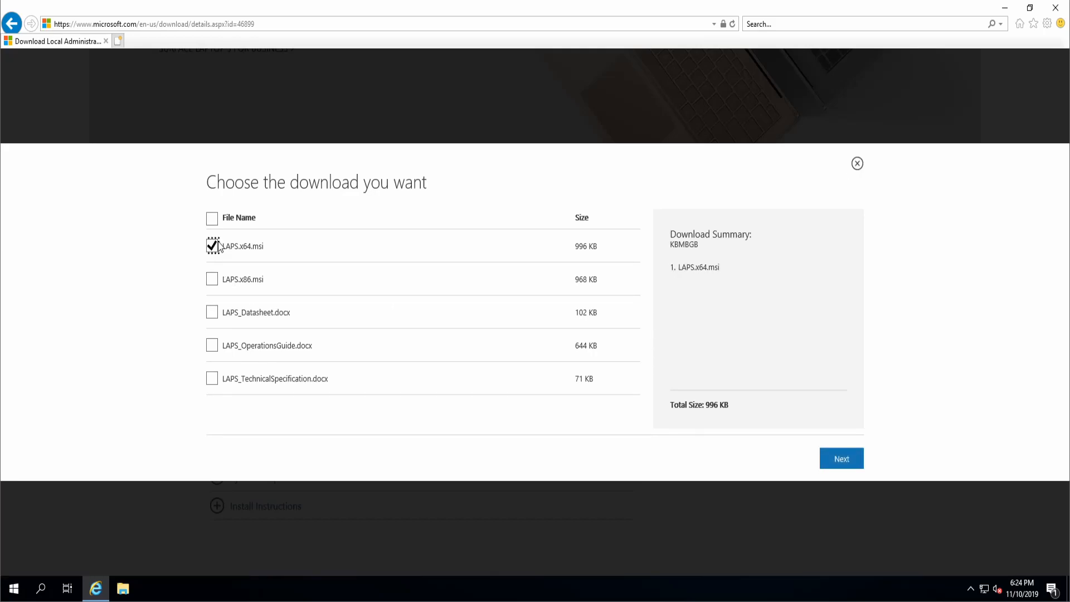
click(840, 457)
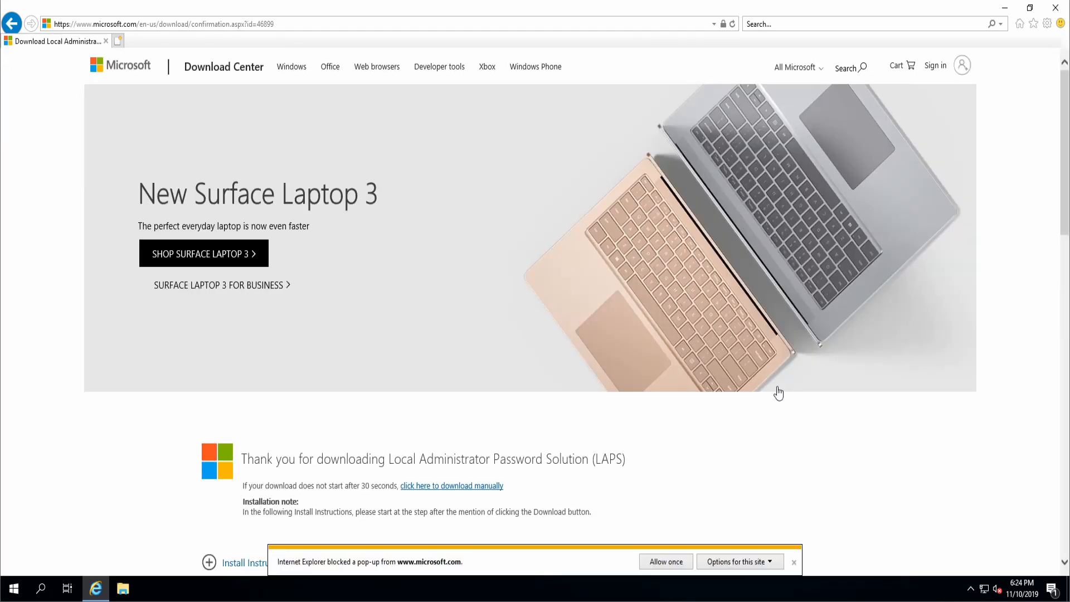
click(665, 562)
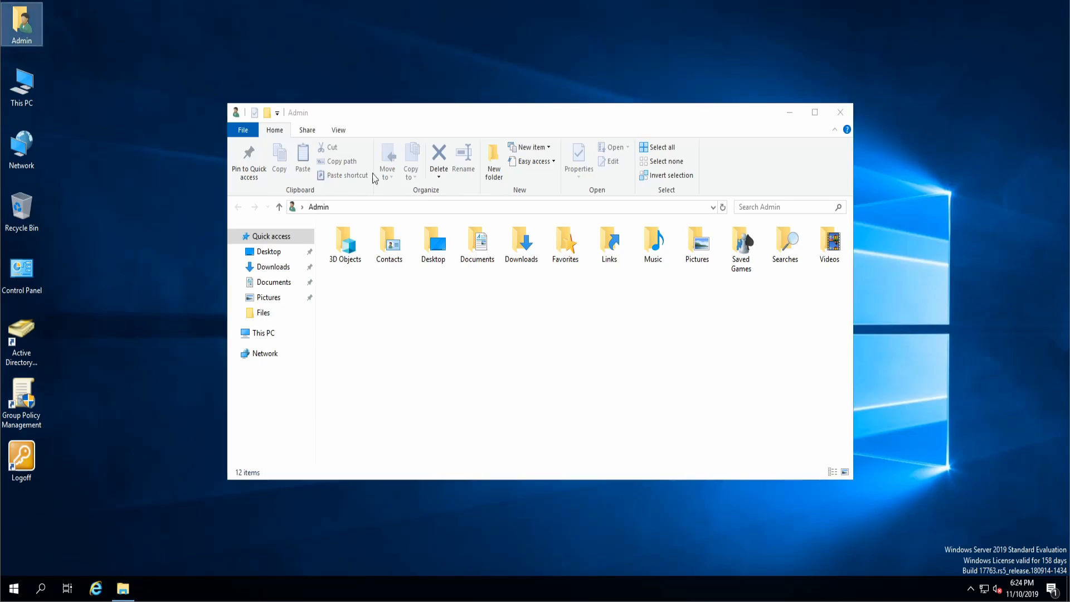
Launch LAPS.x64 from Downloads and set Management Tools to install entirely on the local drive
double_click(520, 244)
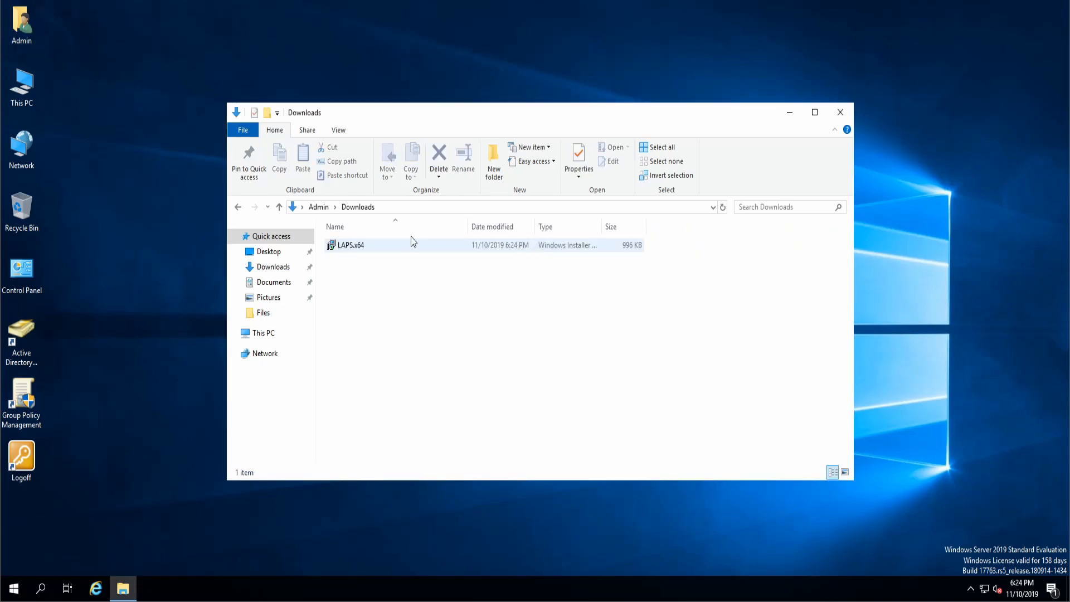
double_click(350, 244)
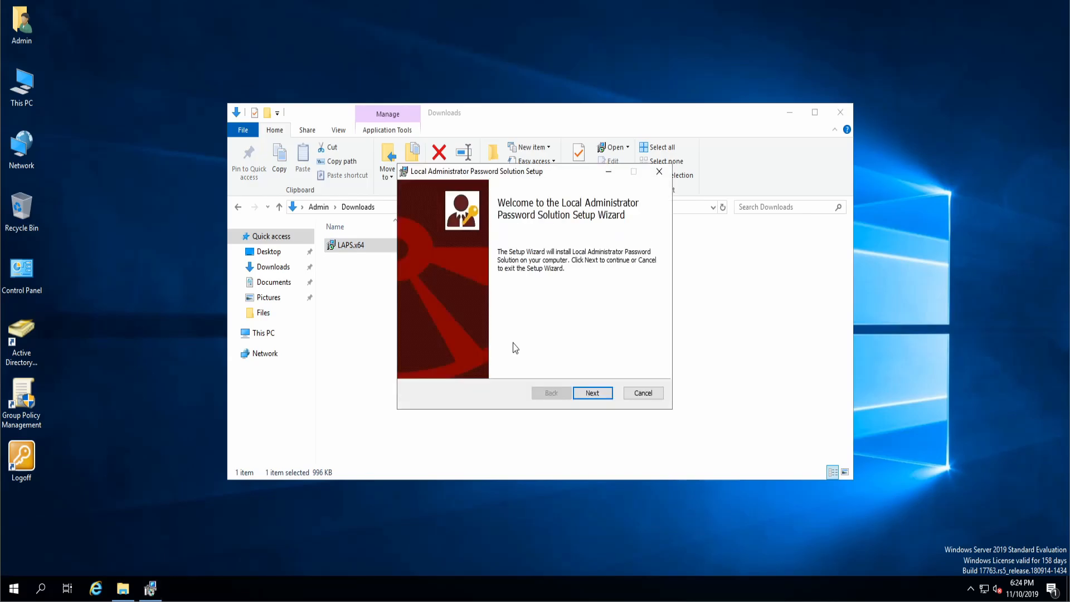
click(592, 392)
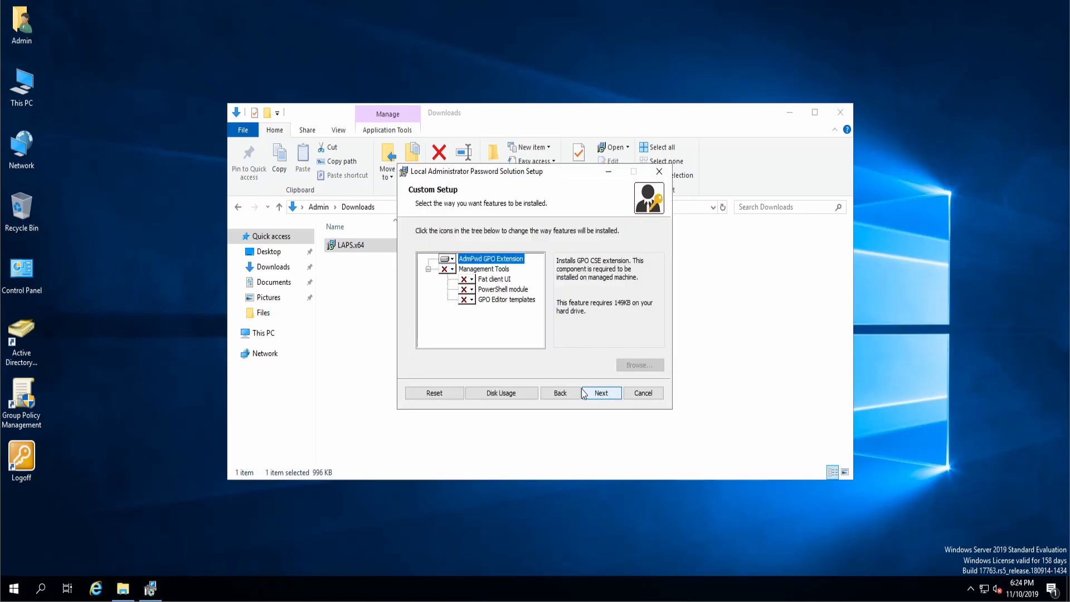
click(452, 269)
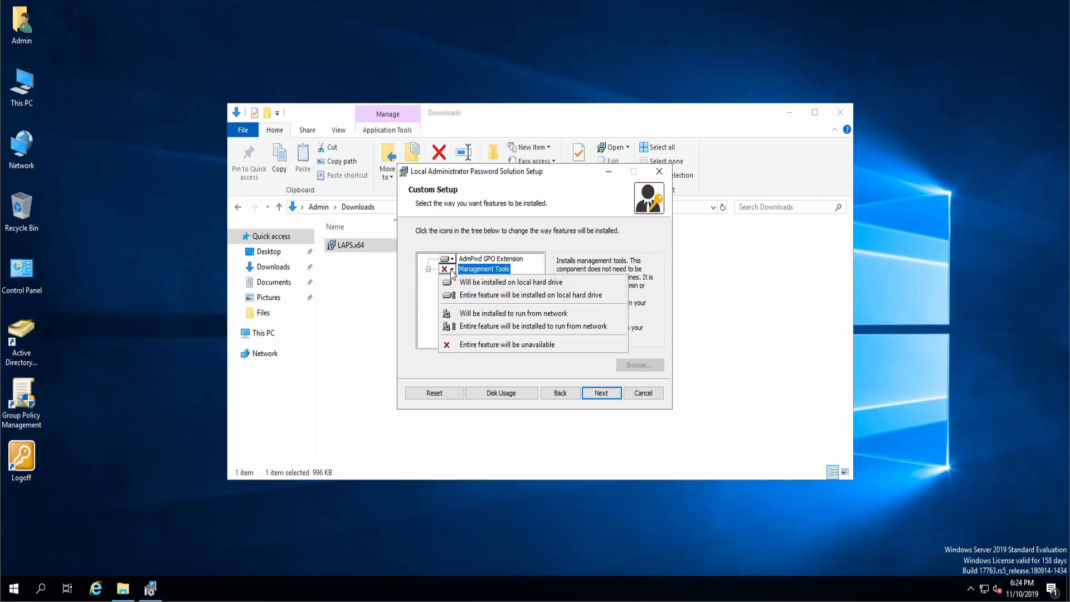
click(511, 282)
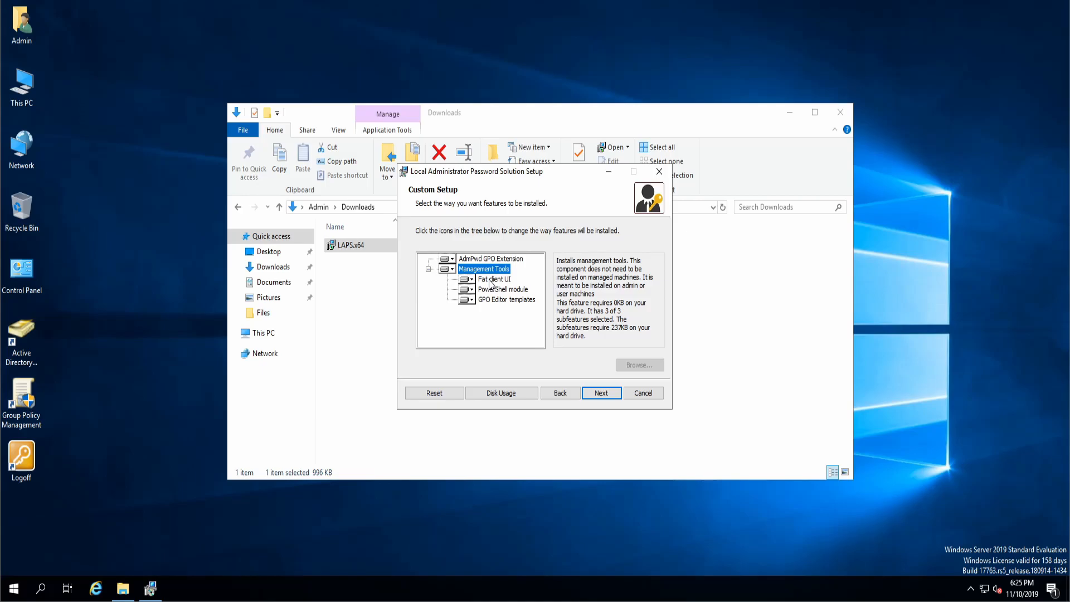
mouse_move(467, 271)
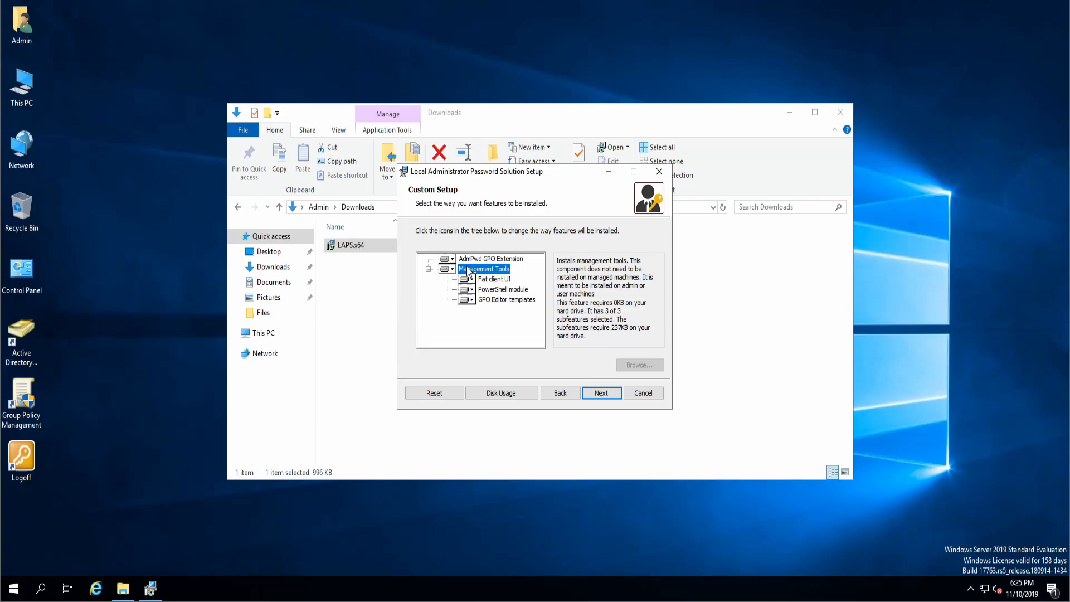
mouse_move(448, 242)
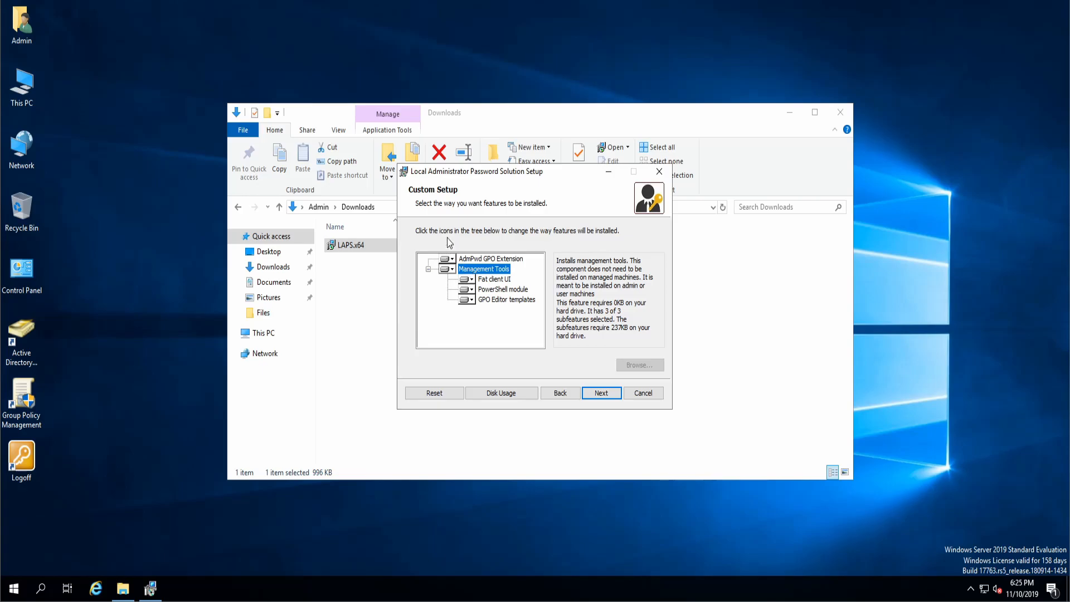
mouse_move(520, 299)
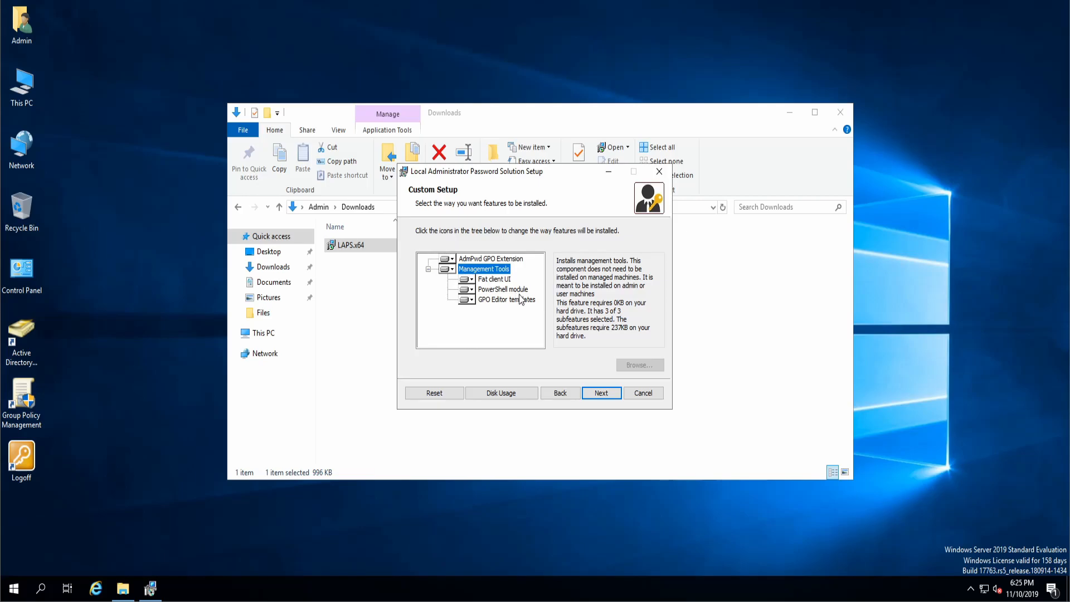
Go back from ready-to-install and review the PowerShell module, GPO templates and AdmPwd extension features
click(601, 392)
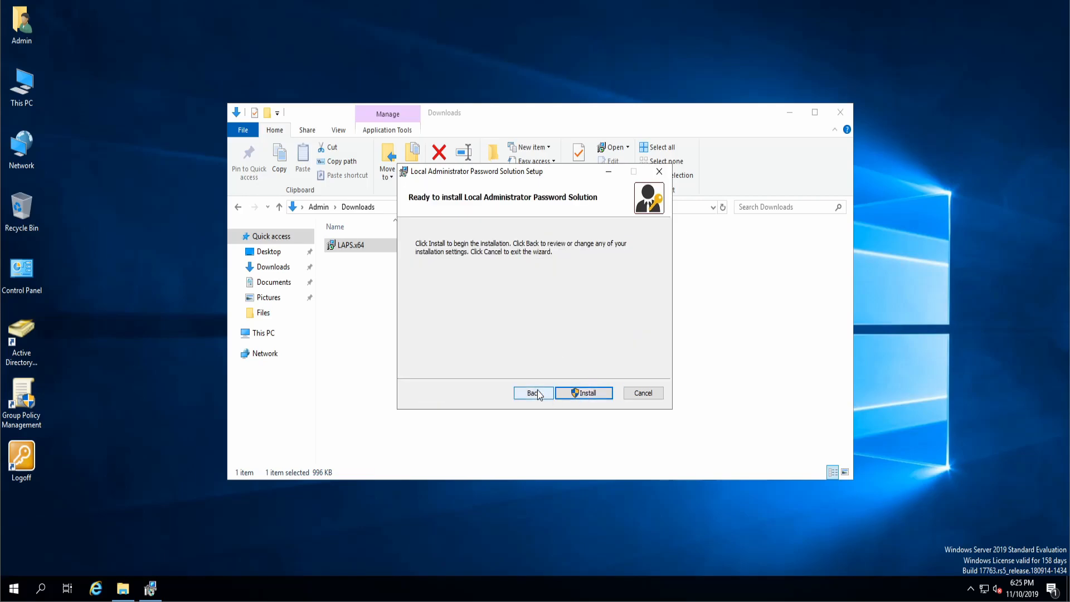
click(532, 392)
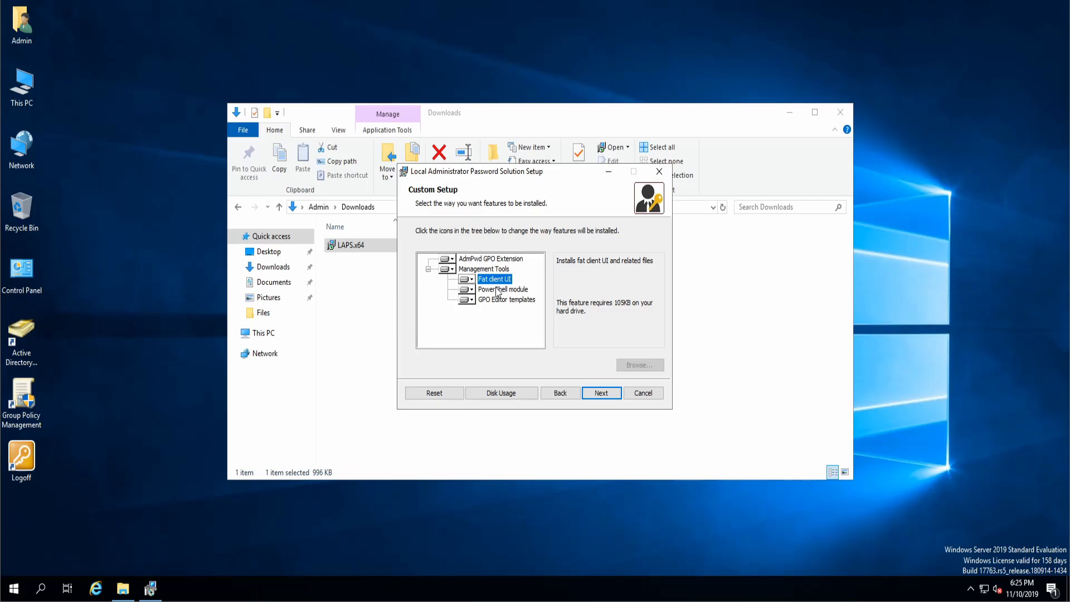
click(502, 289)
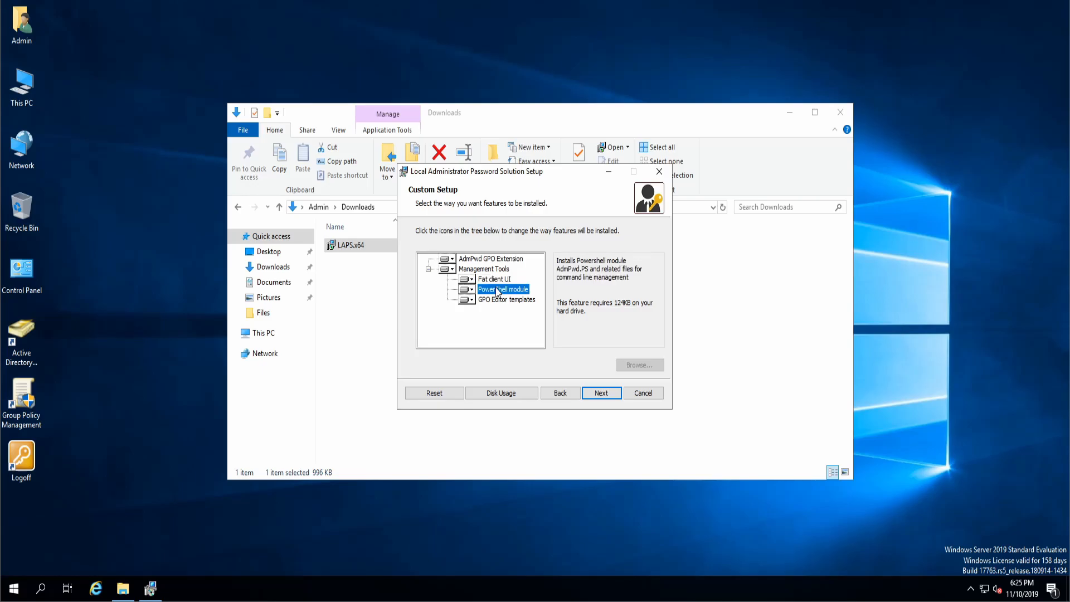
mouse_move(512, 299)
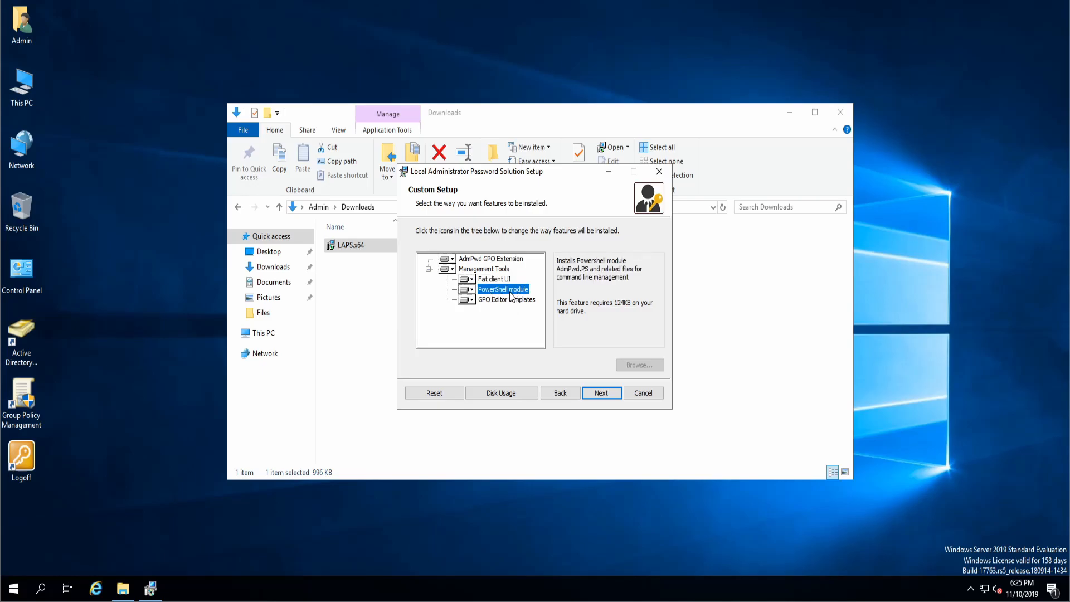
click(507, 298)
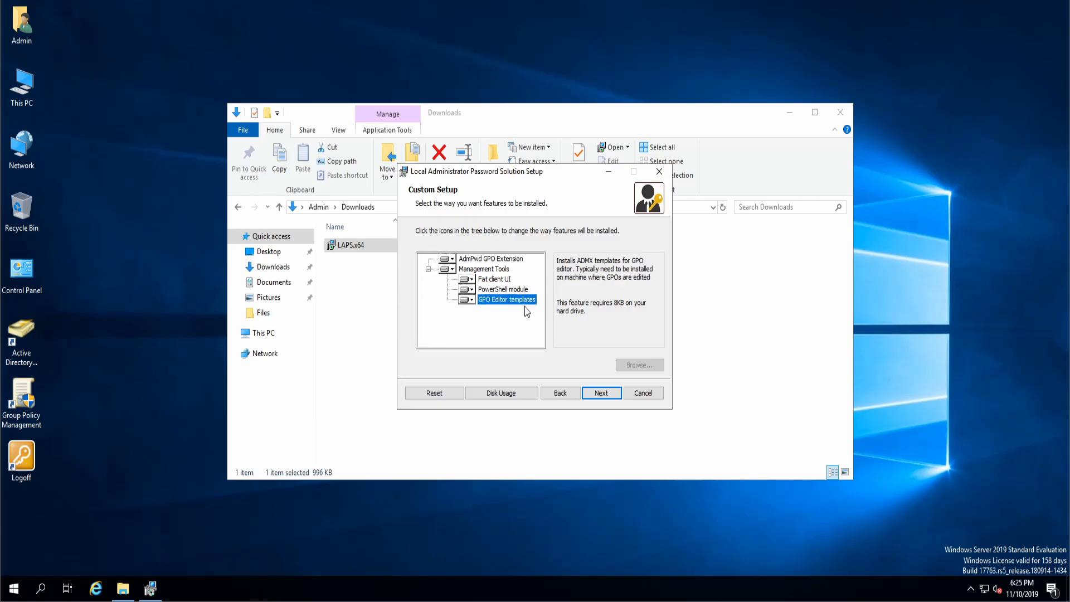
mouse_move(601, 392)
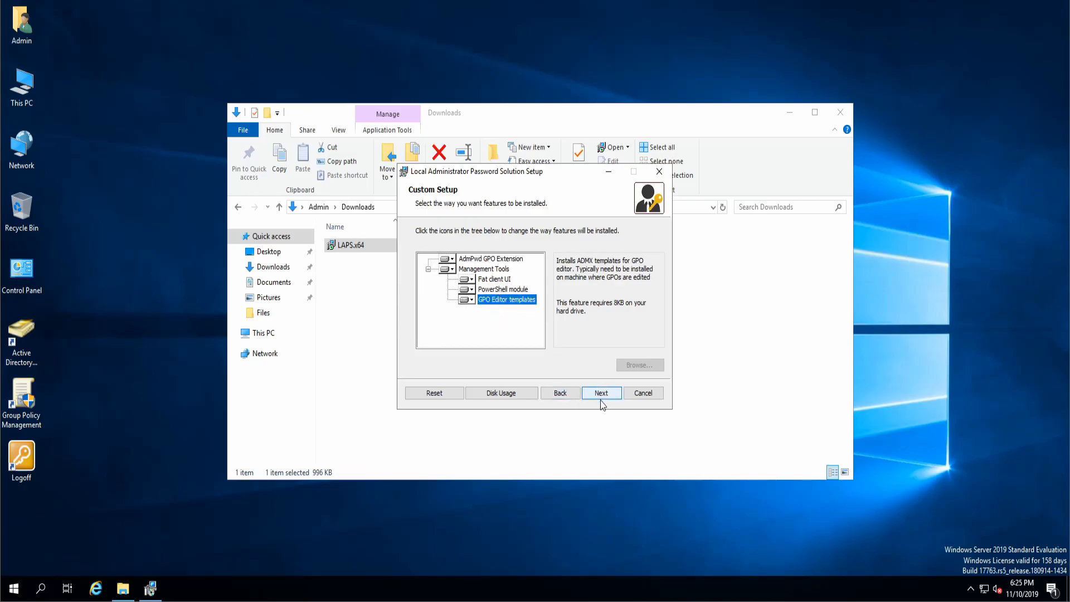
click(490, 257)
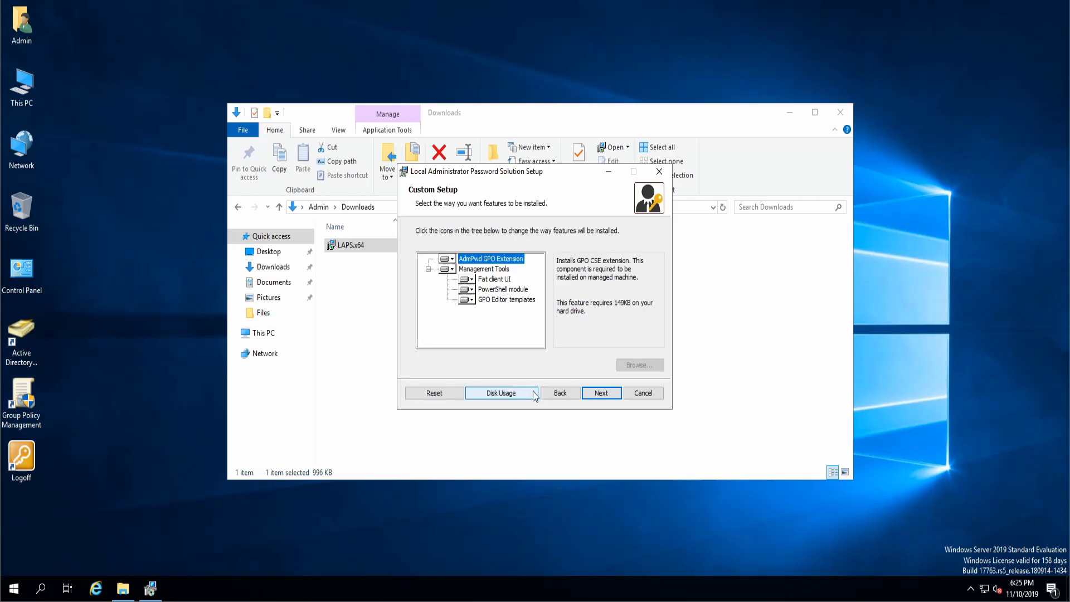
Install LAPS, allowing the UAC prompt, and finish the completed setup
click(600, 392)
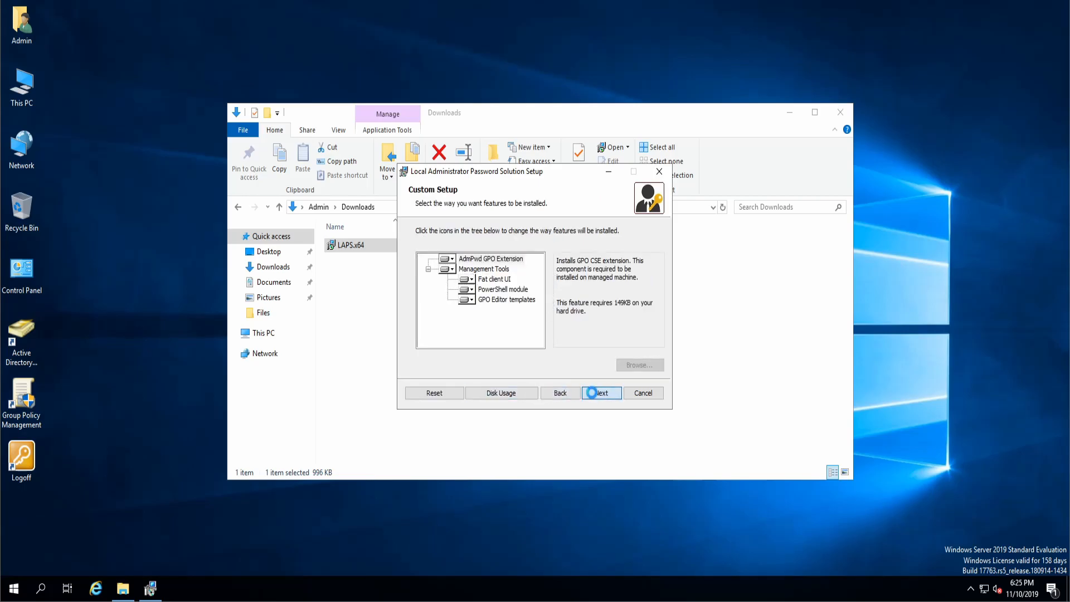
click(600, 393)
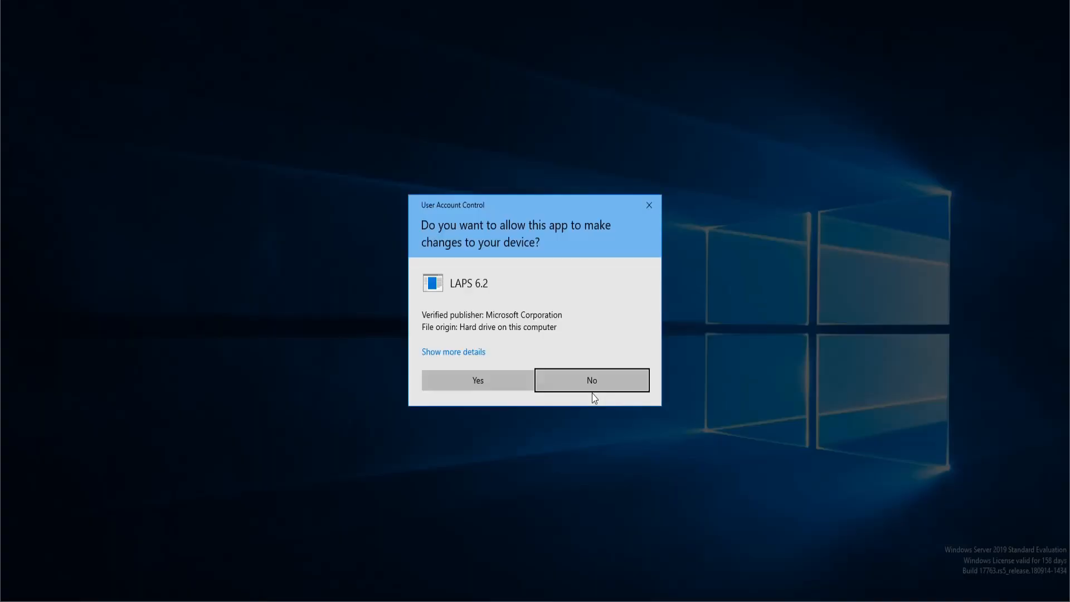
click(476, 380)
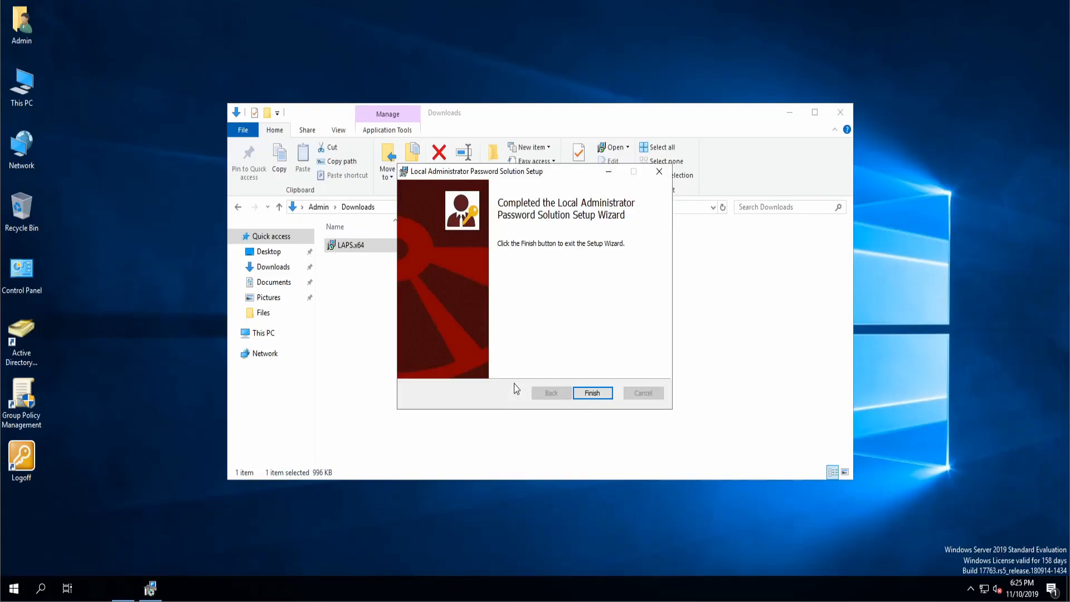
click(590, 393)
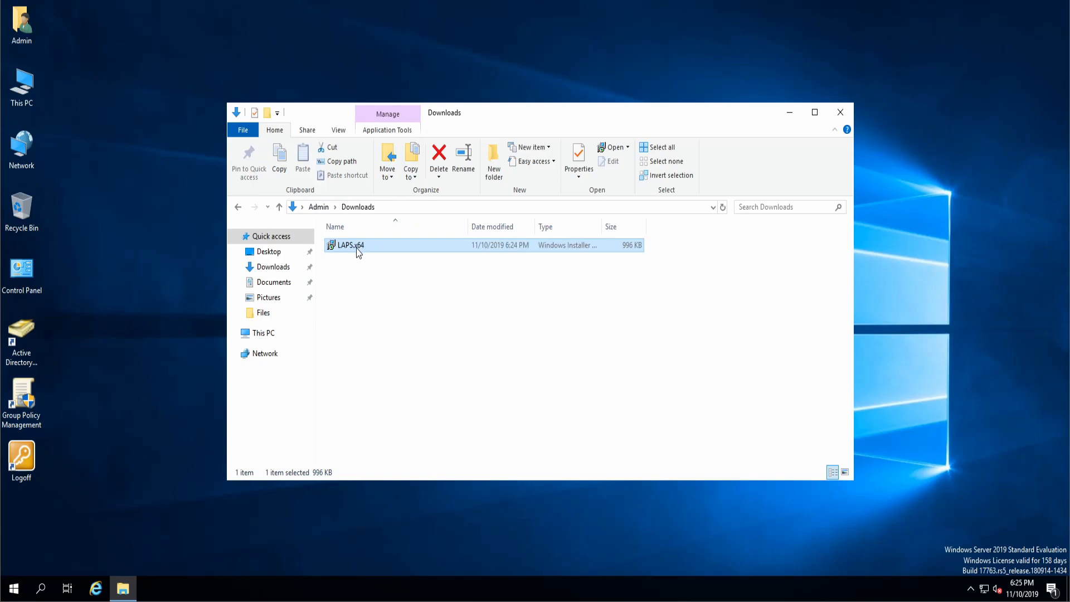
mouse_move(349, 245)
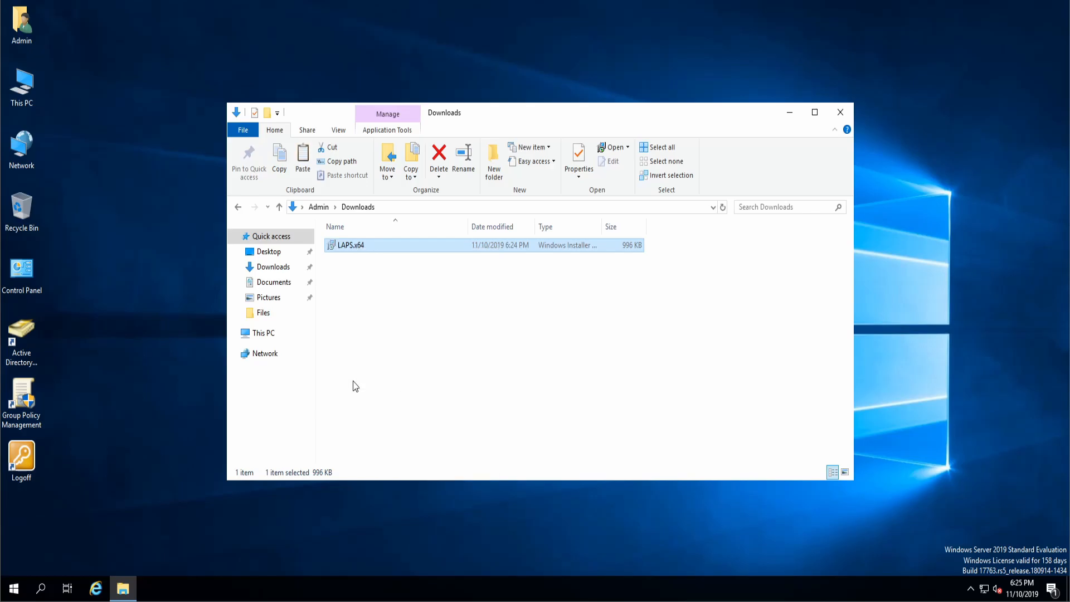
Paste LAPS.x64 into C:\Files and close File Explorer
click(263, 332)
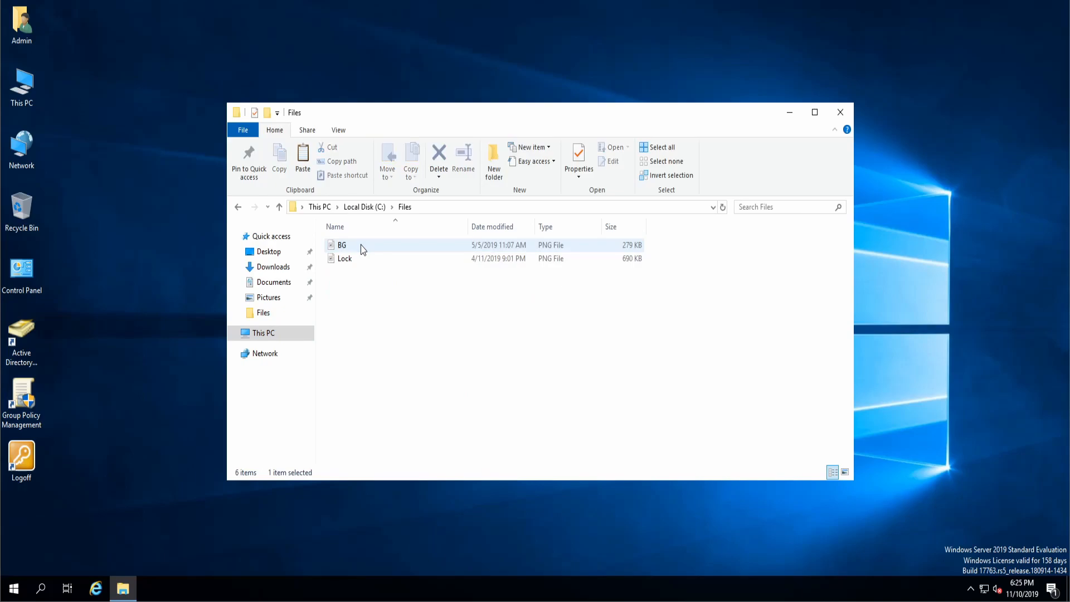
click(349, 257)
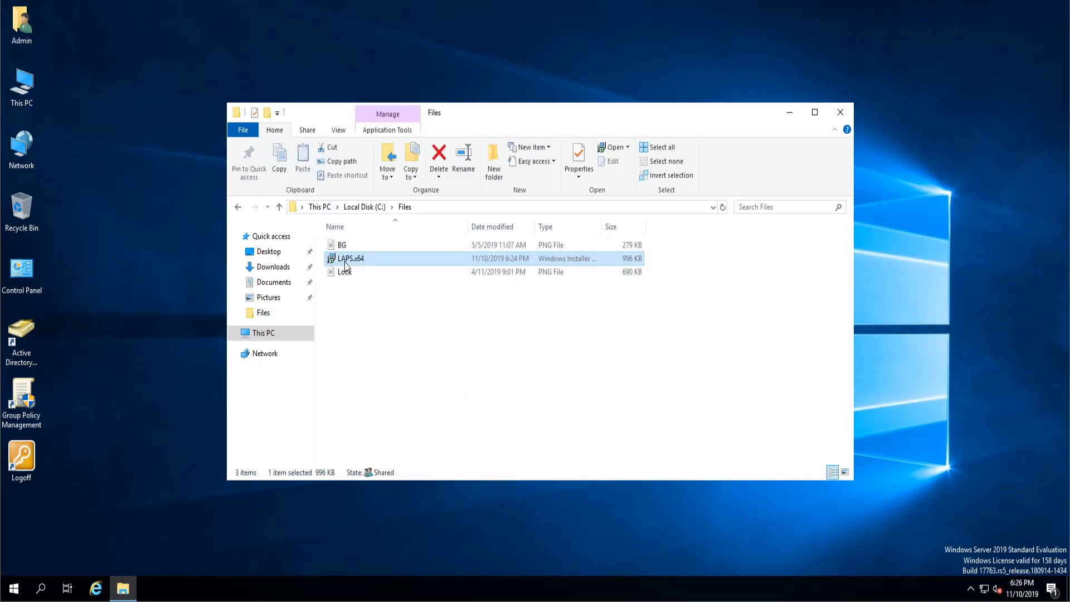
mouse_move(838, 202)
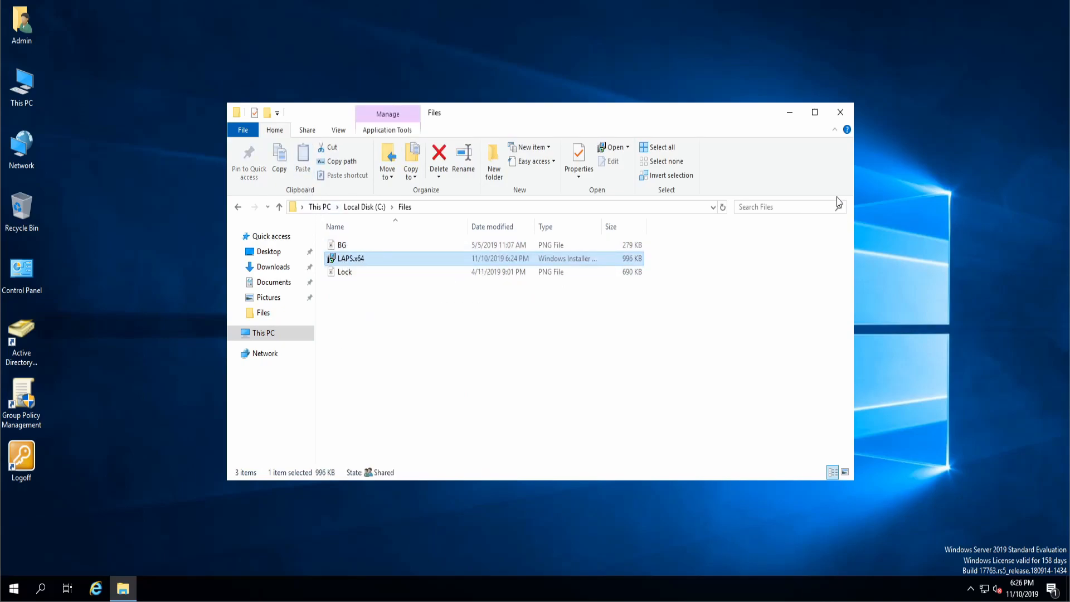
click(839, 111)
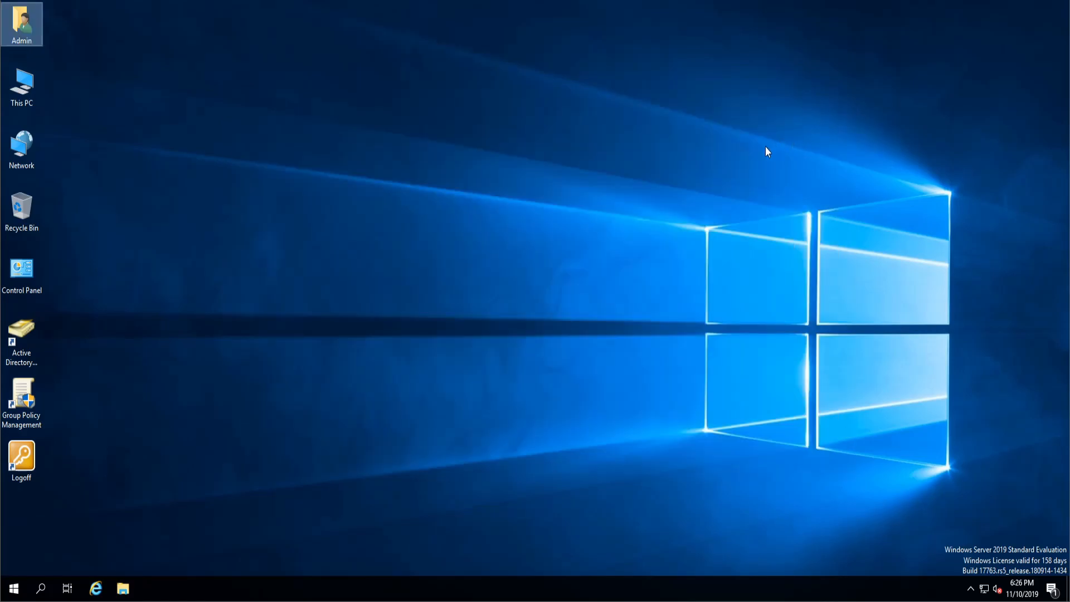
mouse_move(542, 243)
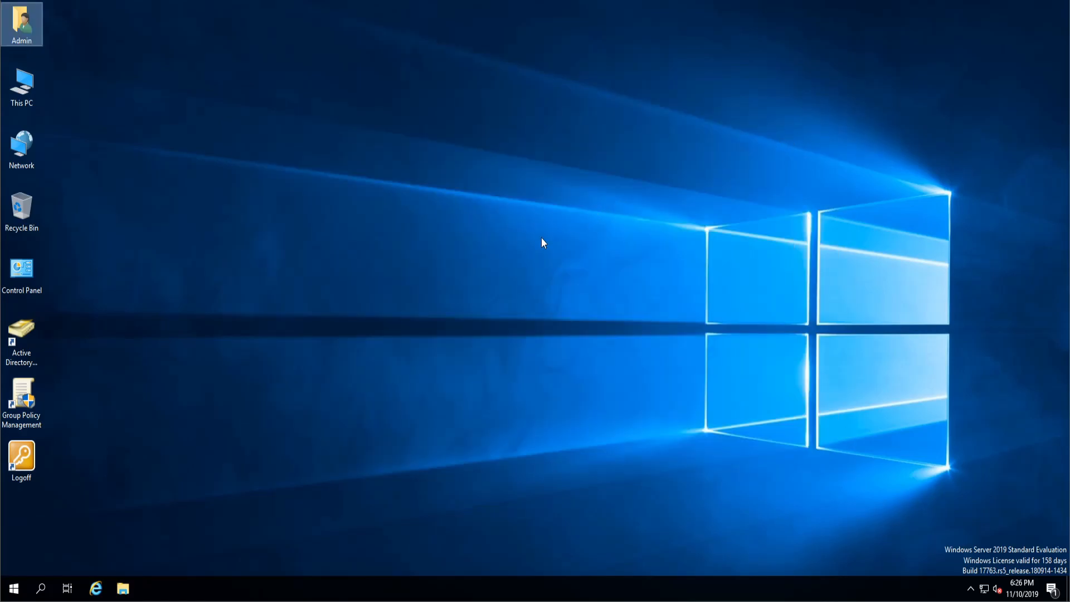
mouse_move(889, 4)
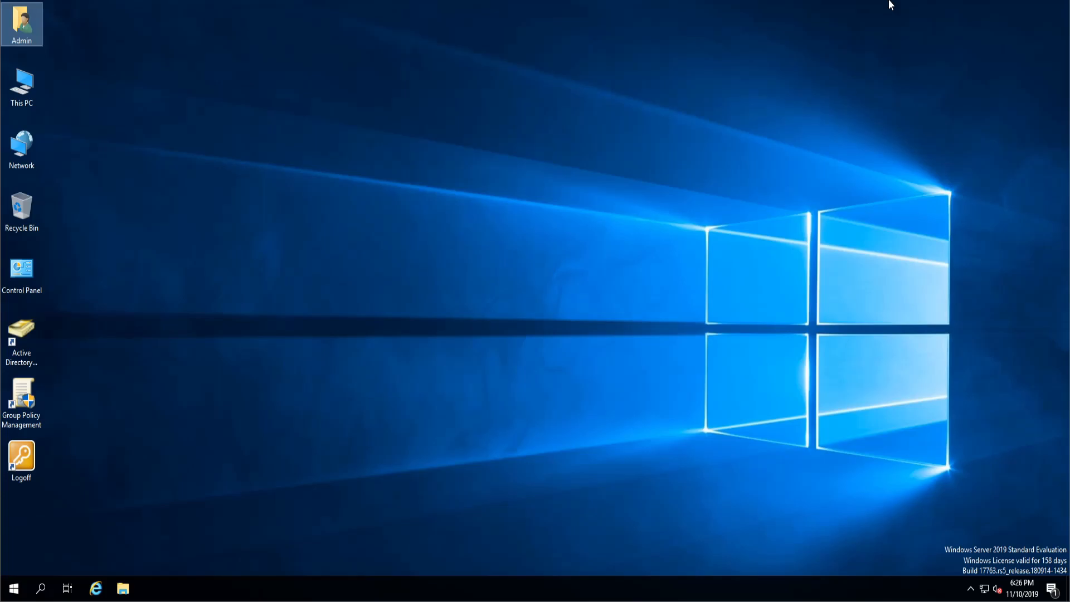
mouse_move(595, 35)
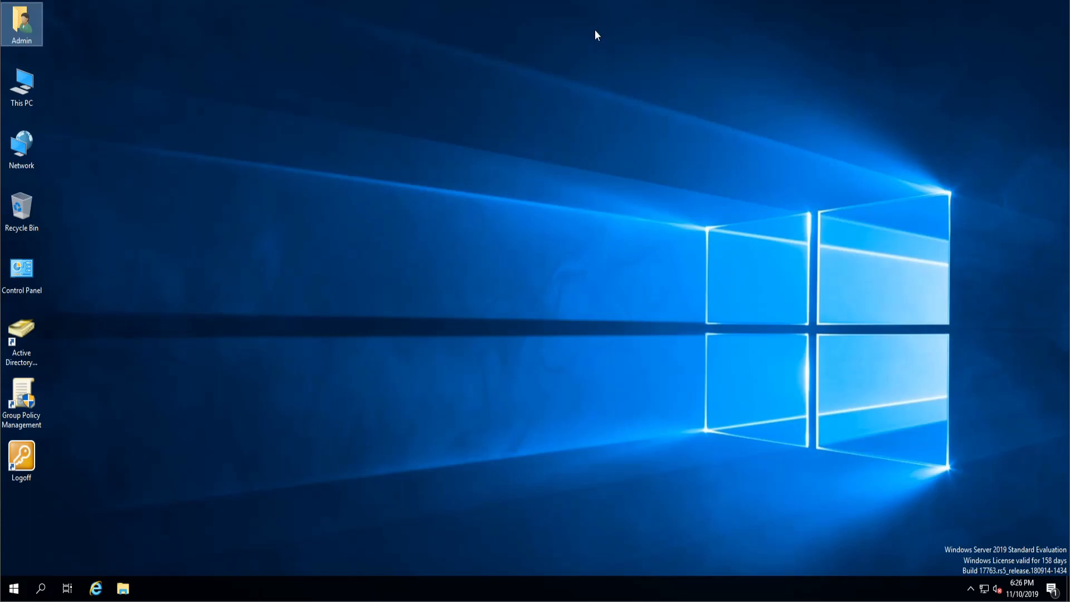
Start an elevated PowerShell and run Import-Module AdmPwd.PS
right_click(14, 587)
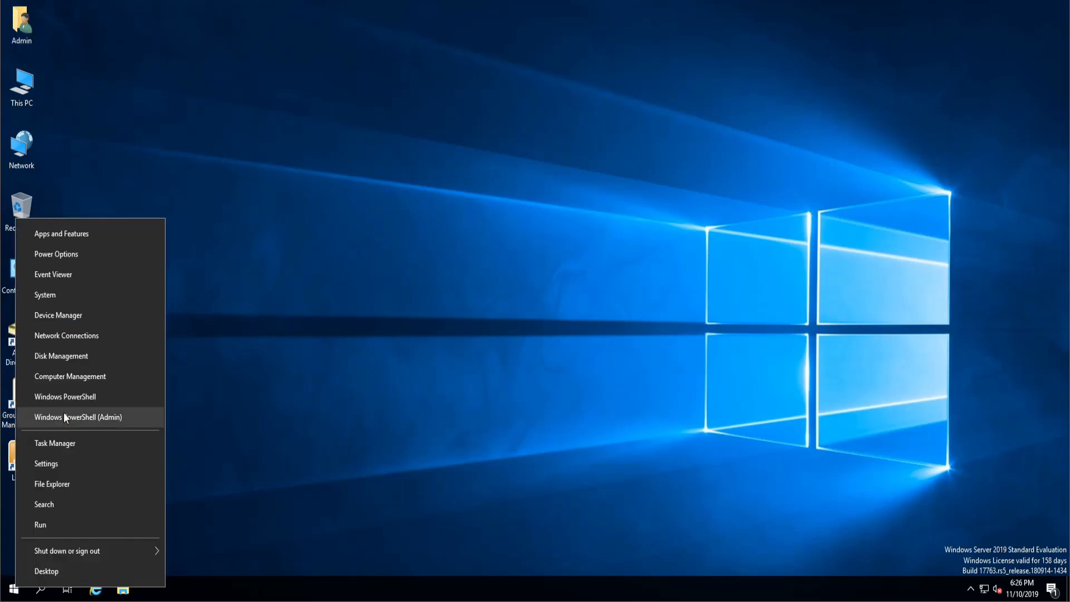
click(78, 417)
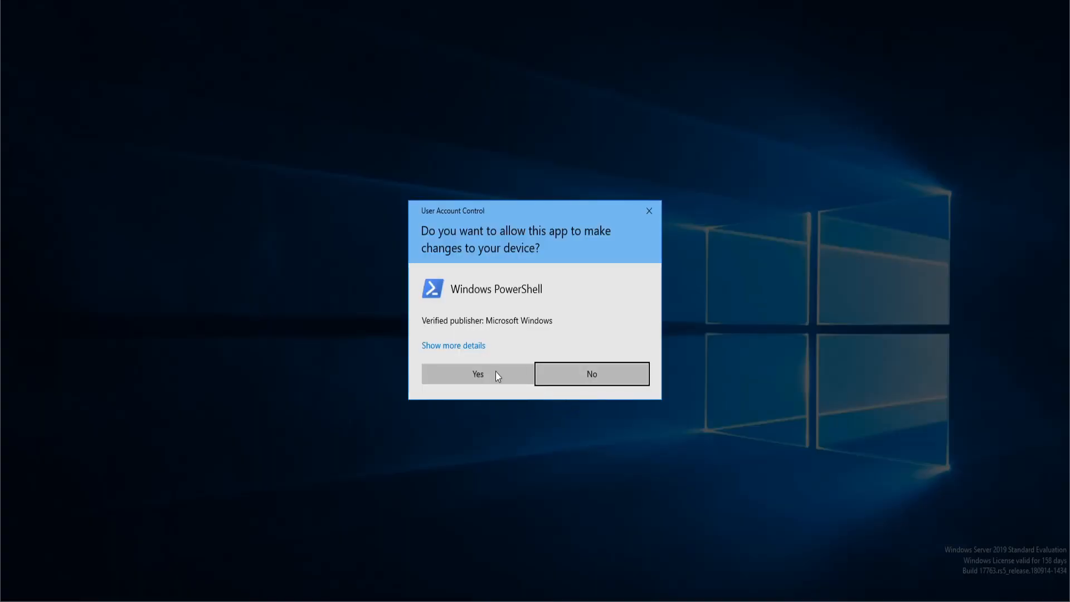
click(477, 373)
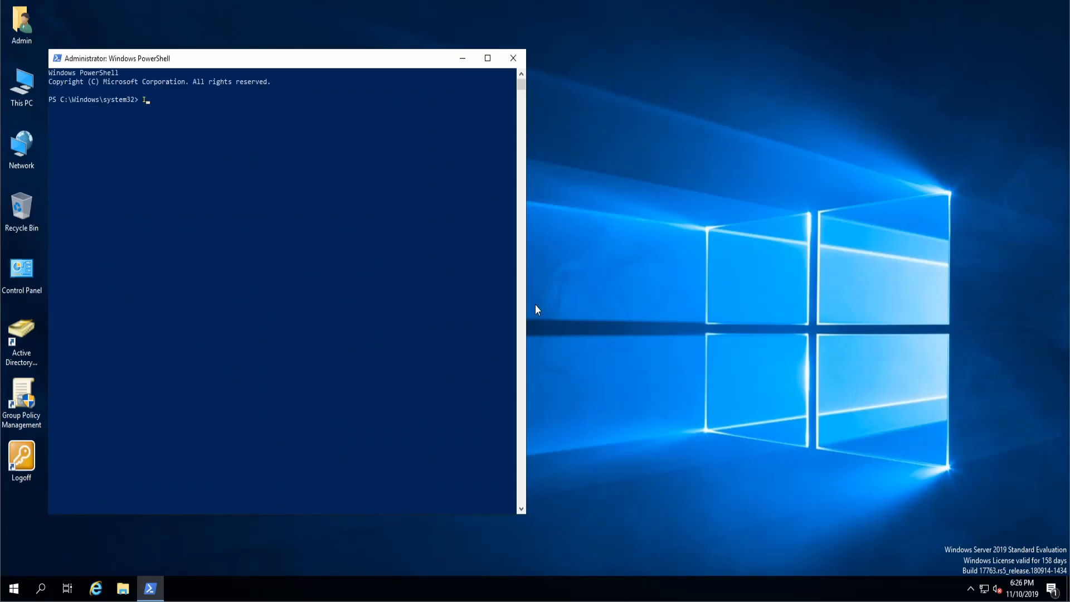
text(Import-)
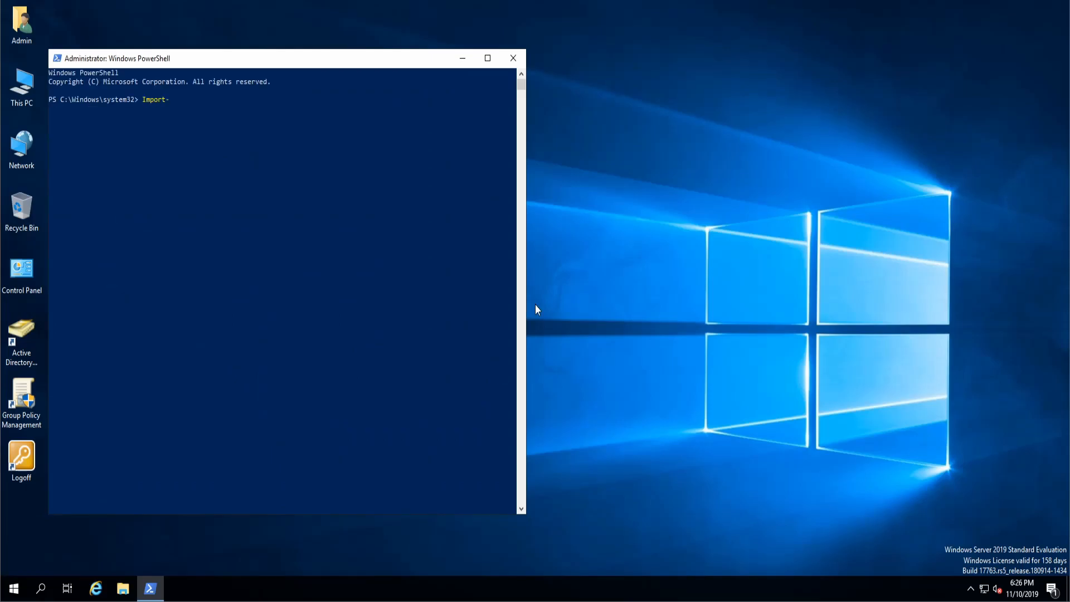
text(Module)
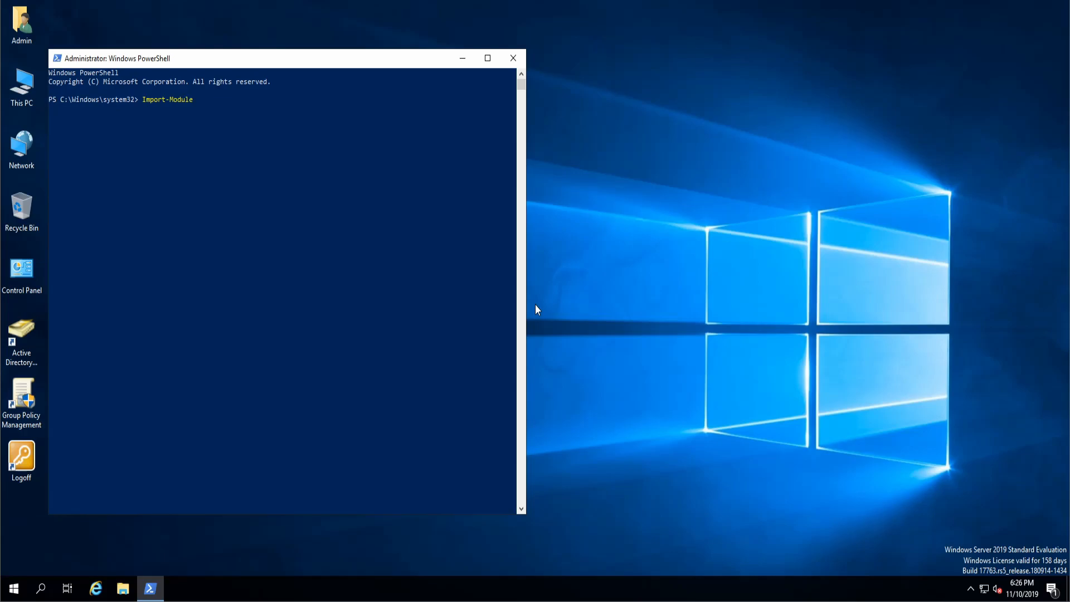
text(AdmPwd)
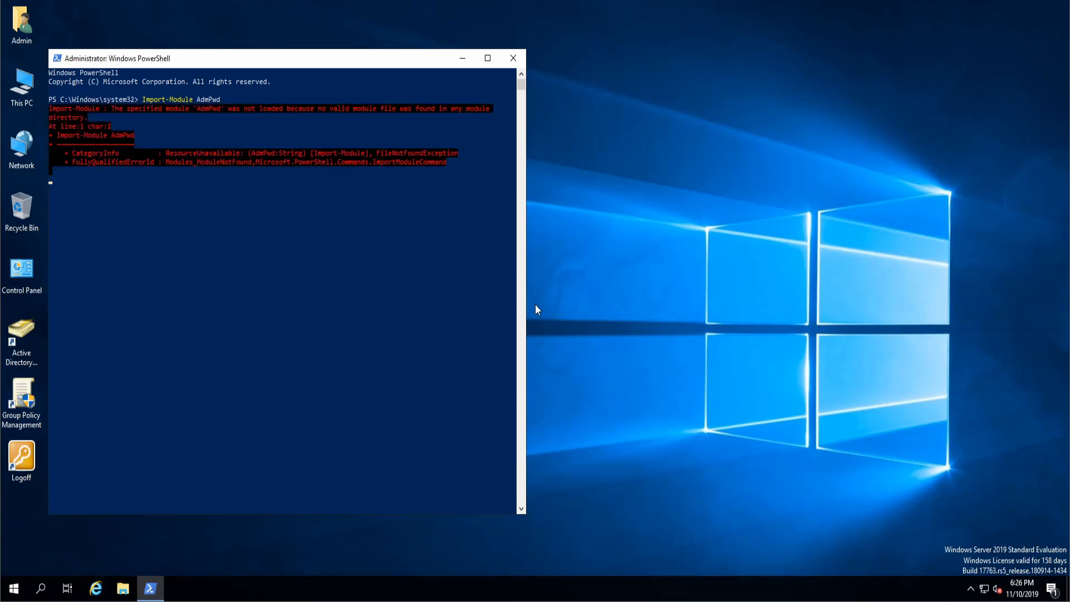
key(Return)
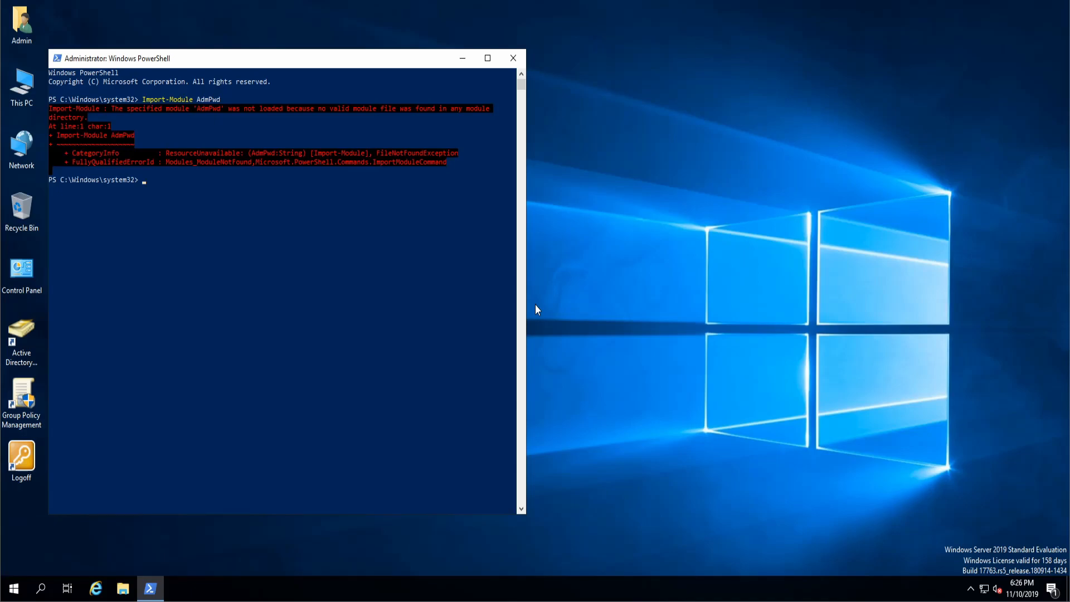
text(Import-Module AdmPwd.PS)
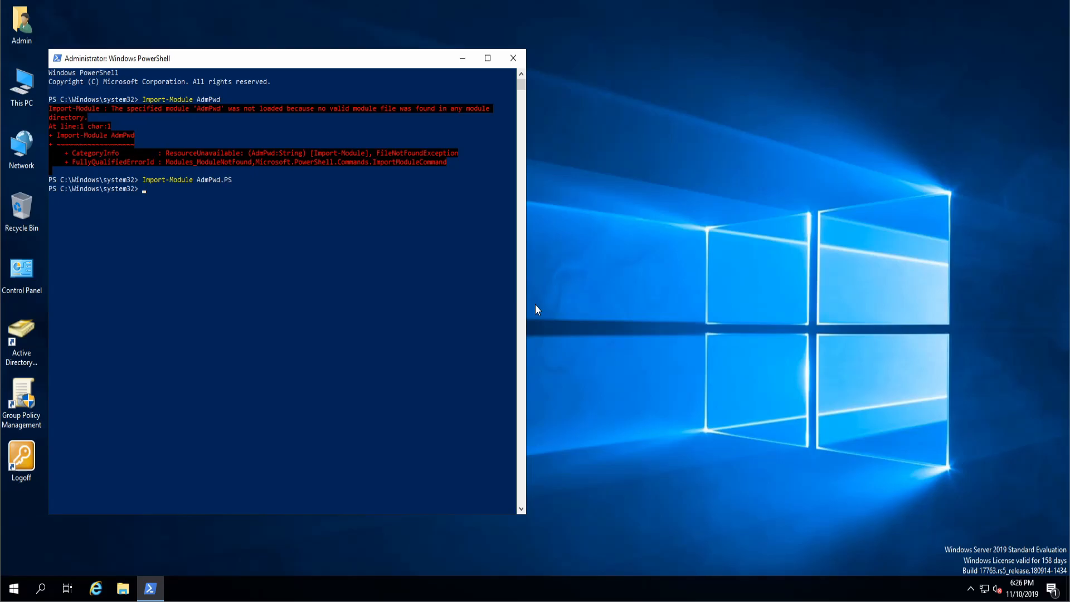
Run Update-AdmPwdADSchema to add the LAPS password attributes to the AD schema
text(U)
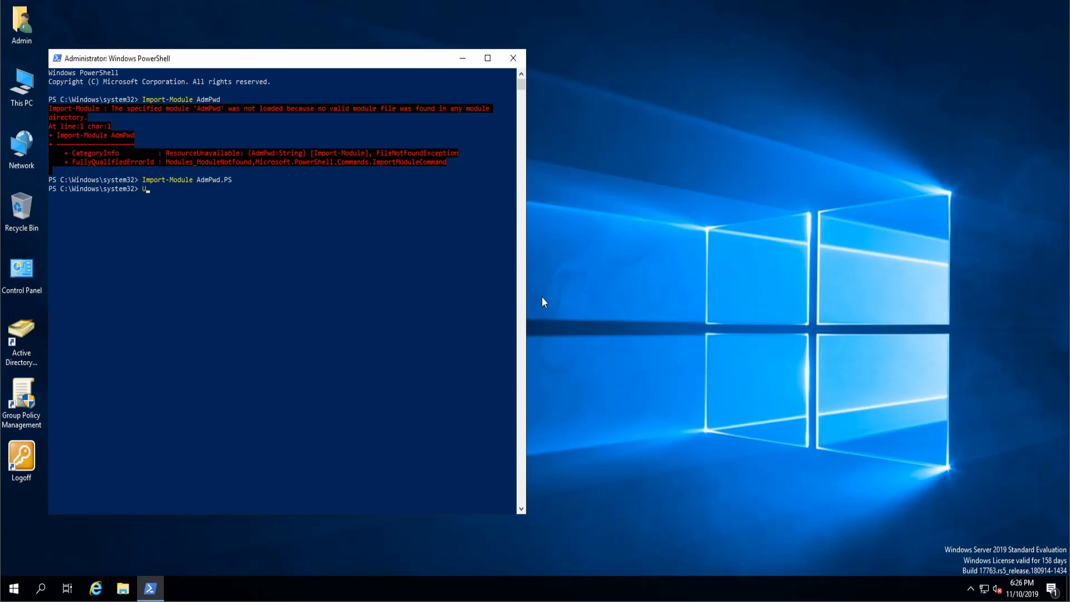
text(pdate-AdmPwdA)
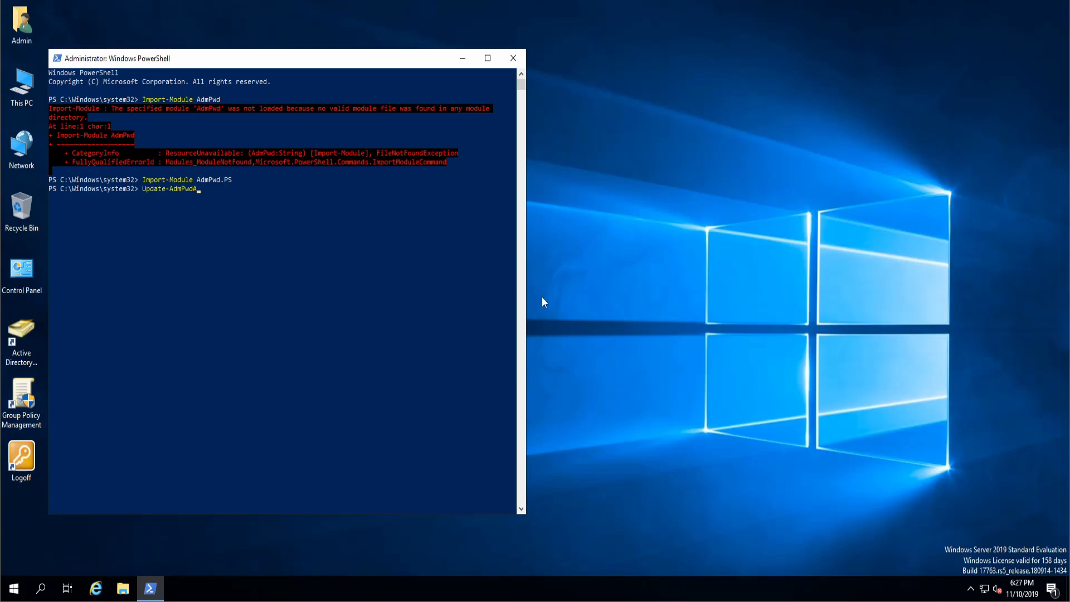
text(DSchema)
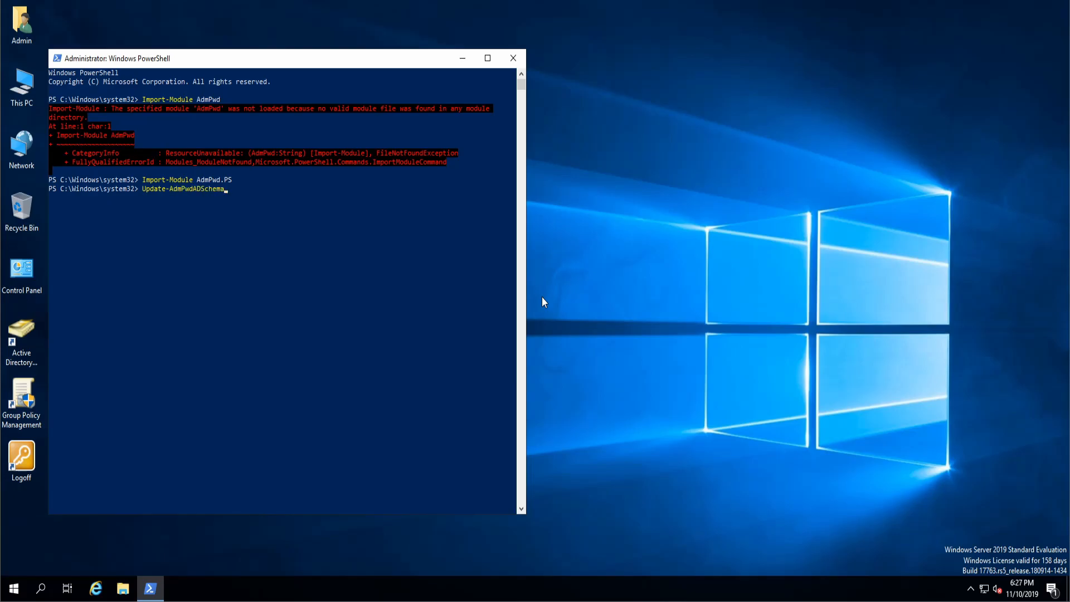
key(Return)
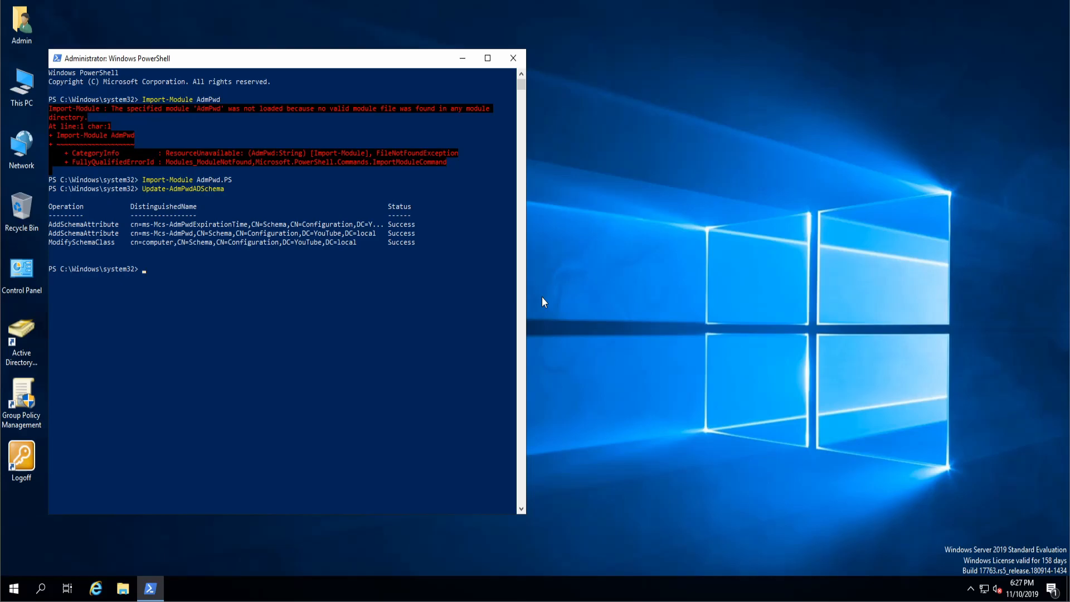
mouse_move(206, 229)
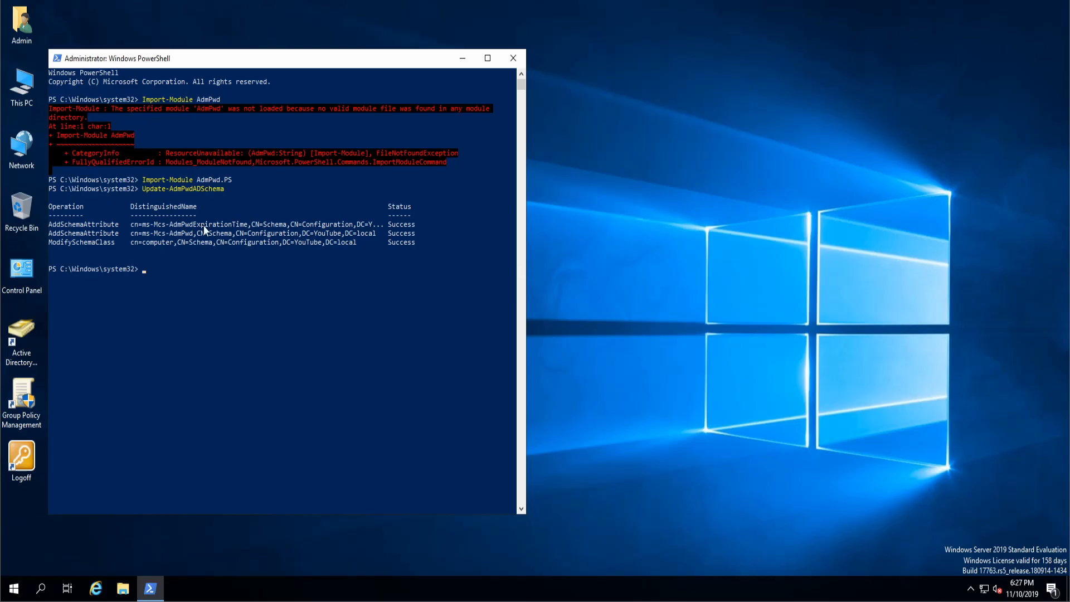
mouse_move(144, 5)
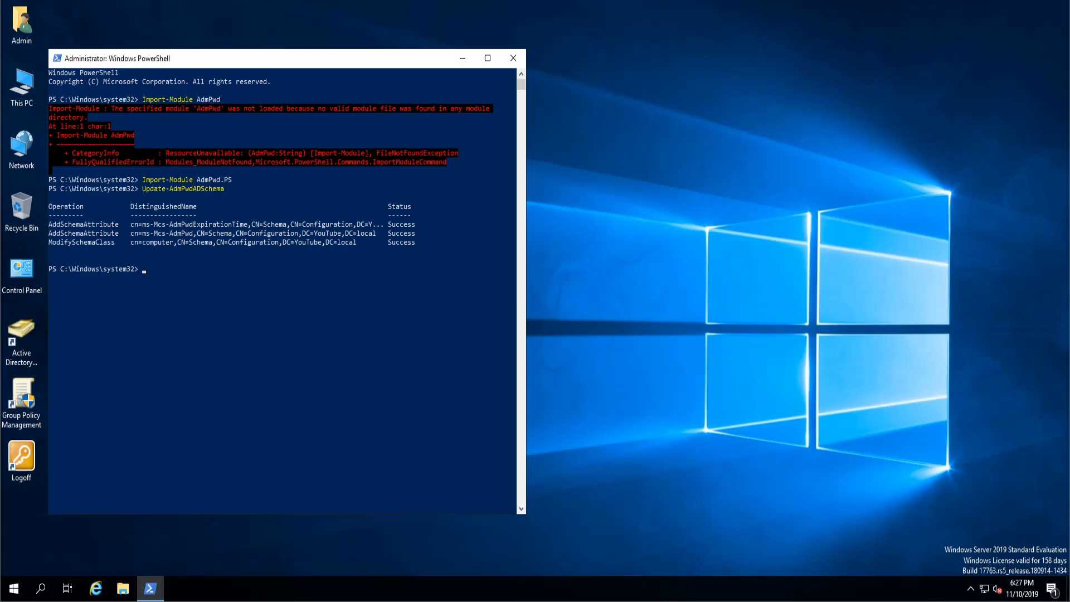
mouse_move(610, 33)
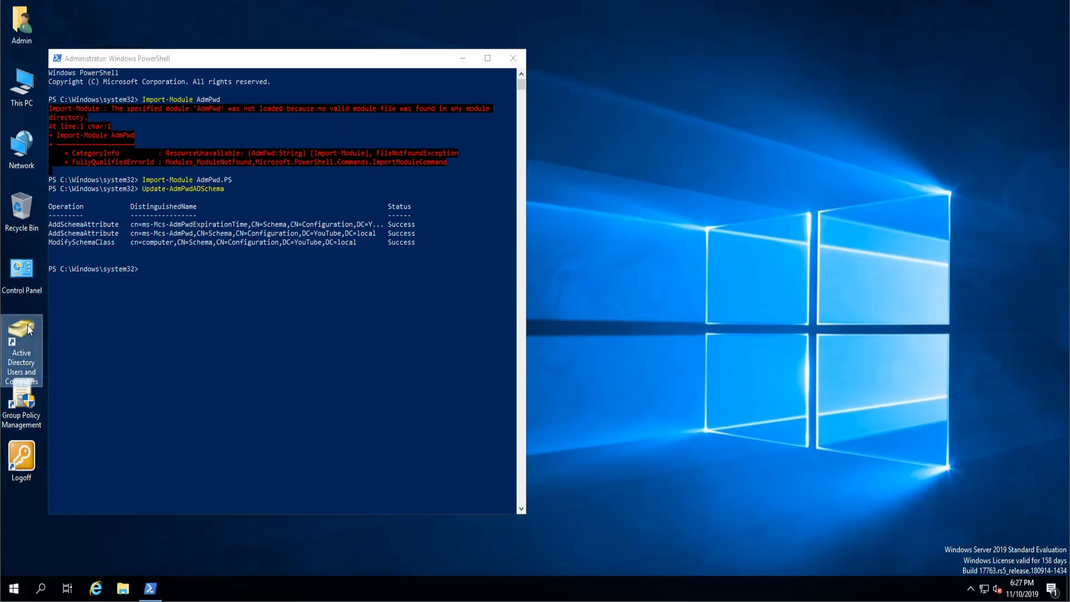
Expand YouTube.local, view the Clients unit with WIN-10, and place the window beside PowerShell
double_click(21, 331)
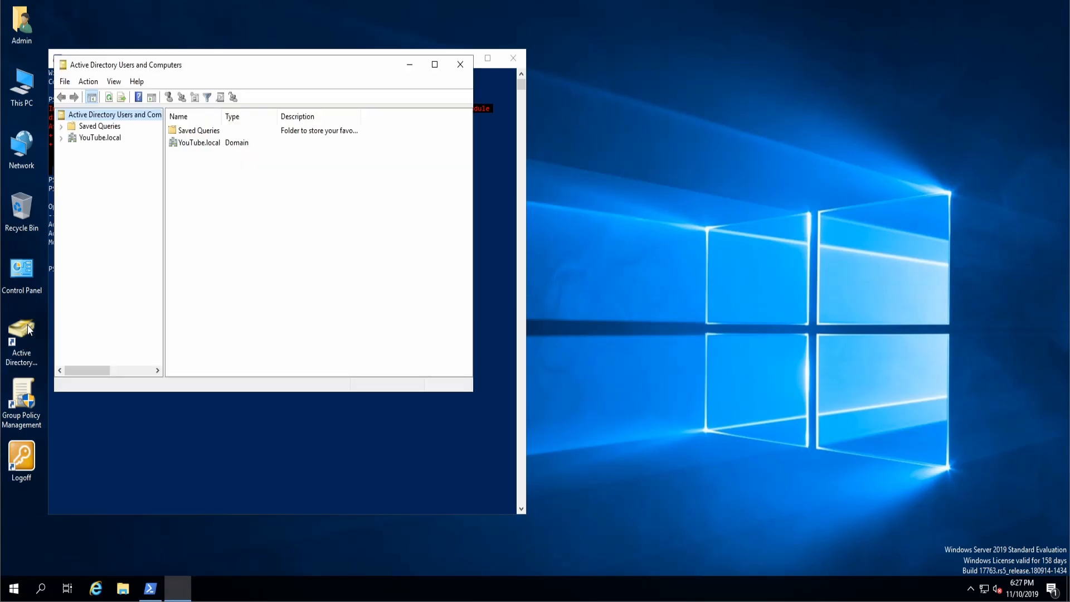
click(61, 137)
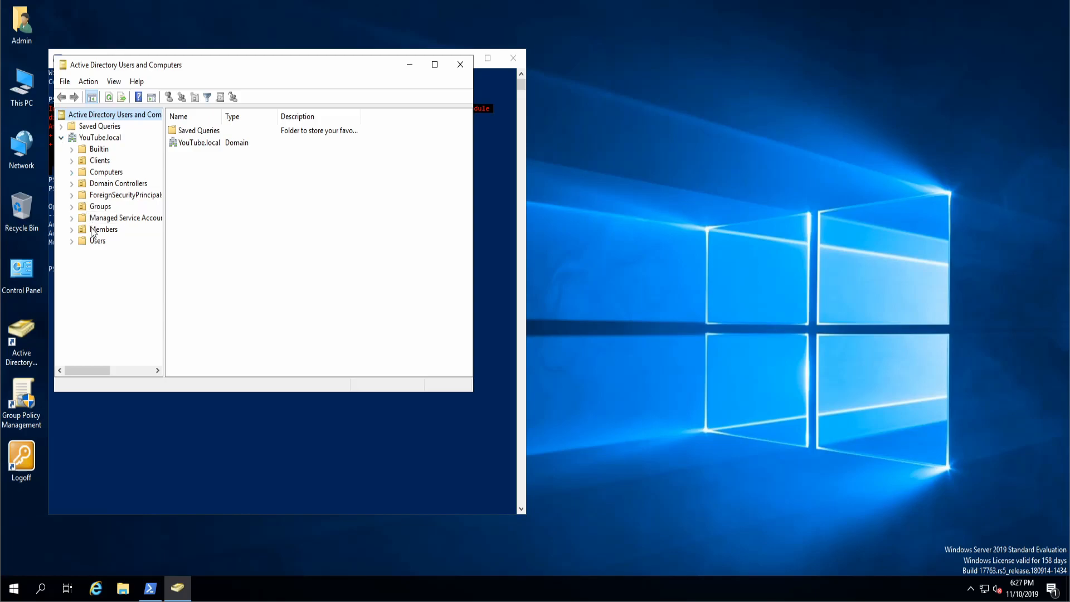
click(104, 229)
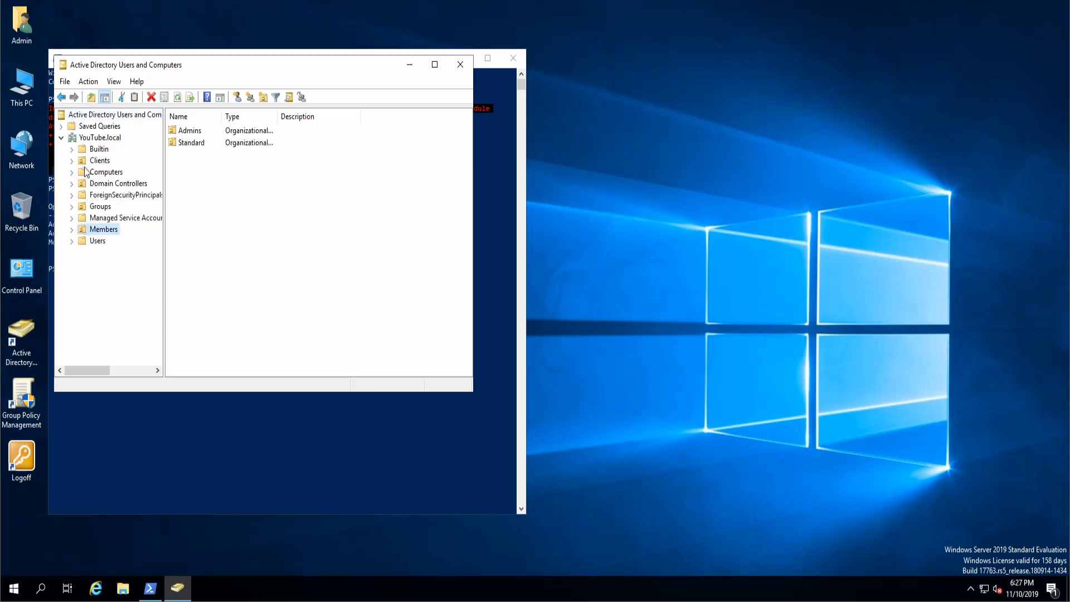
click(99, 161)
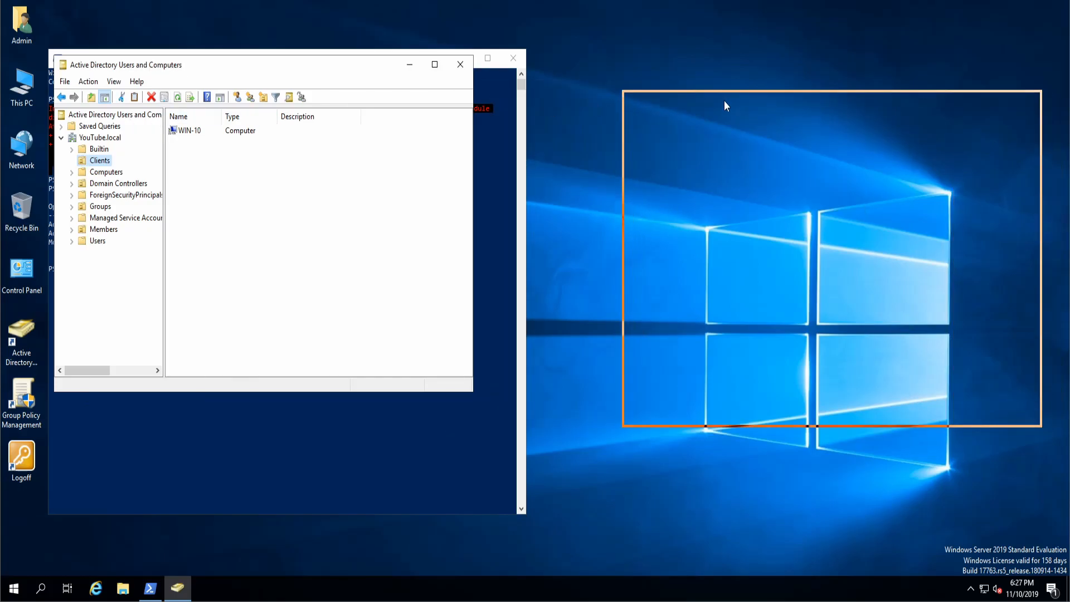
click(148, 588)
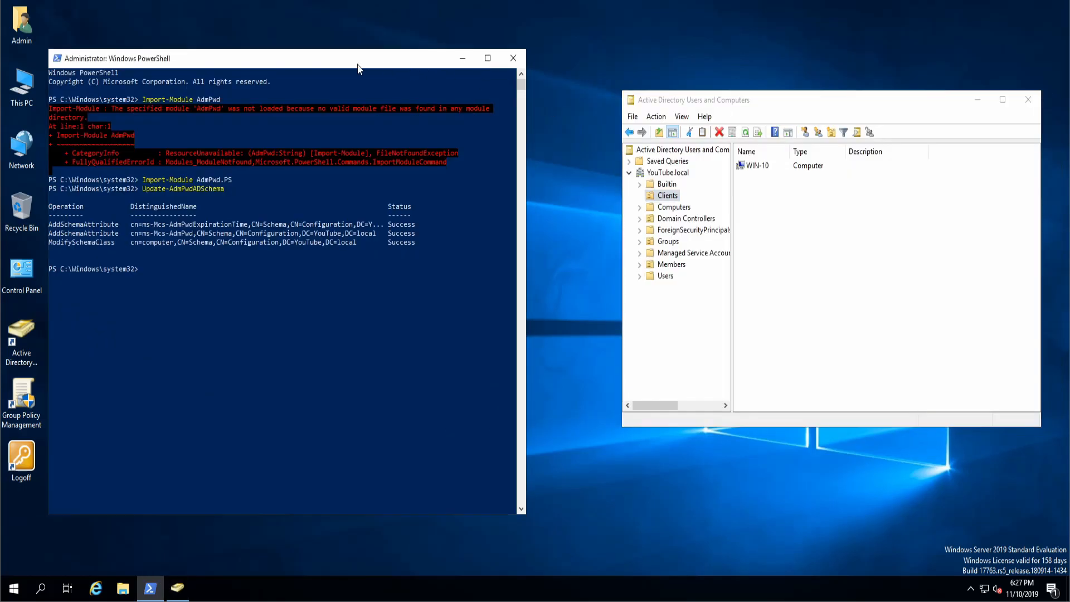
Enter Set-AdmPwdComputerSelfPermission -OrgUnit "OU=Clients,DC=Youtube,DC=Local" for the Clients OU
text(Set-)
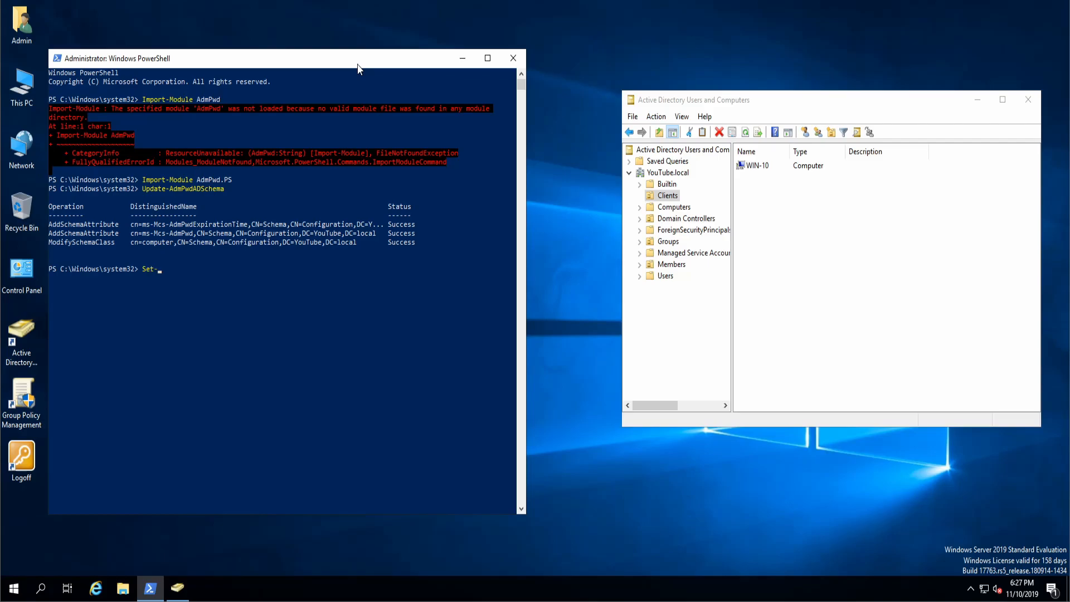
text(Adm)
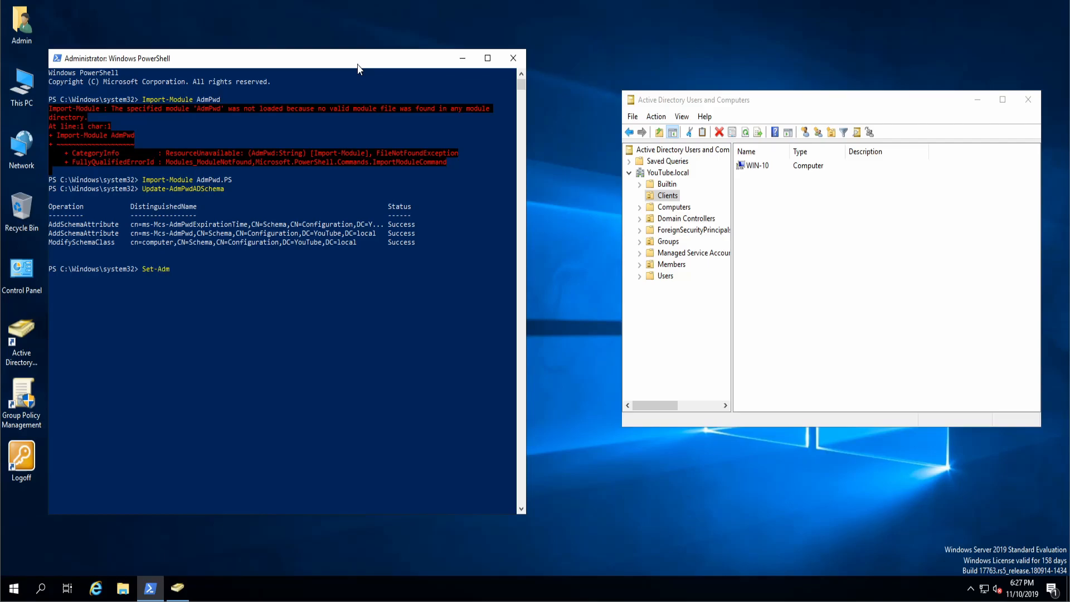
text(PwdComputerSelfP)
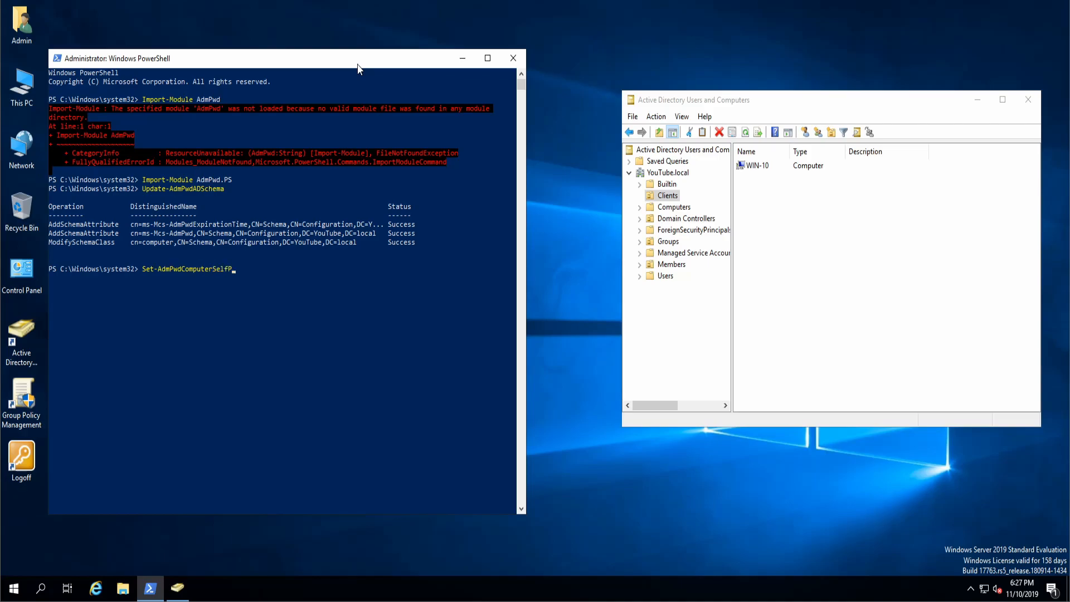
text(ermission -Org)
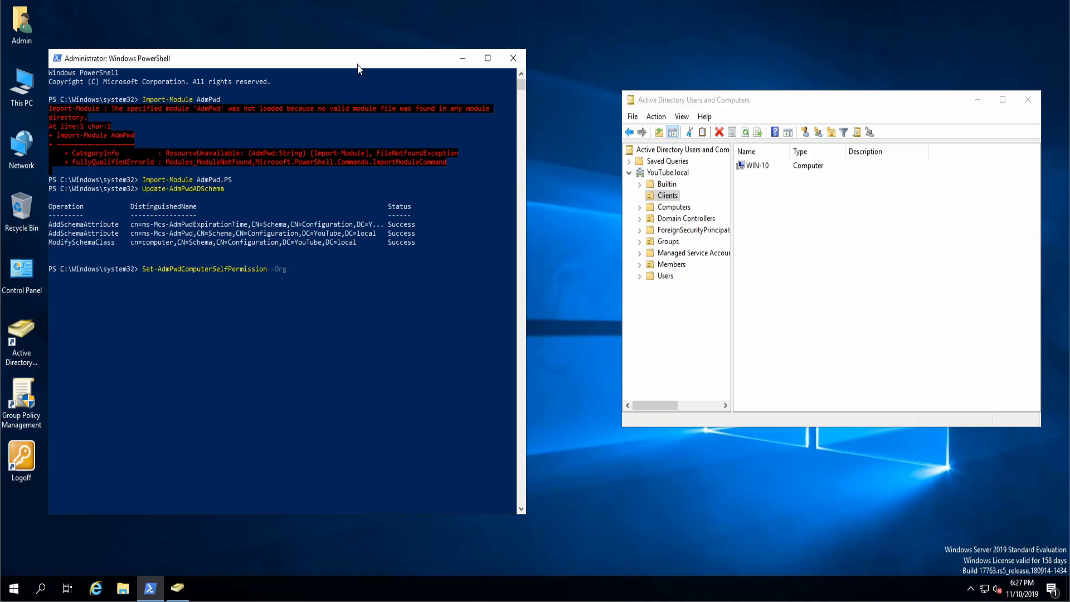
text(Unit)
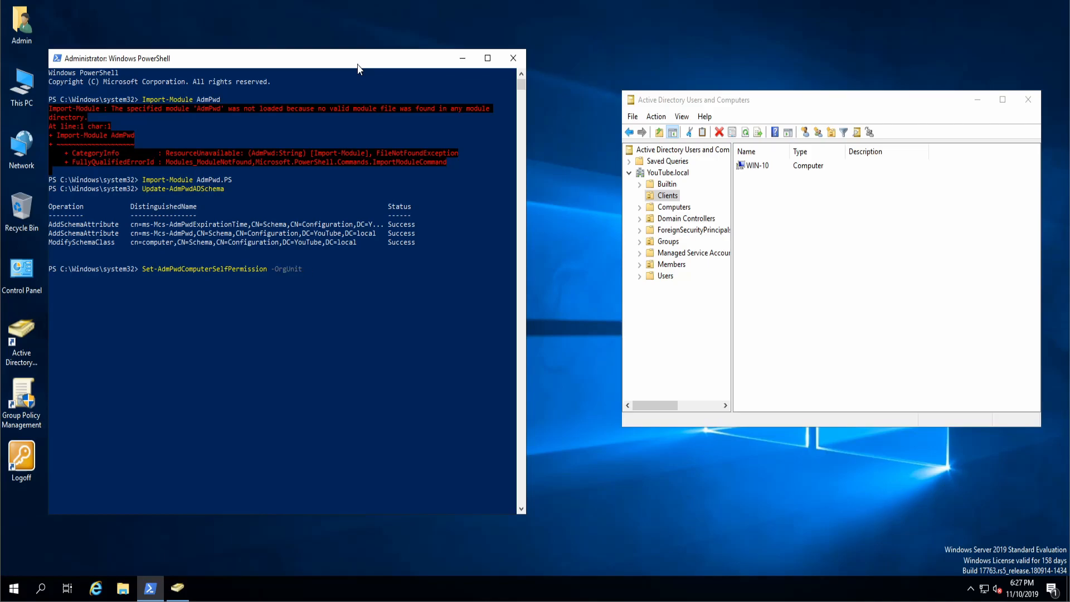
text("OU=Clients)
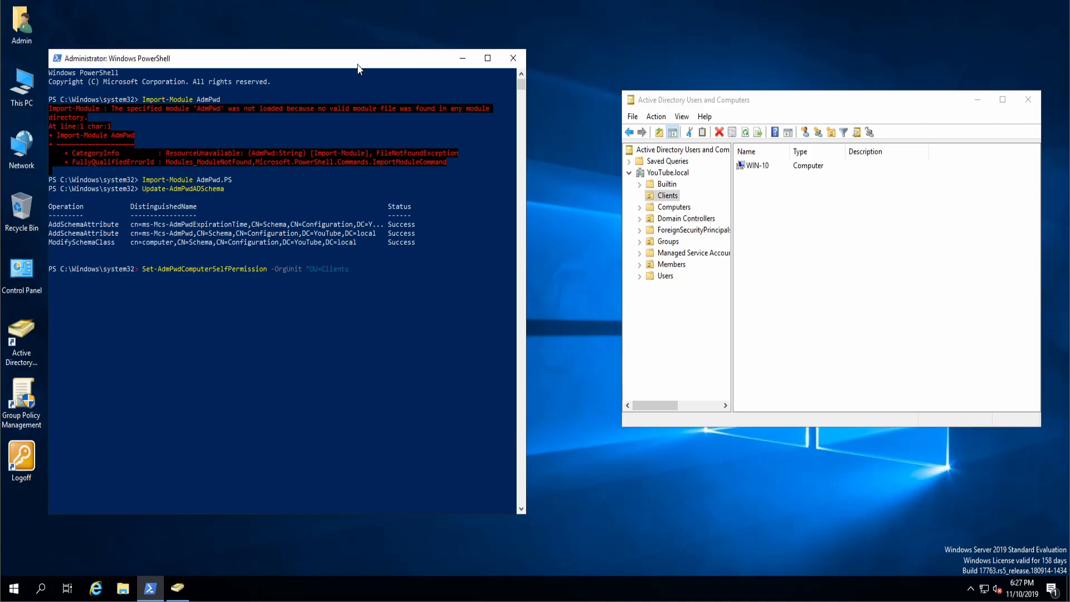
text(,DC=Youtube)
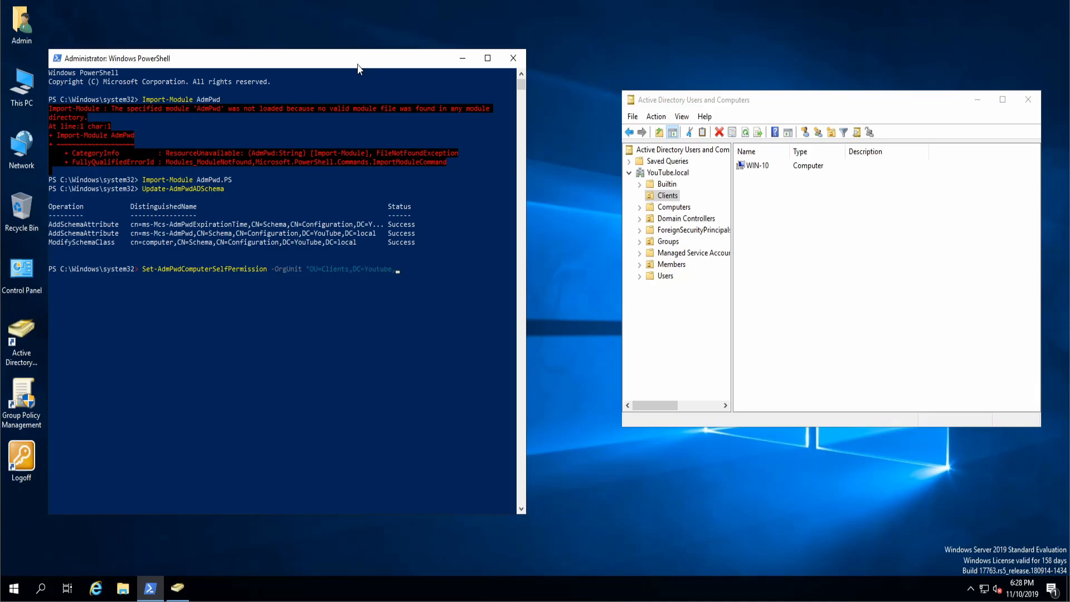
text(,DC=Local)
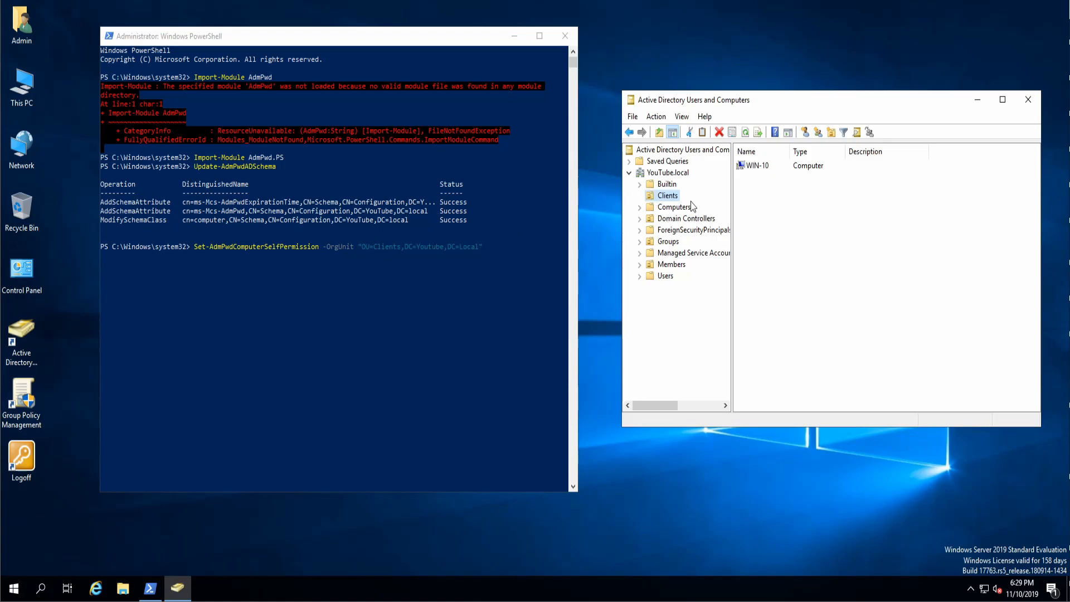
click(757, 165)
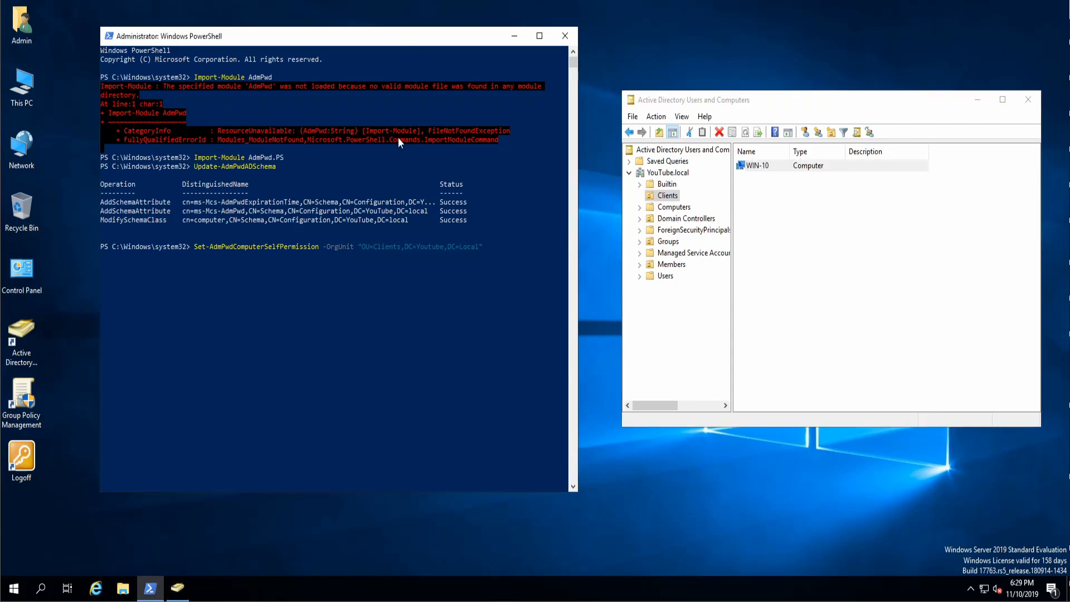
mouse_move(383, 265)
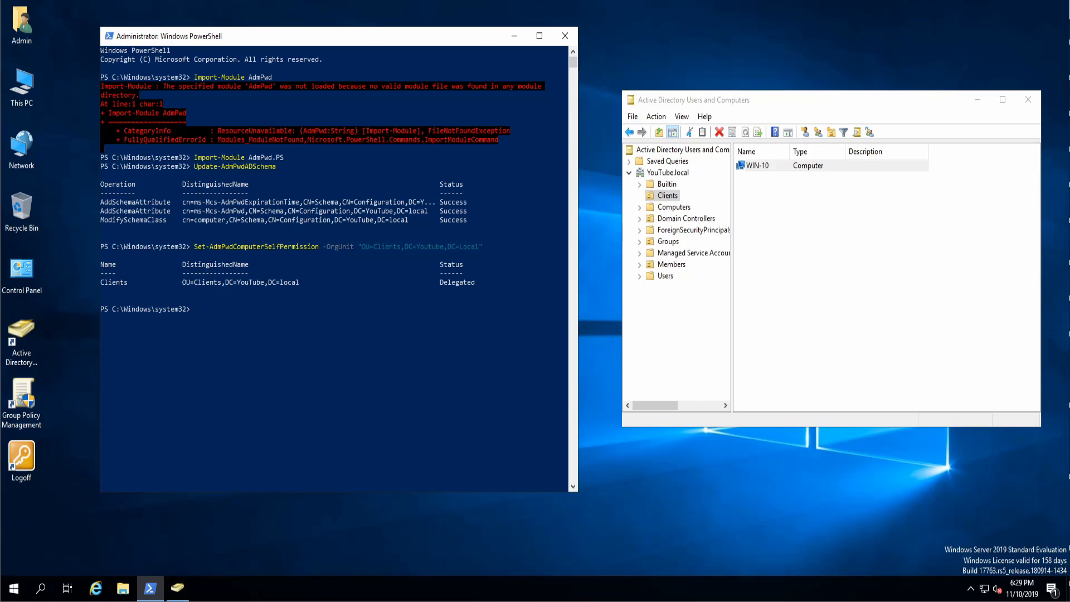
mouse_move(653, 32)
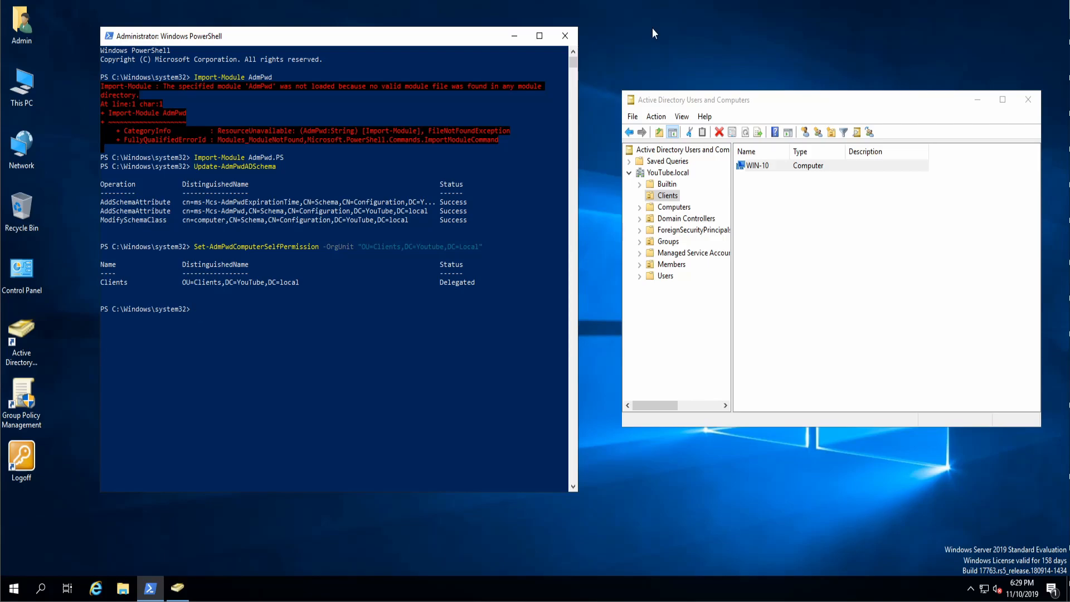
Start creating a new group named LAPS in the Groups container
click(667, 240)
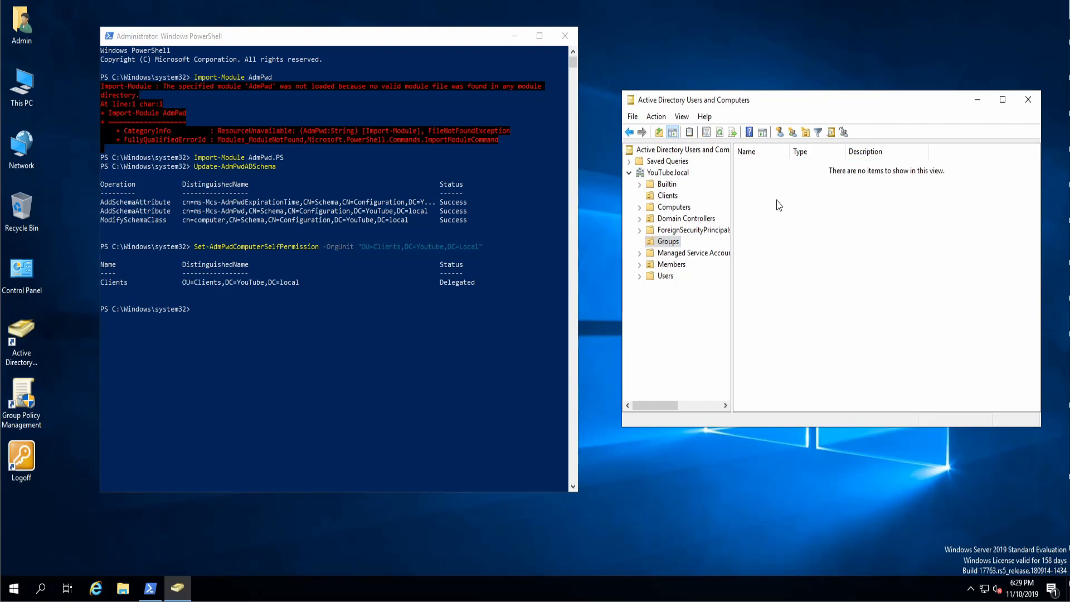
right_click(777, 206)
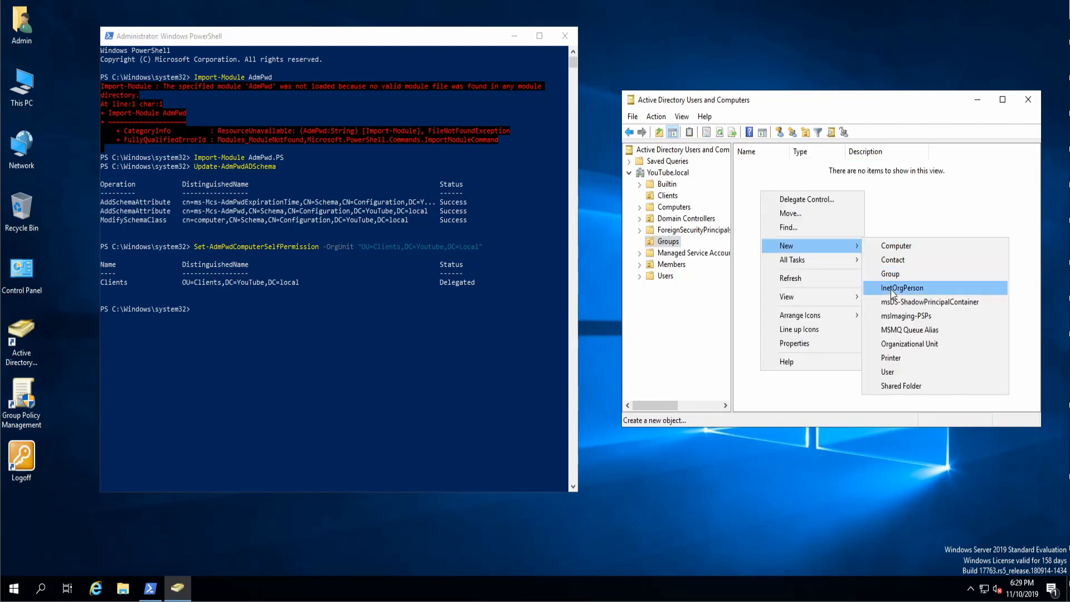
click(889, 274)
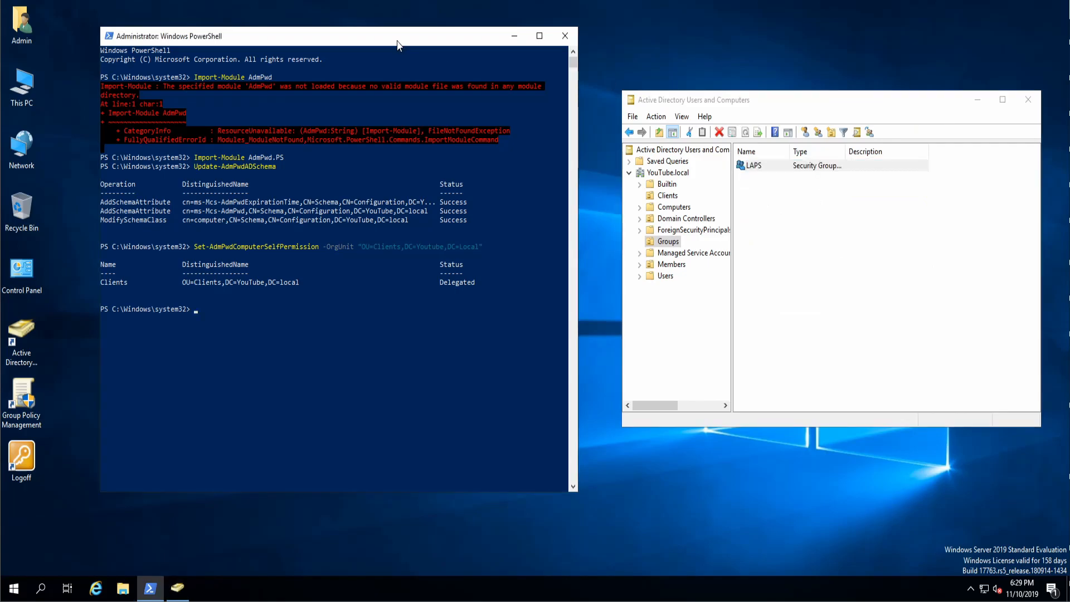
Run Set-AdmPwdReadPasswordPermission on OU=Clients,DC=Youtube,DC=Local with -AllowedPrincipals "LAPS"
text(Set-AdmPwd)
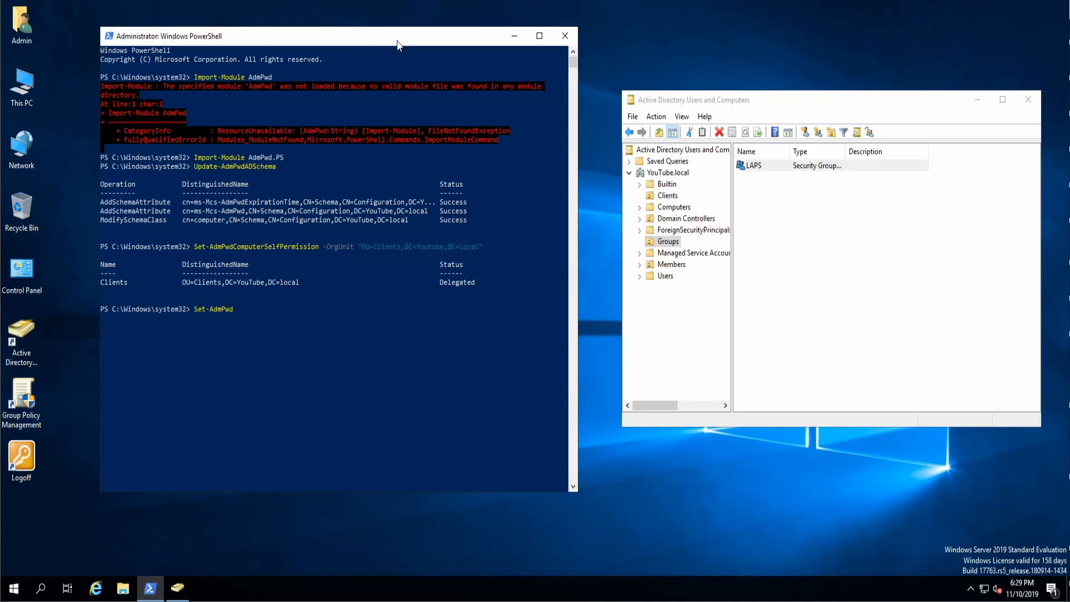
text(ReadPasswordPermission)
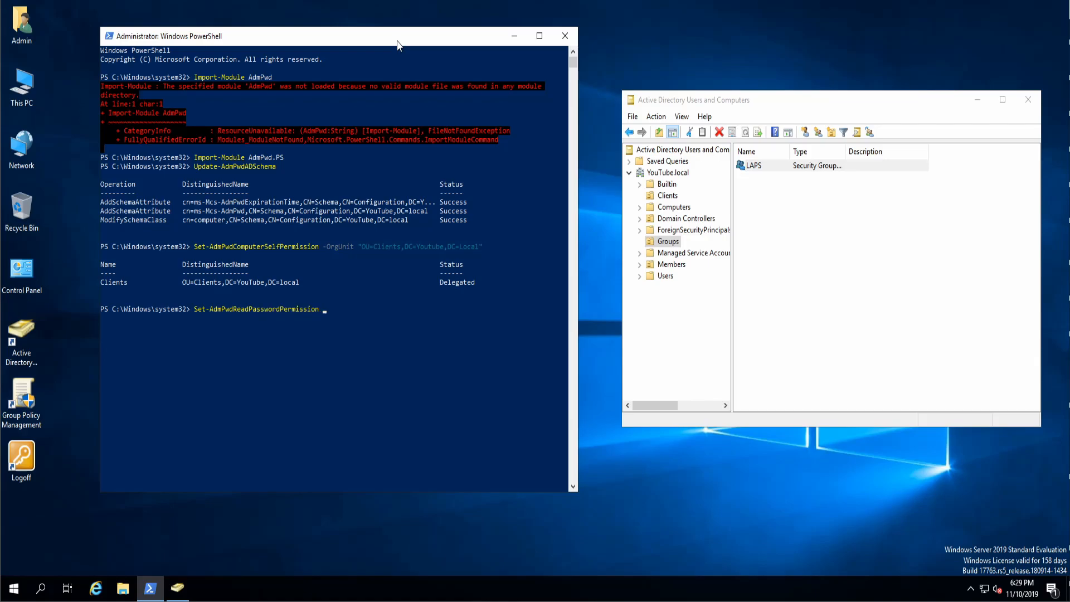
text(-OrgUnit)
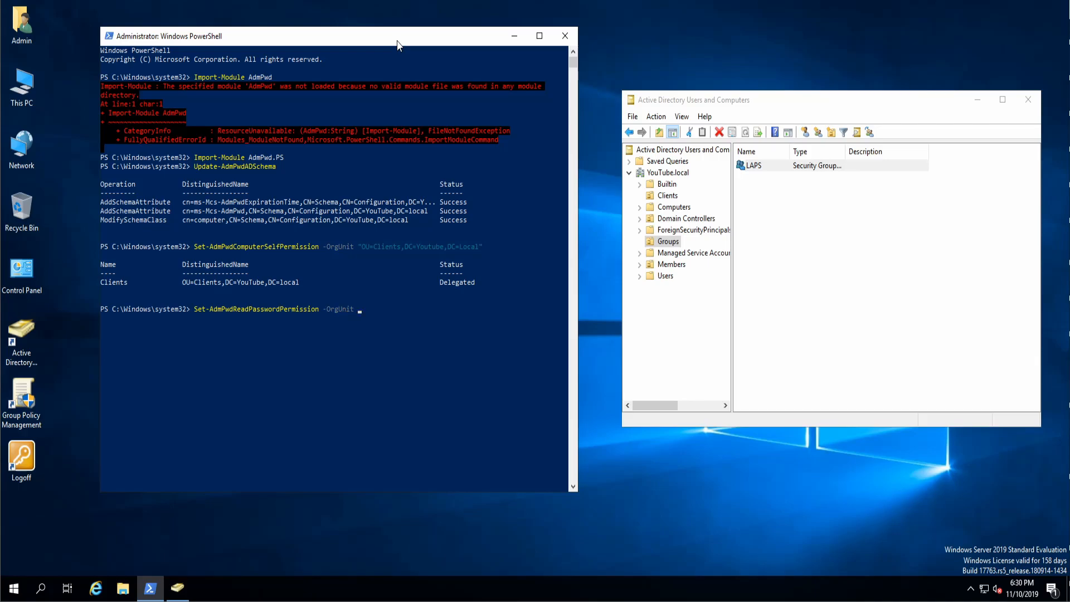
text(")
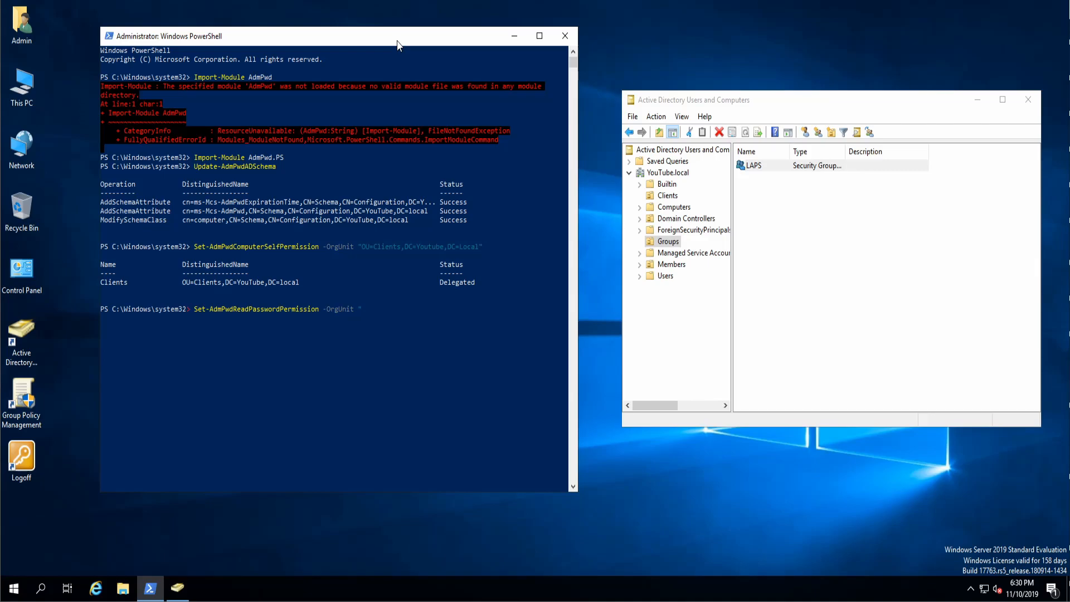
text(O)
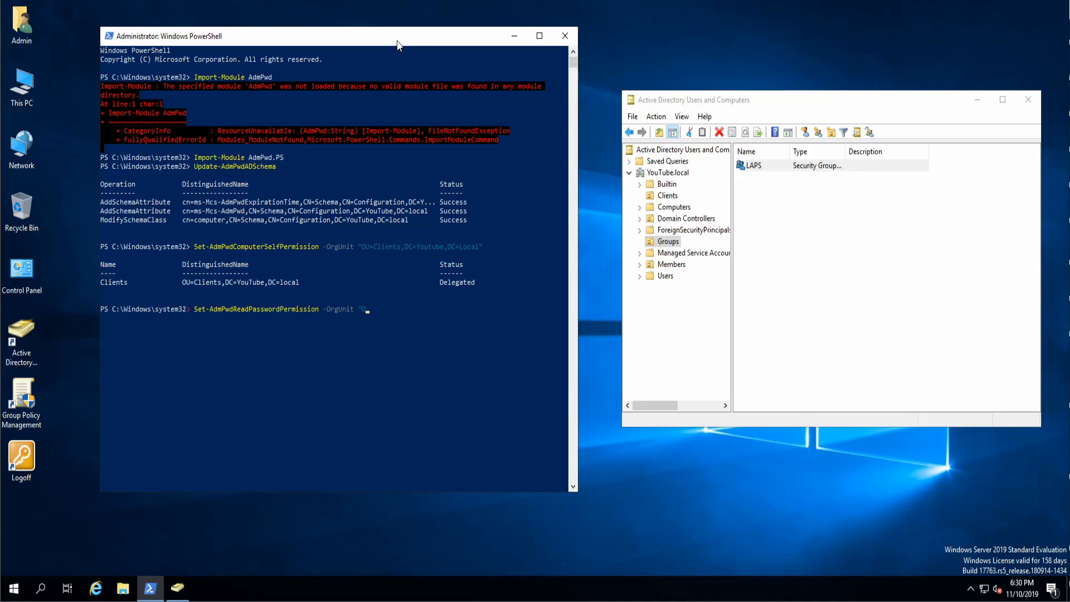
text(OU=)
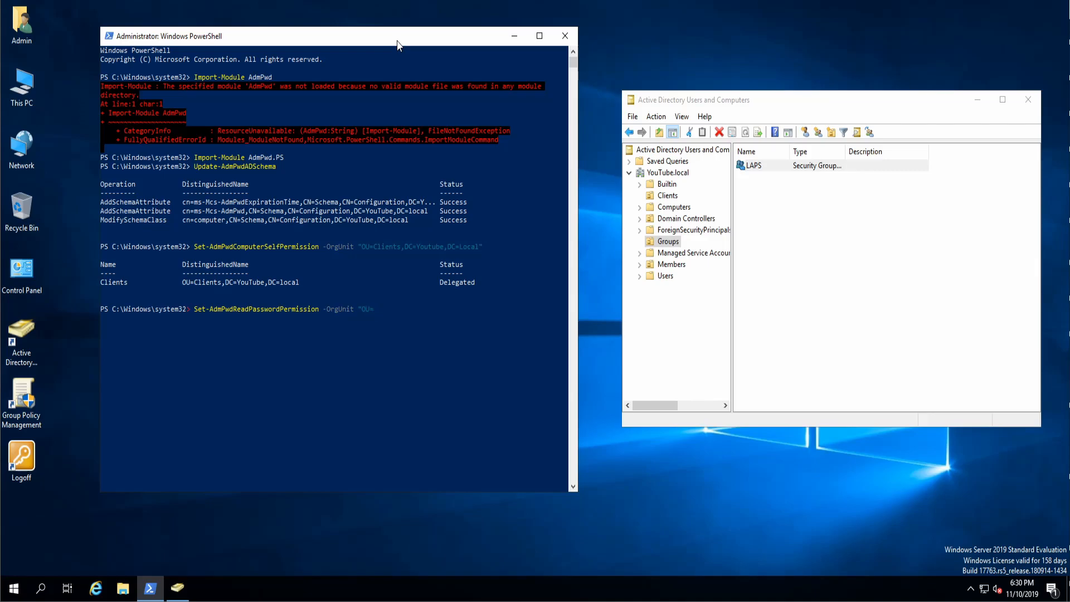
text(Clients,DC=Youtube,DC=Local)
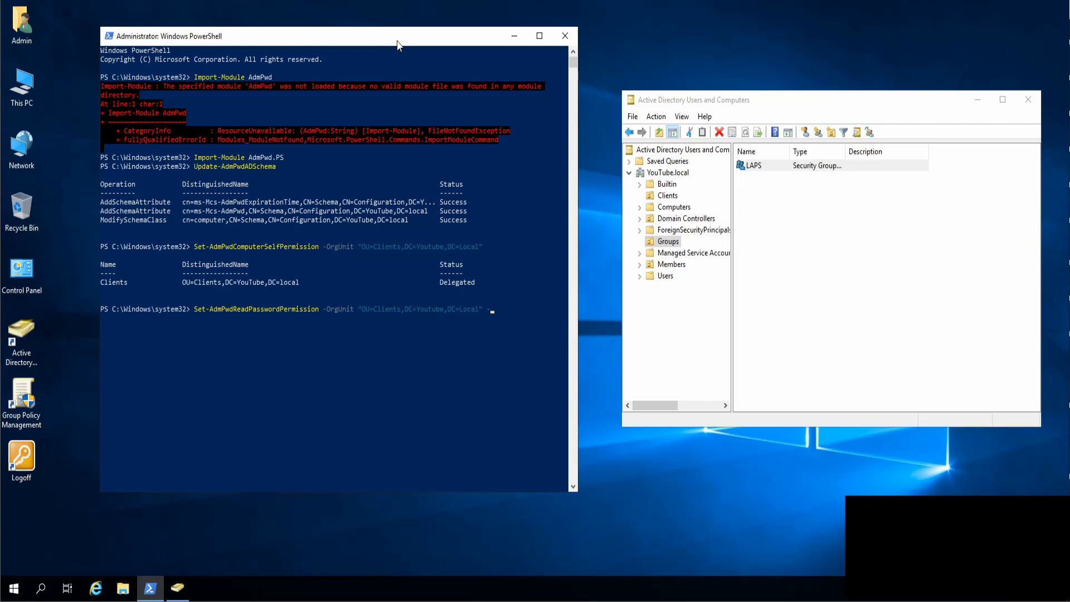
text(-Allowedpr)
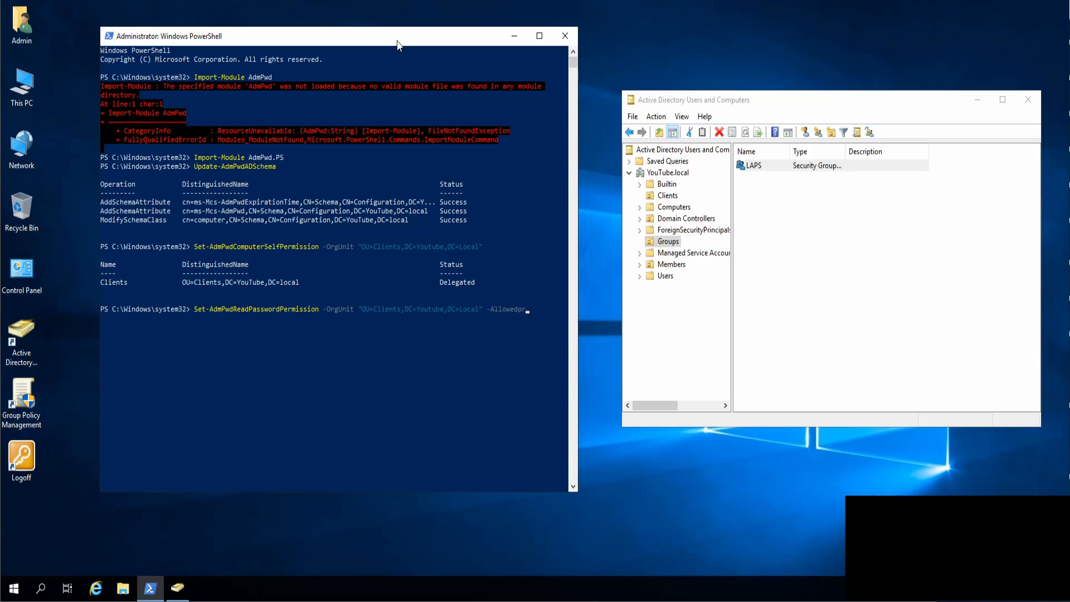
text(inciples)
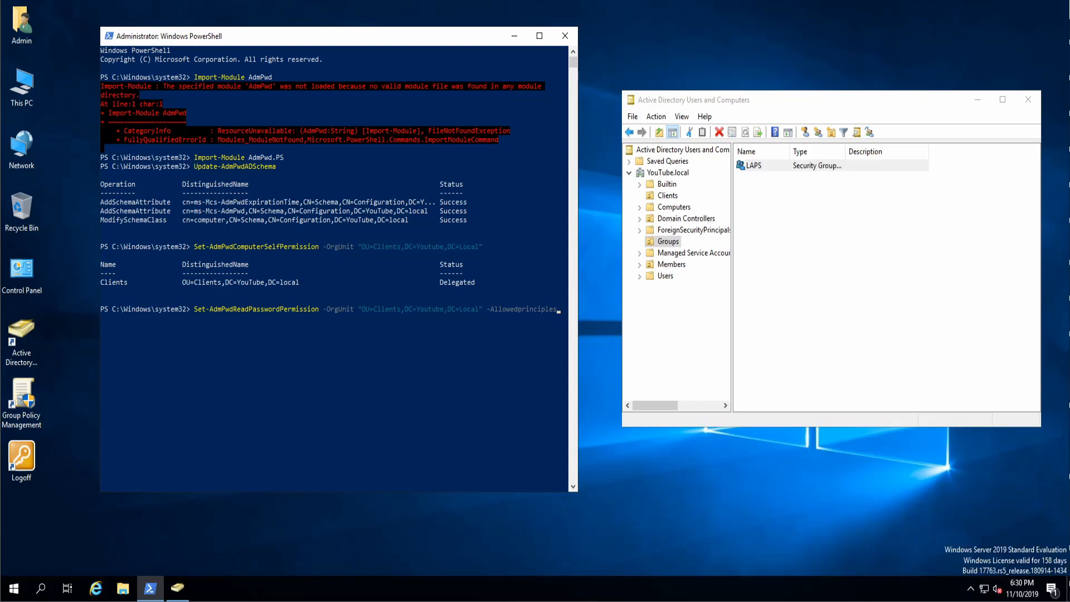
mouse_move(473, 343)
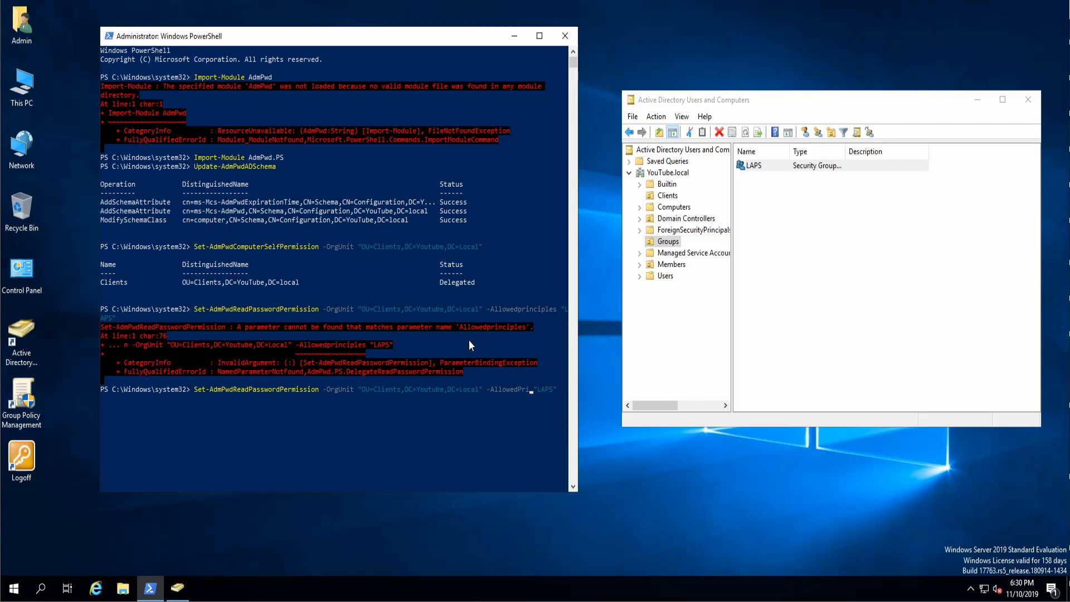
text(ncipals)
key(Return)
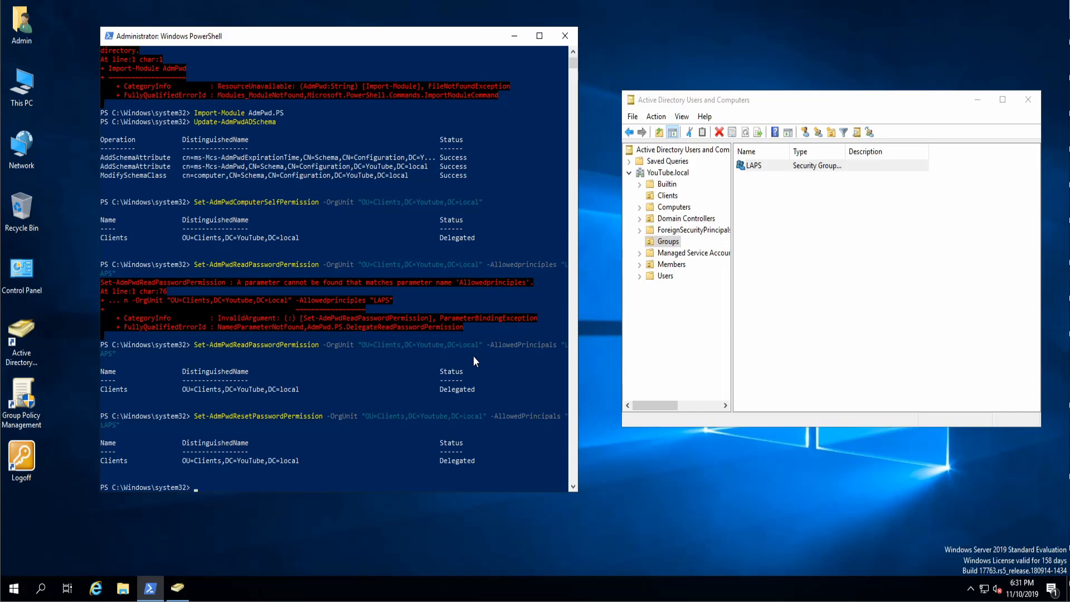
mouse_move(453, 355)
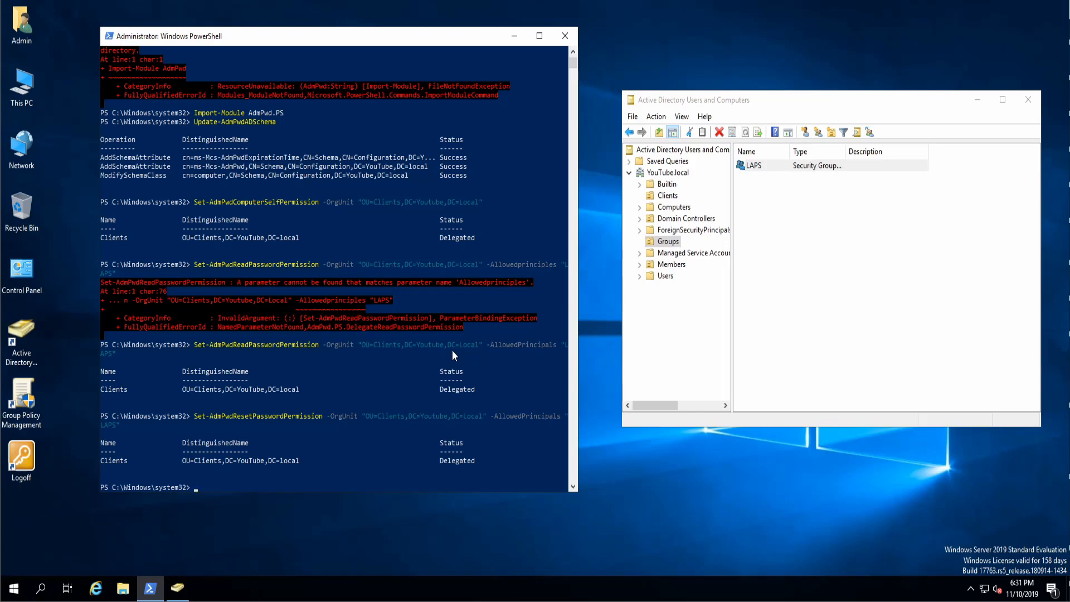
mouse_move(194, 349)
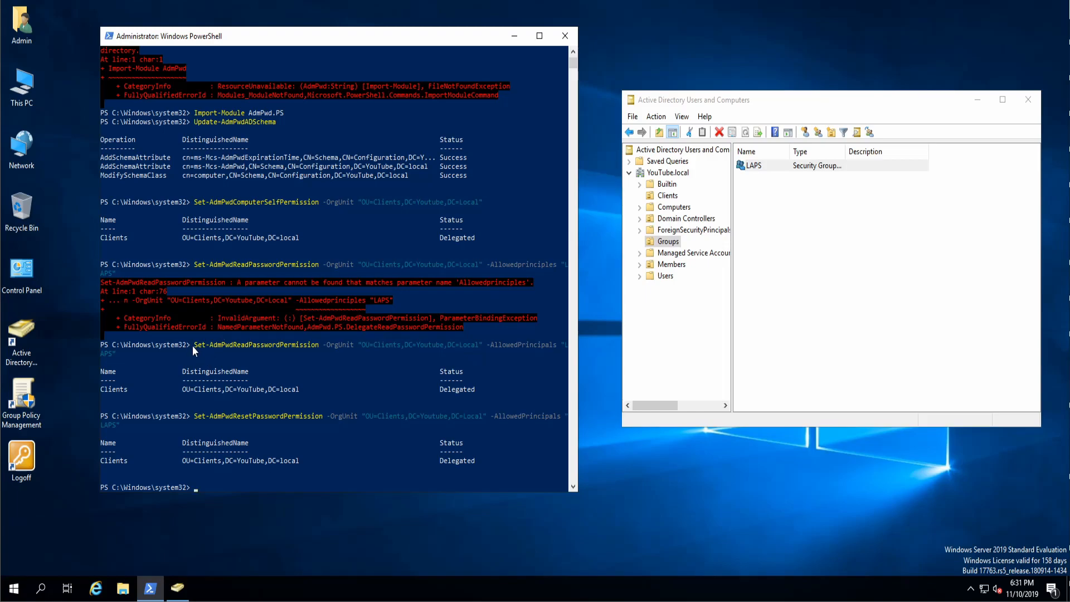
mouse_move(225, 350)
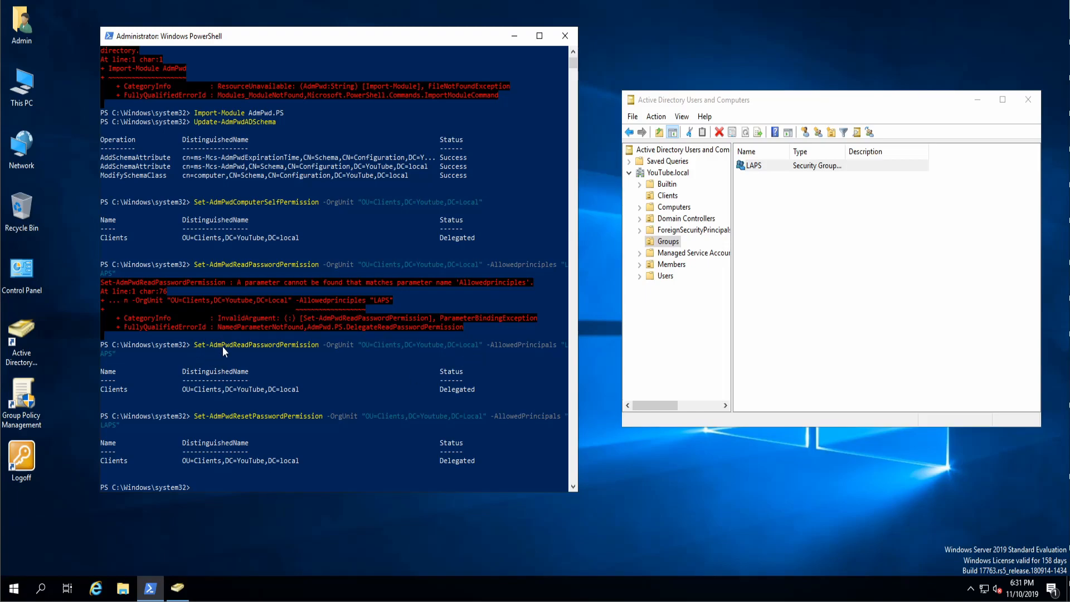
mouse_move(361, 372)
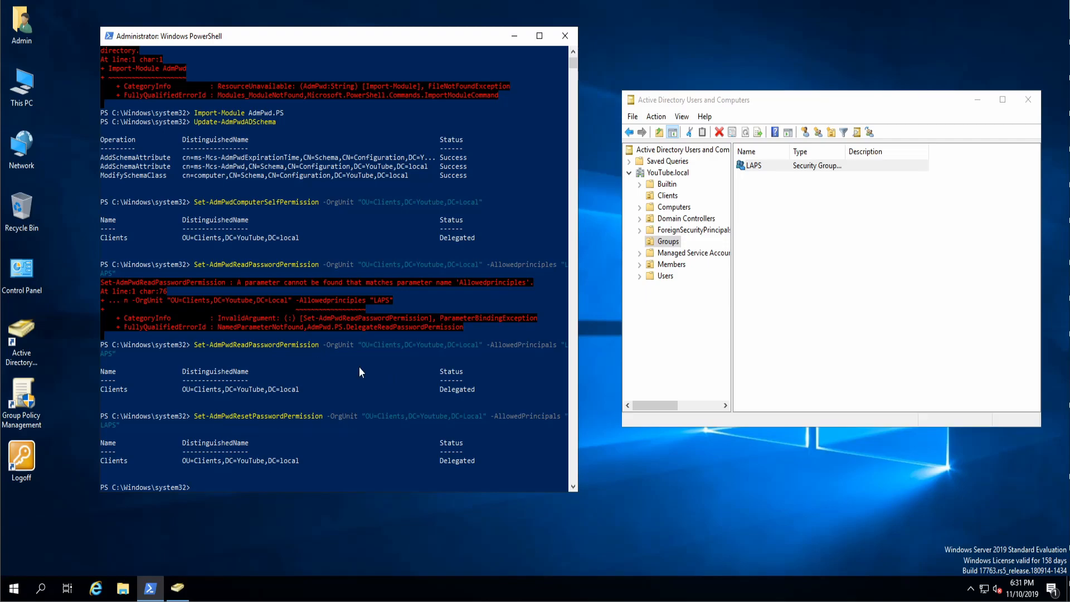
mouse_move(428, 448)
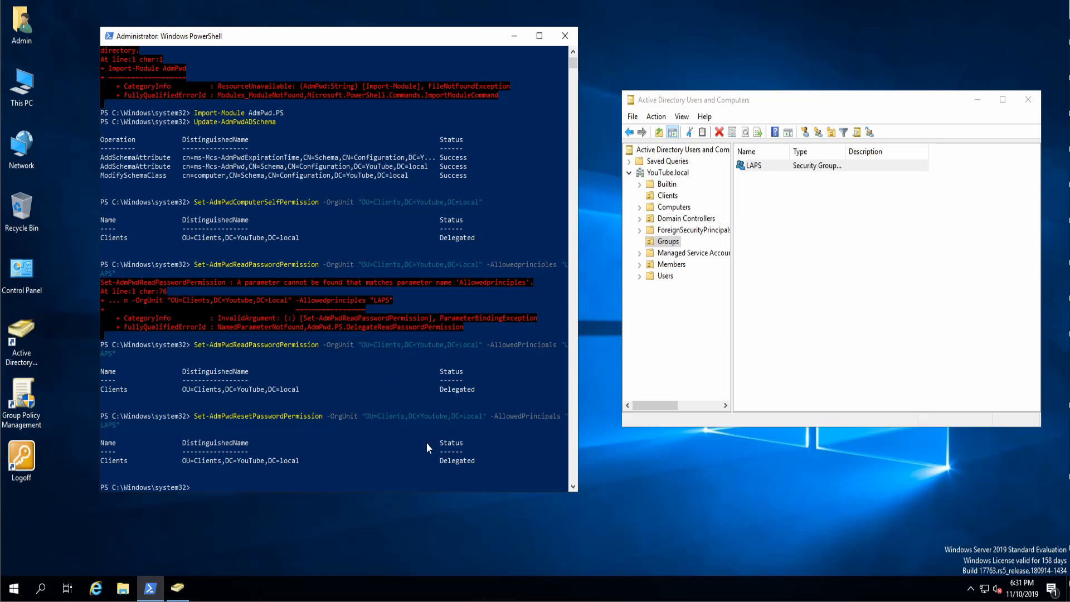
mouse_move(226, 212)
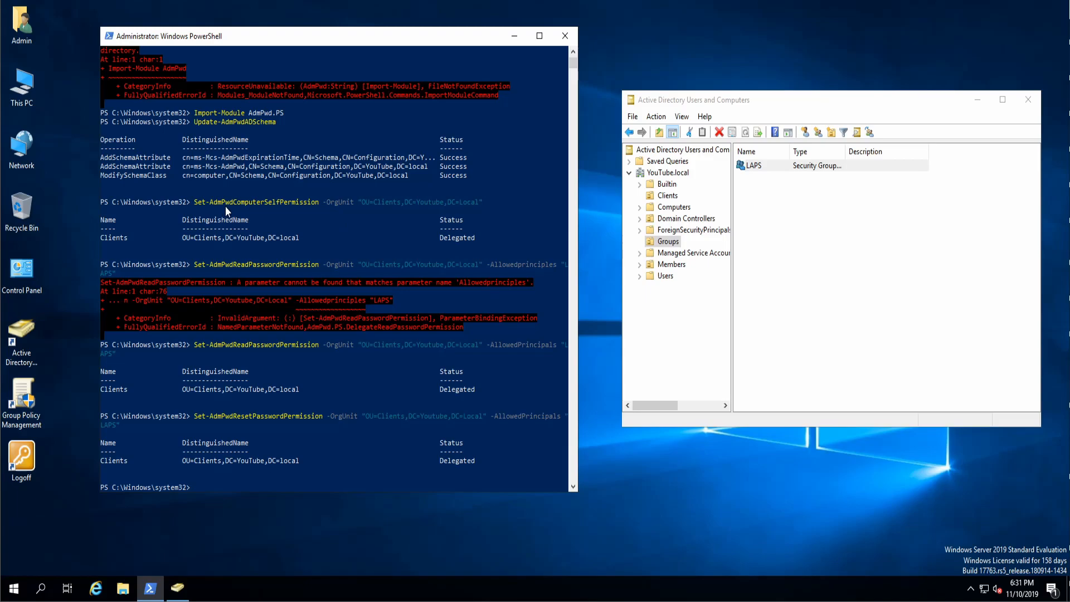
mouse_move(355, 217)
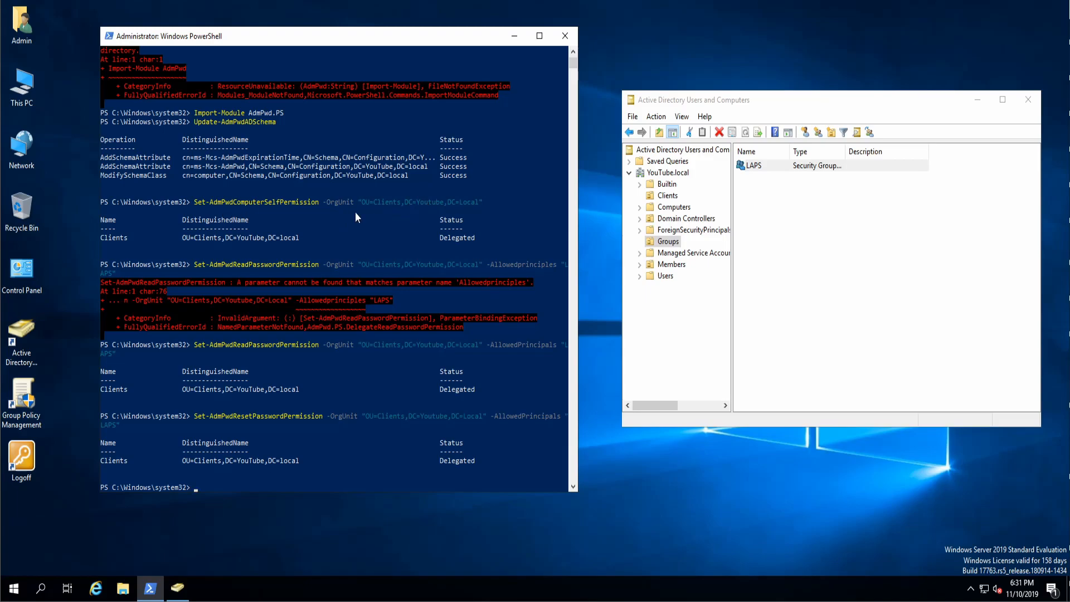
mouse_move(667, 209)
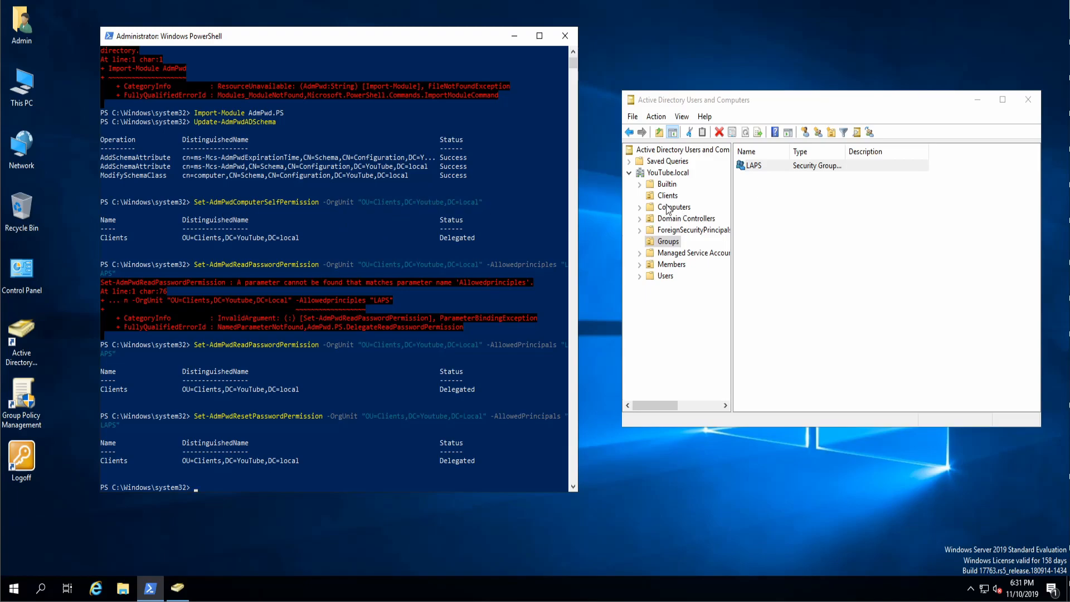
Select the Admins OU under Members, view the Admin user, then lock the server
click(666, 195)
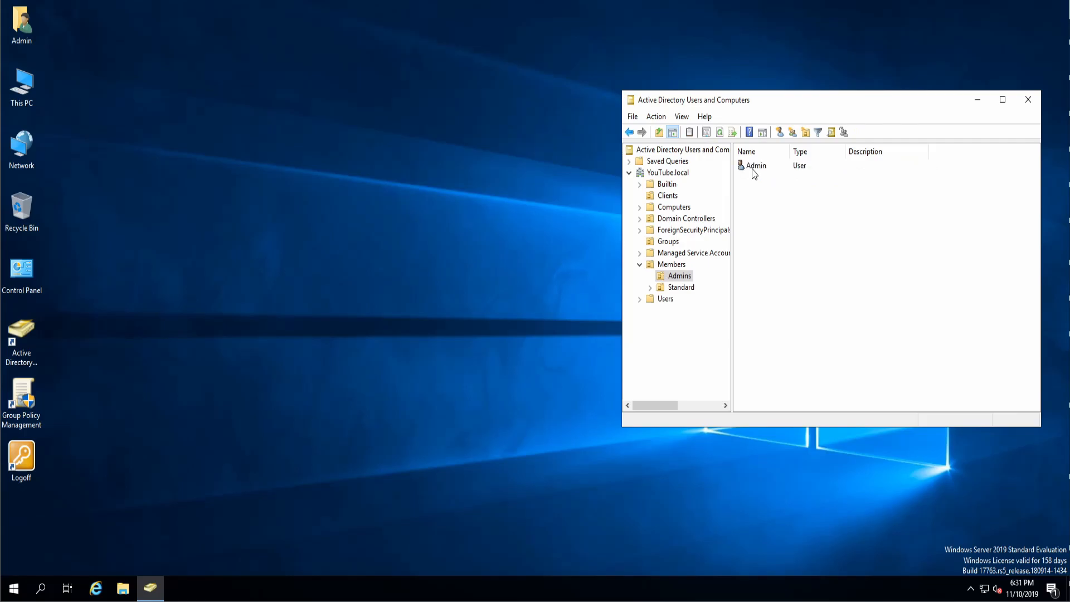
double_click(756, 165)
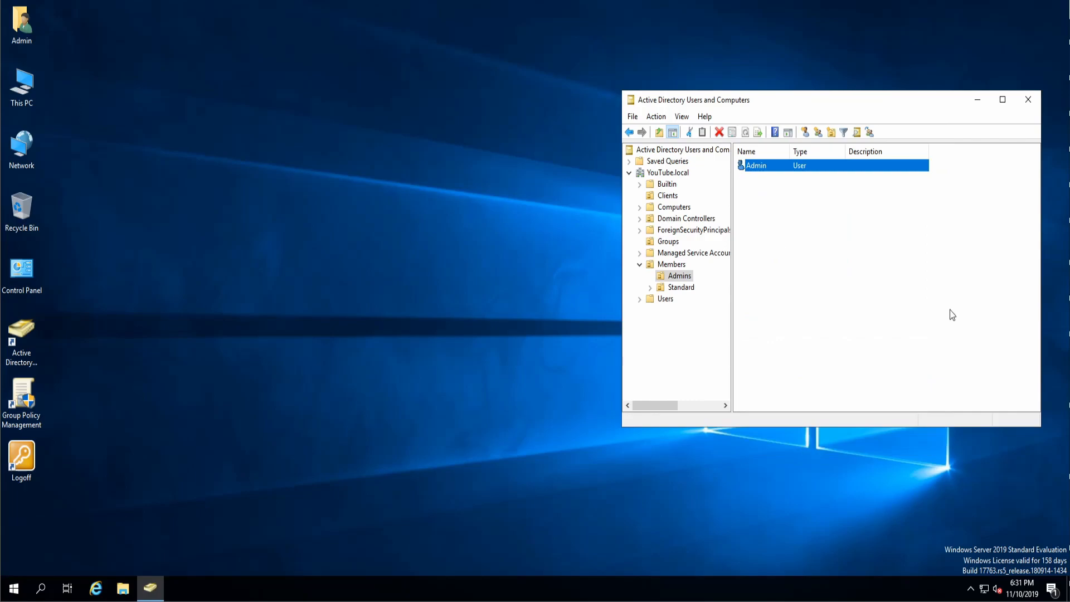
click(21, 456)
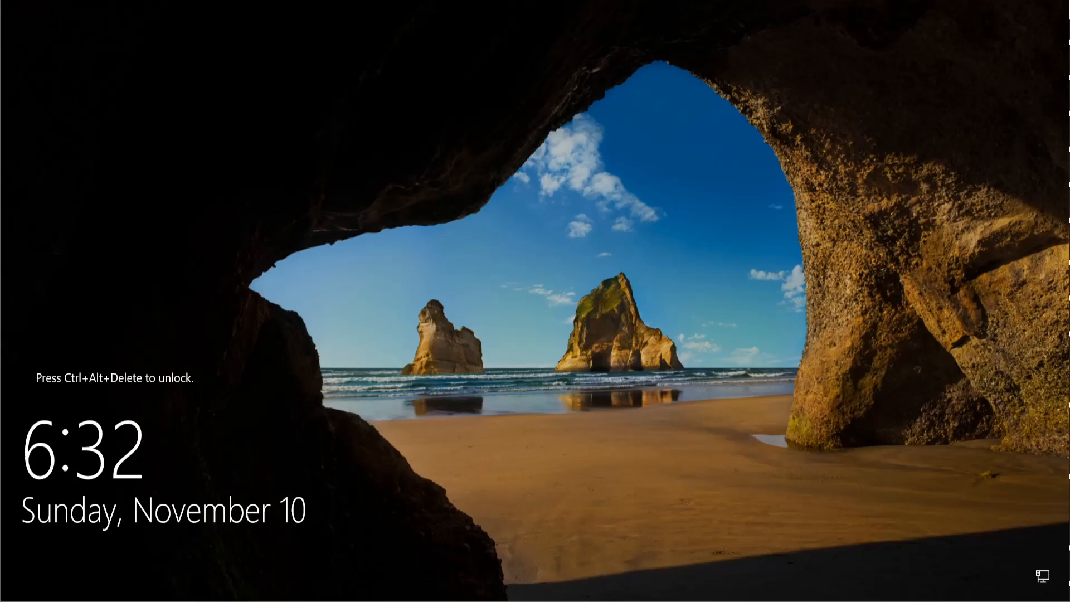
mouse_move(115, 149)
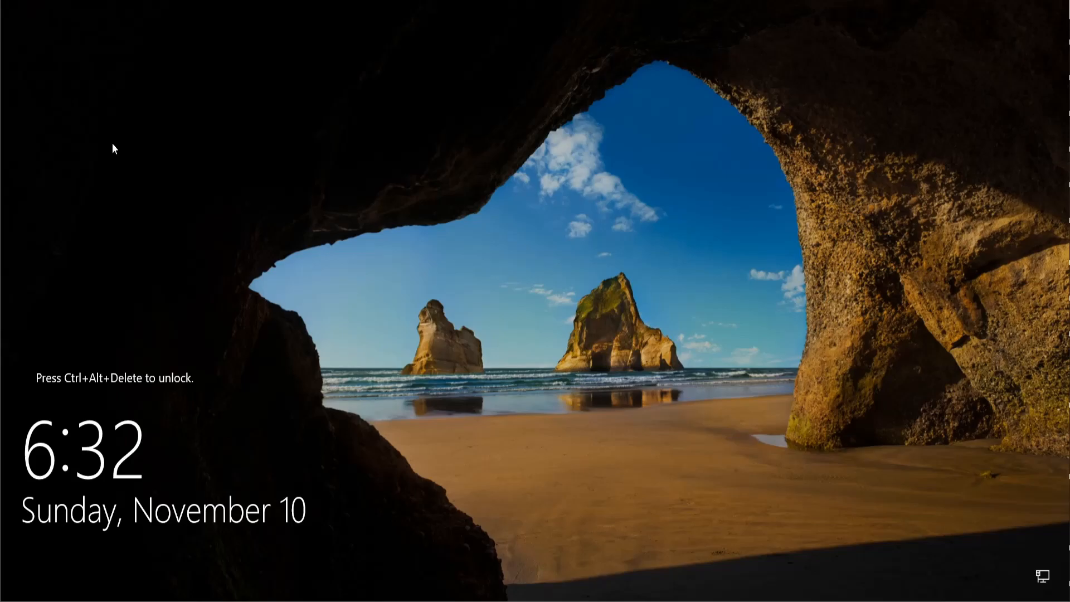
mouse_move(475, 5)
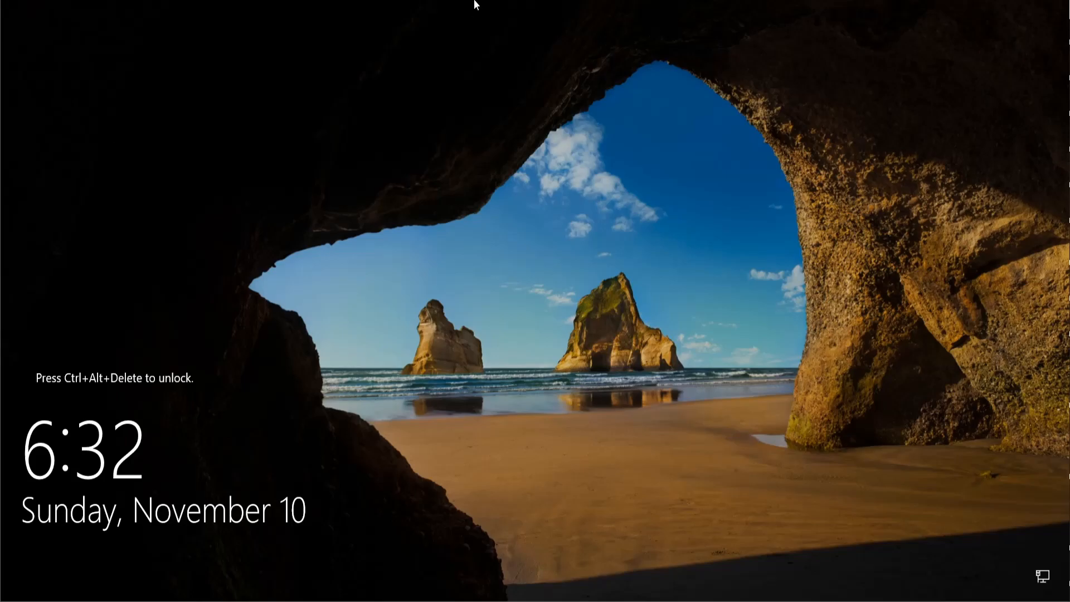
Unlock the server from the lock screen and sign in as Admin
key(ctrl+alt+delete)
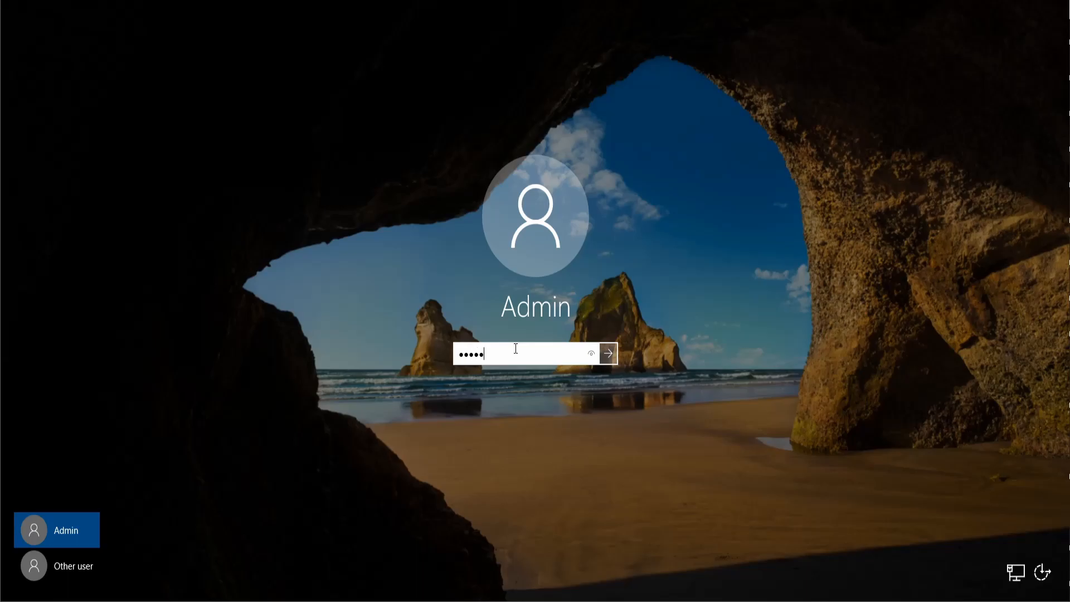
click(606, 353)
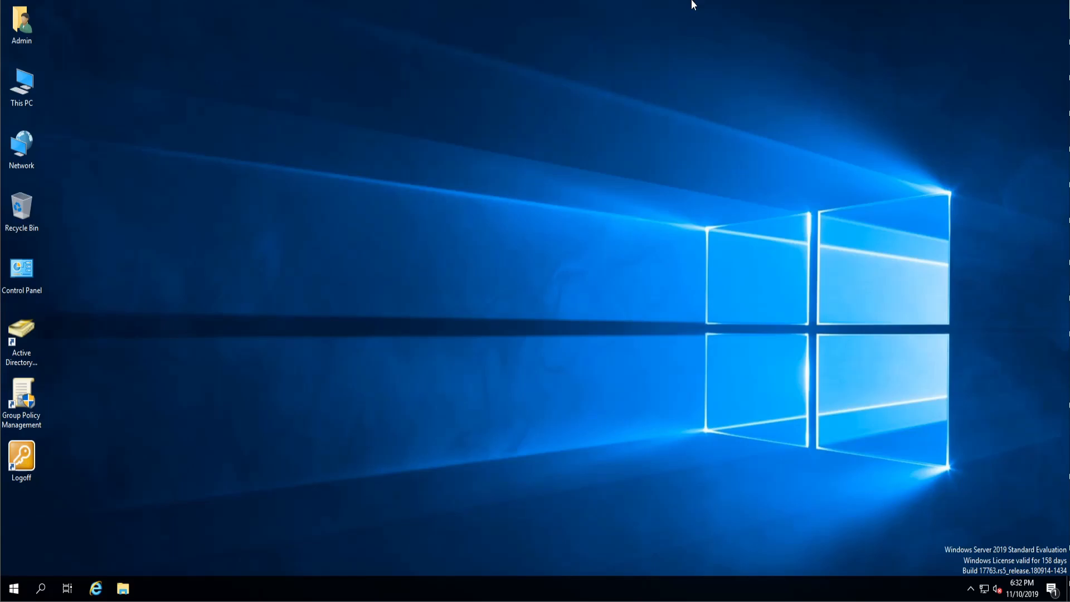
mouse_move(21, 81)
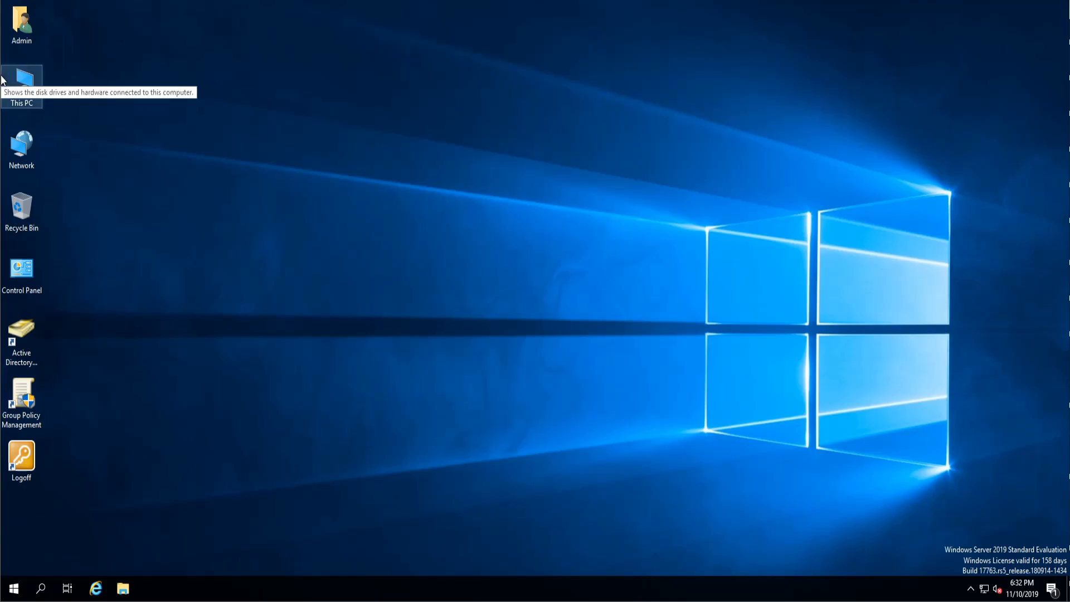
mouse_move(3, 121)
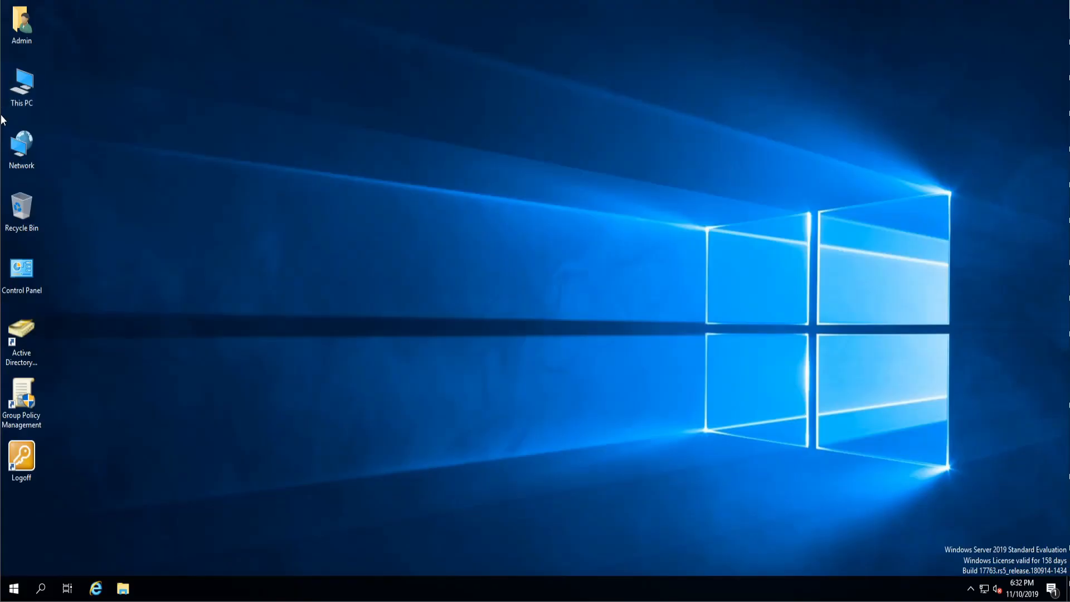
mouse_move(161, 6)
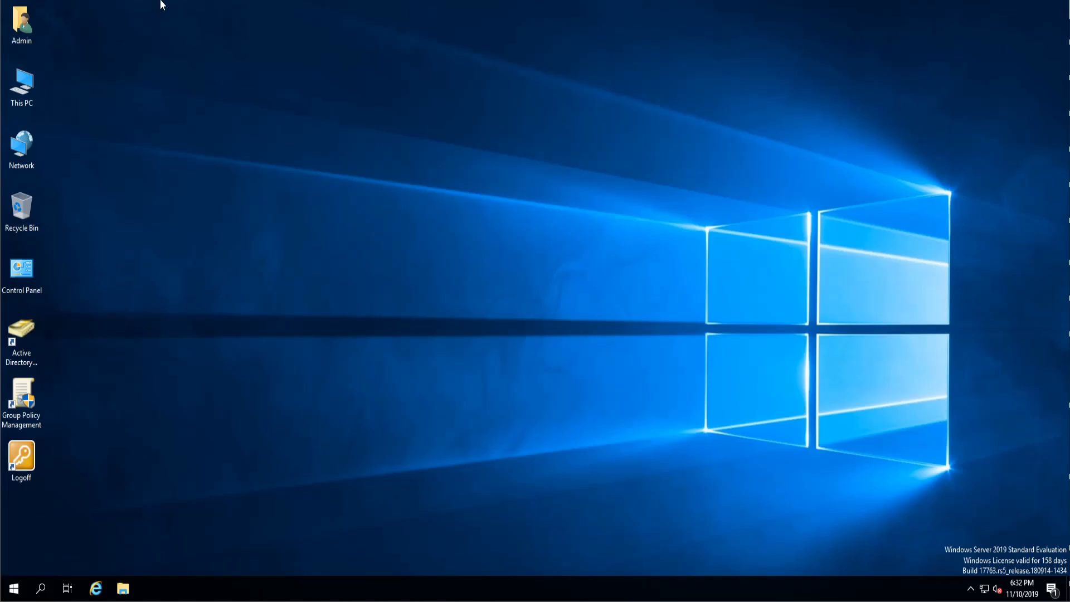
mouse_move(77, 370)
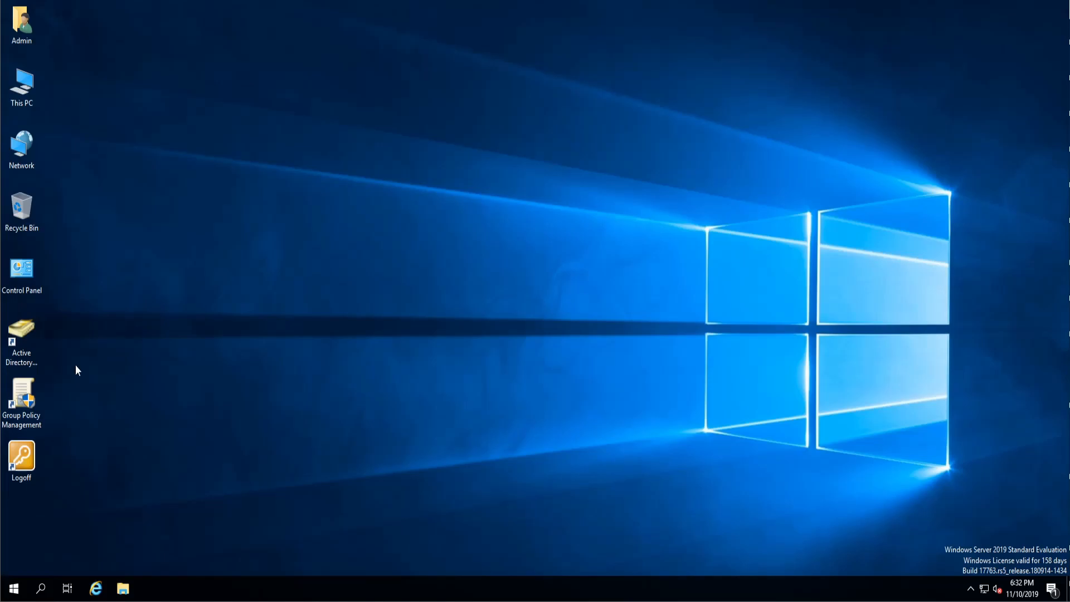
mouse_move(383, 300)
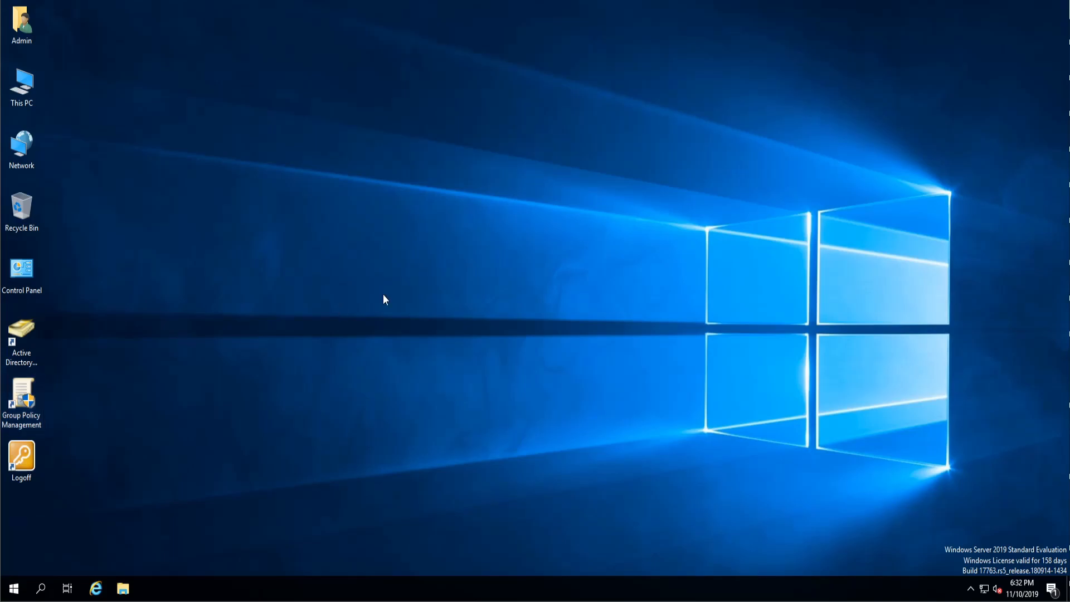
Launch Group Policy Management and open the [Clients] Startup policy for editing
double_click(21, 402)
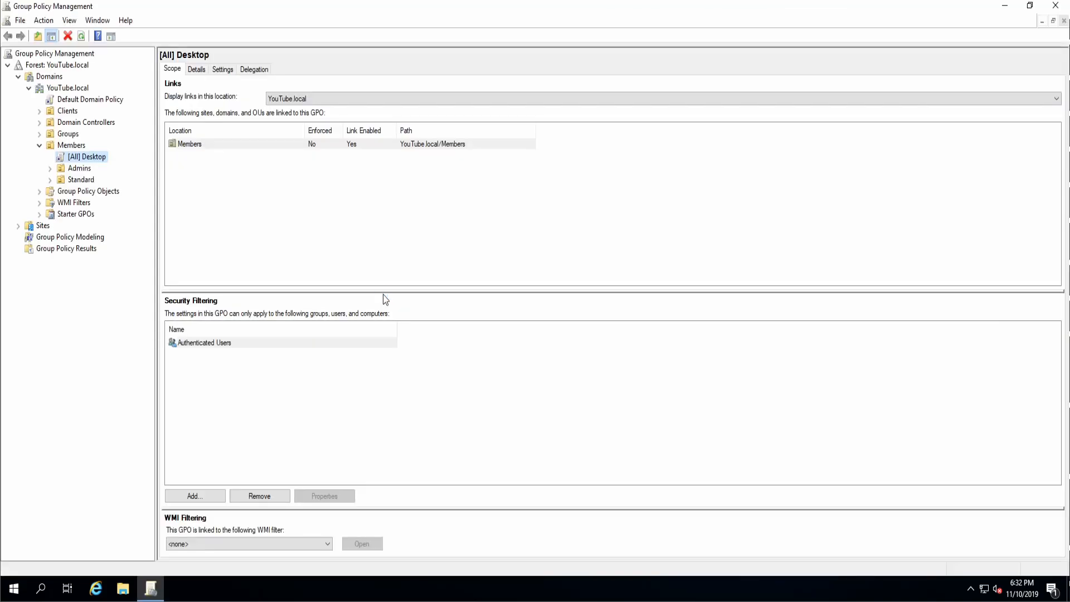
mouse_move(60, 156)
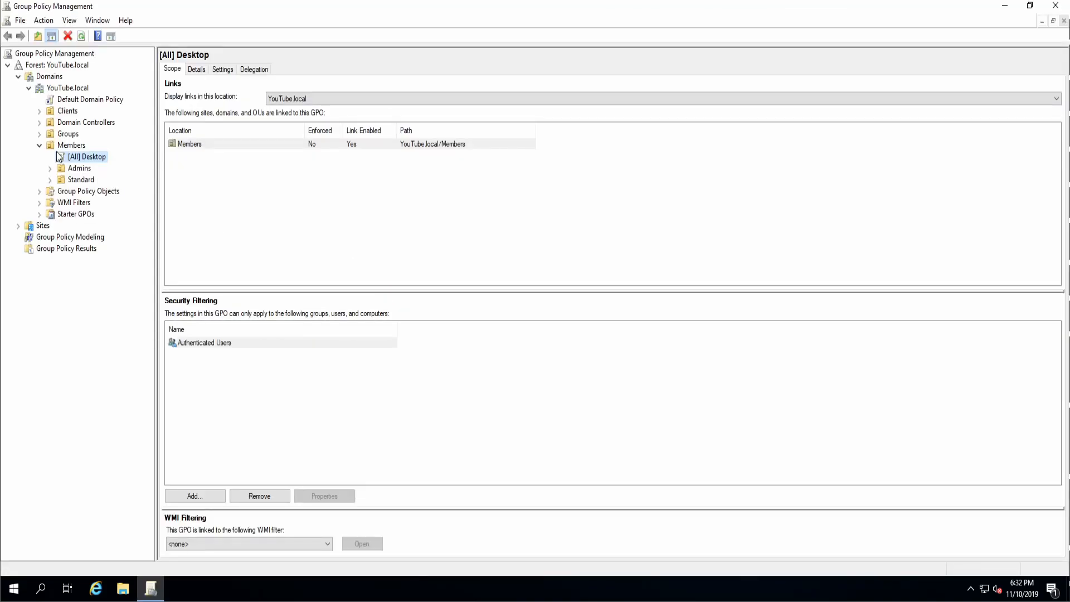
click(40, 110)
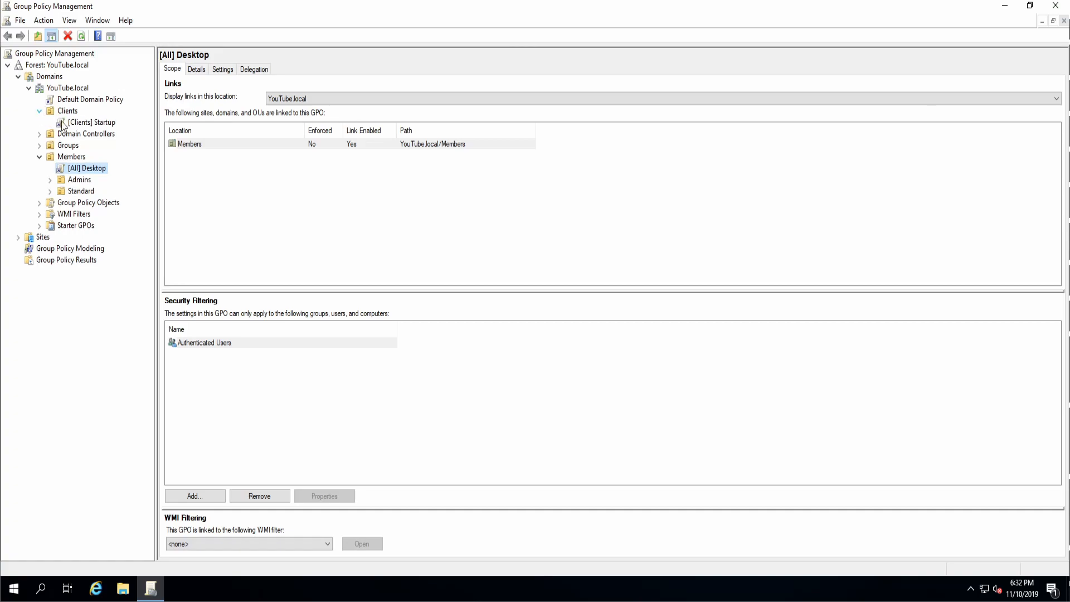
click(90, 122)
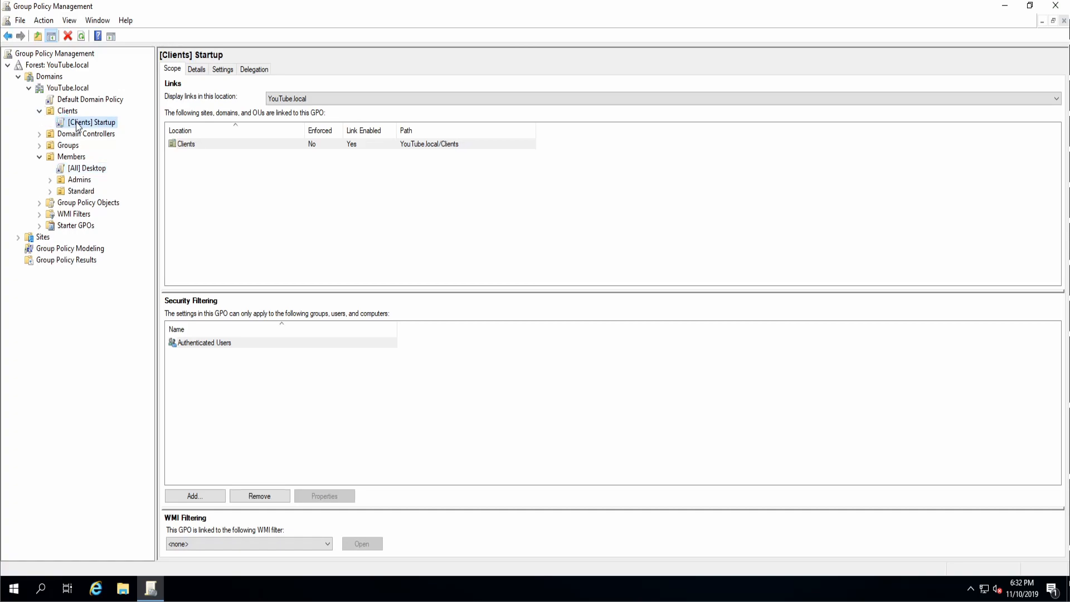
mouse_move(99, 136)
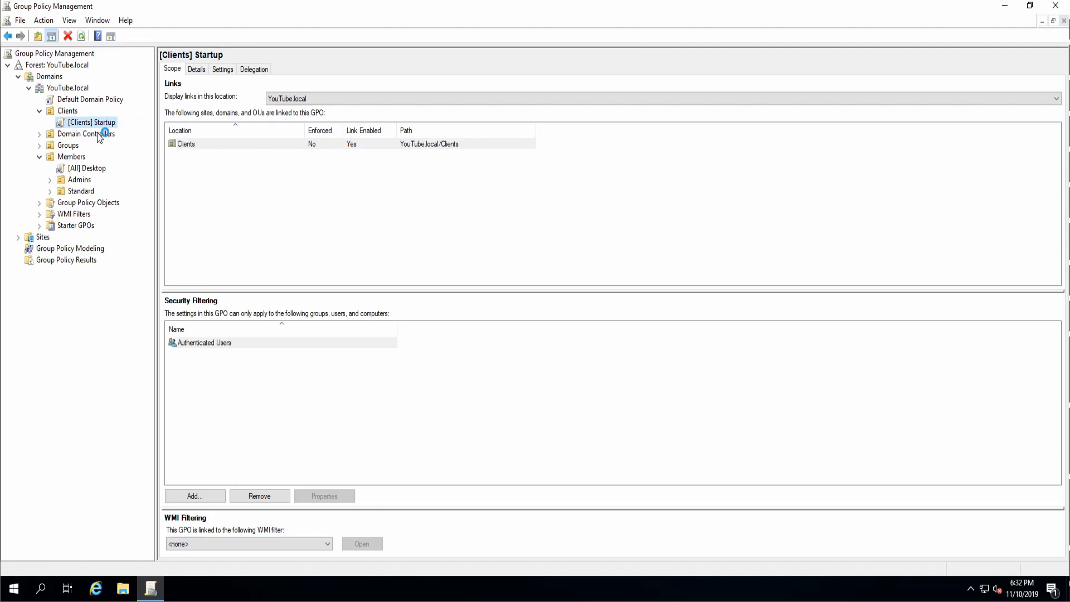
double_click(92, 123)
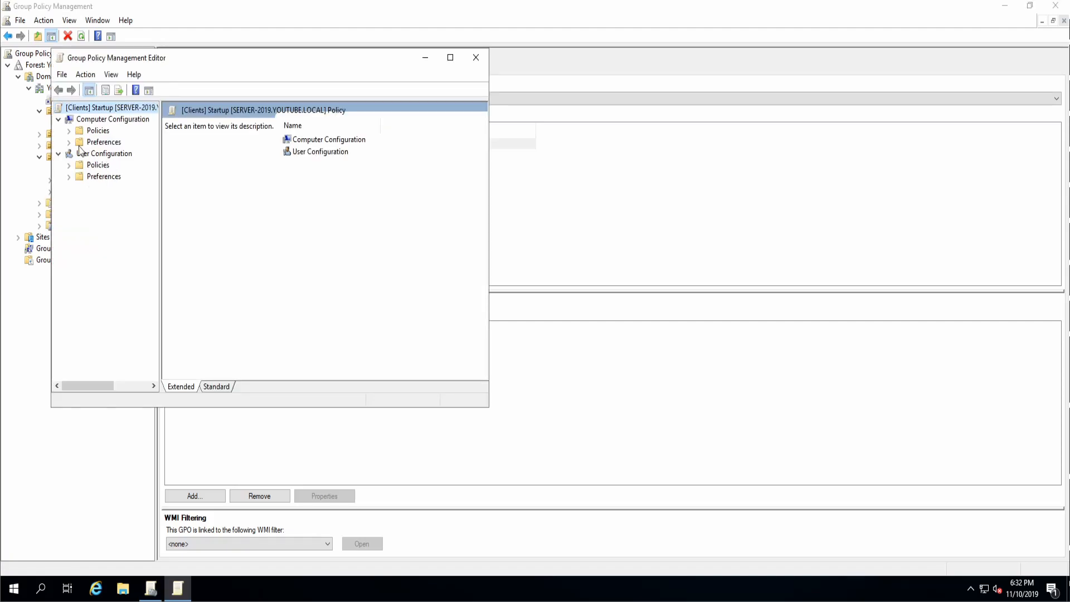
Navigate Computer Configuration > Policies > Software Settings to the Software installation node
click(69, 130)
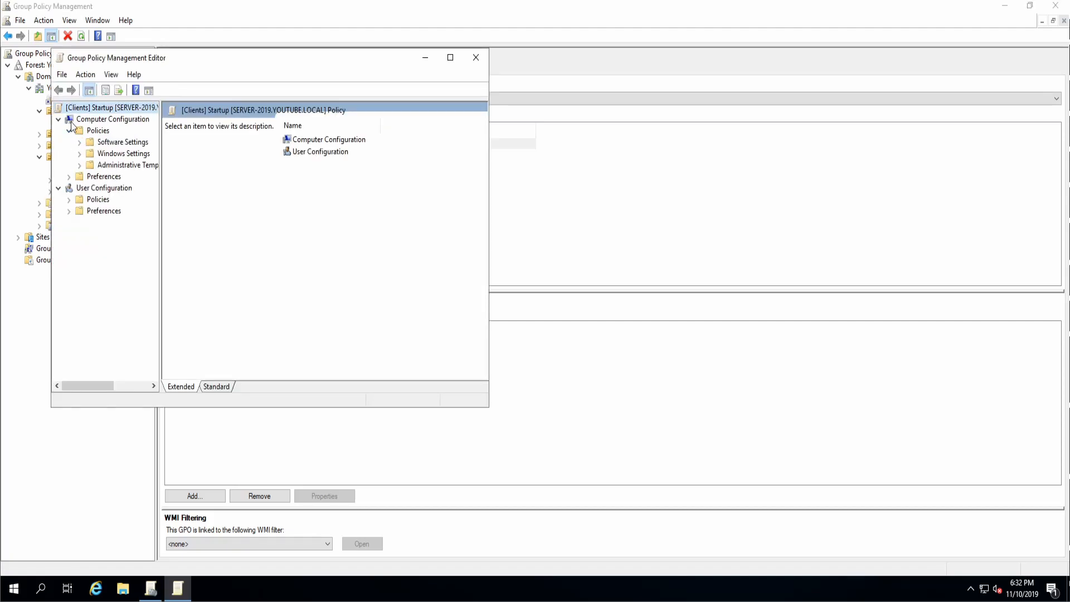
click(80, 142)
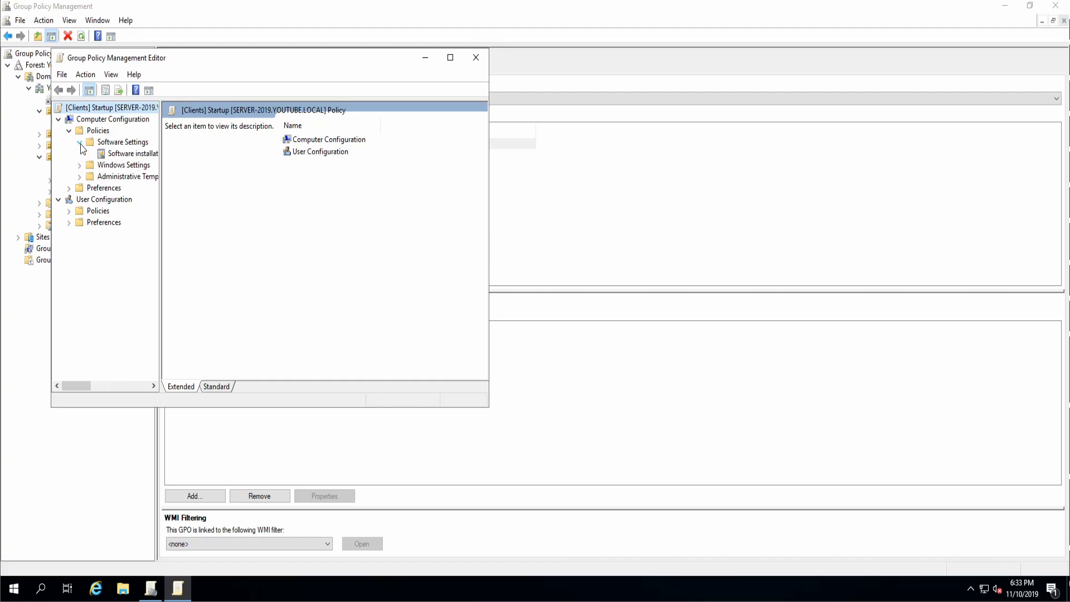
click(132, 153)
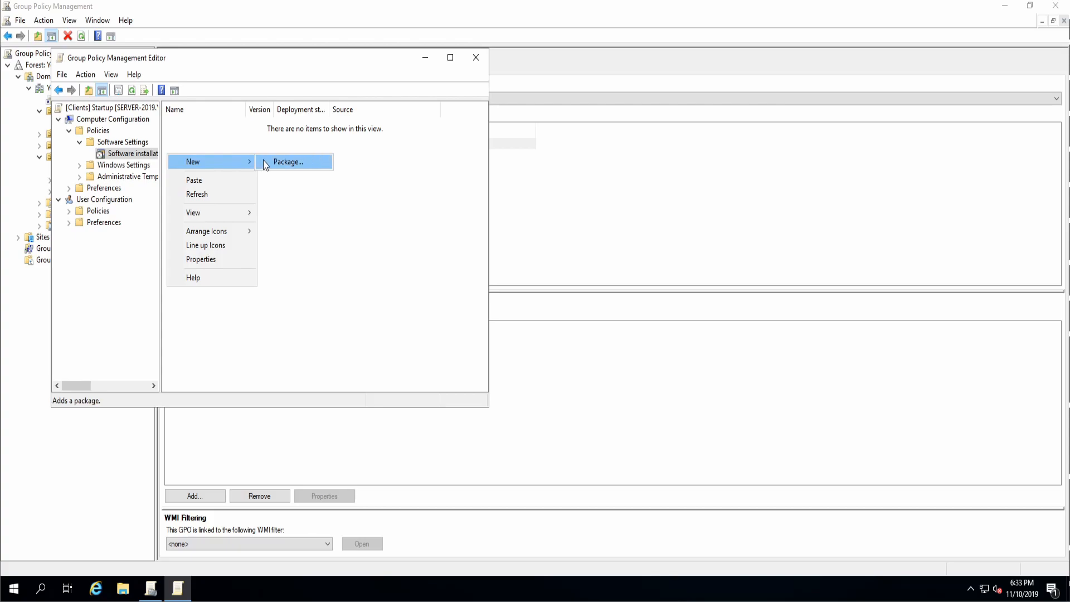
Add a new package, browsing to \\Server-2019\Files$ and choosing the LAPS.x64 installer
click(288, 161)
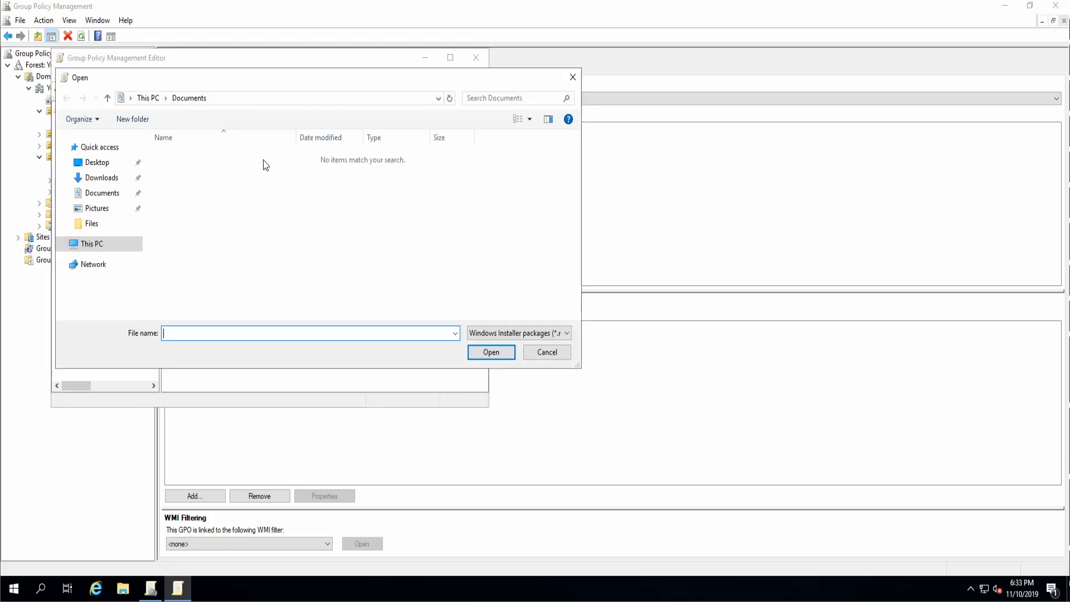
click(273, 98)
text(\\Server)
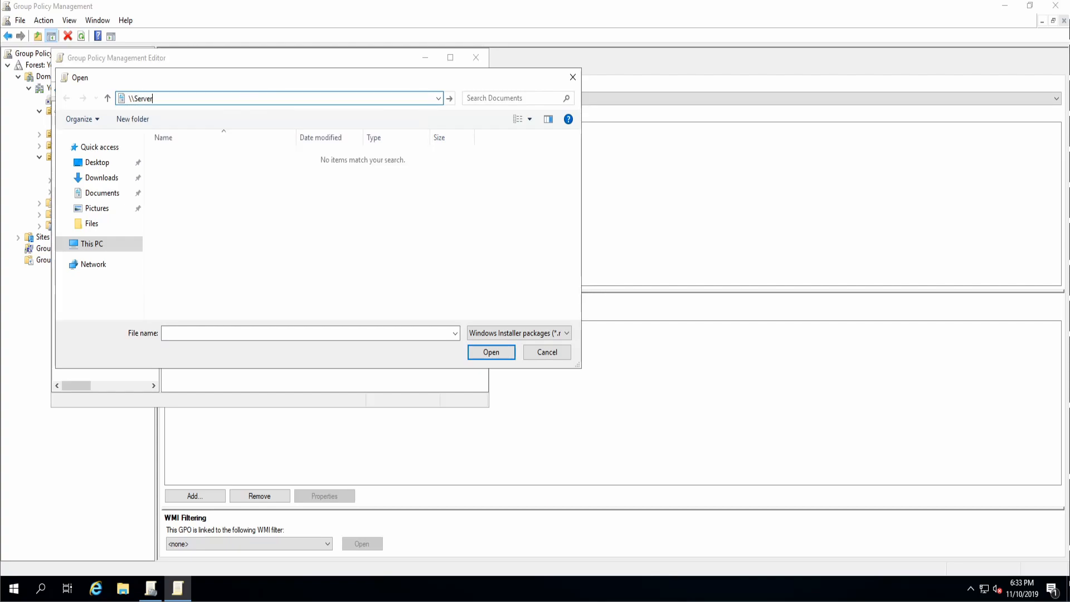
text(2019)
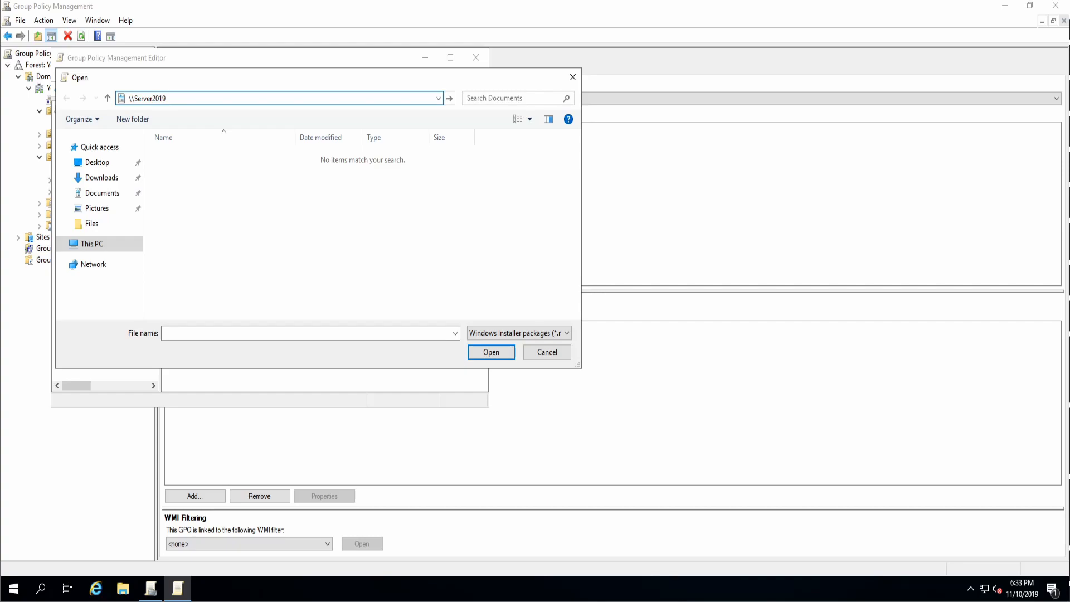
text(\Files$)
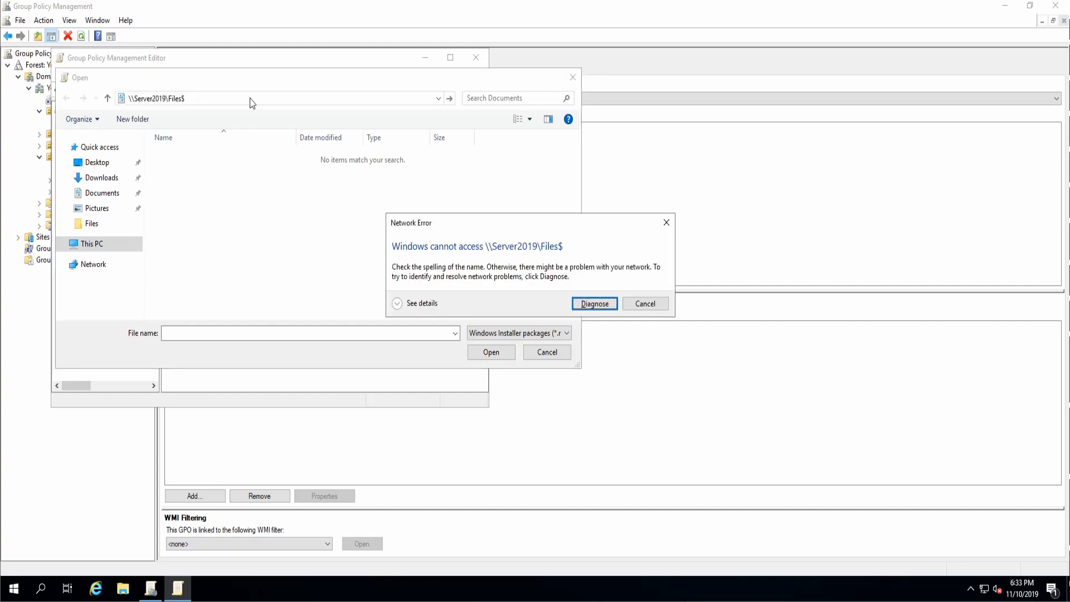
click(644, 303)
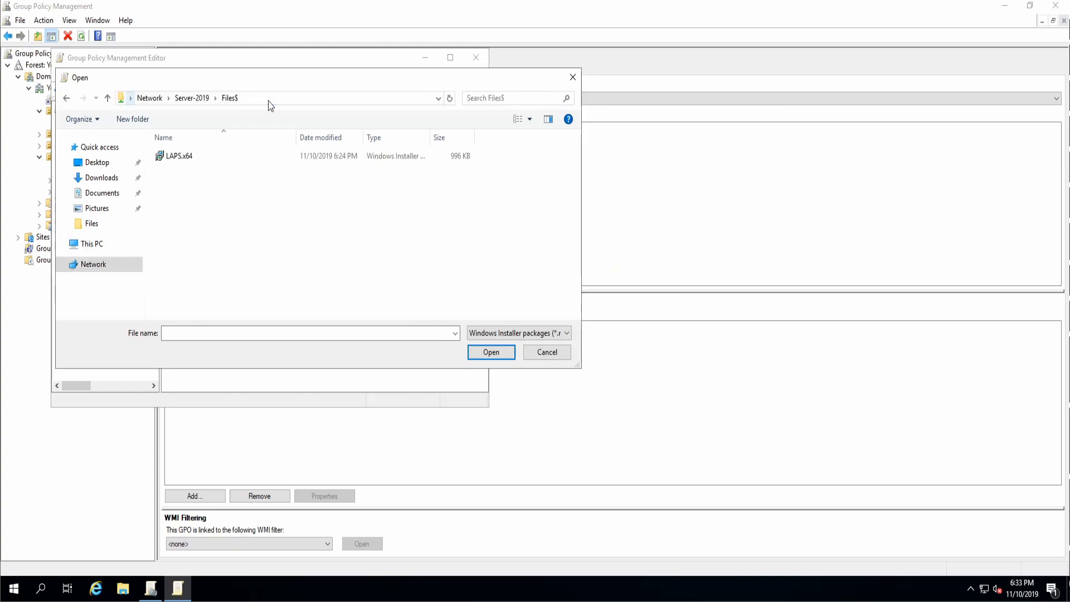
click(179, 156)
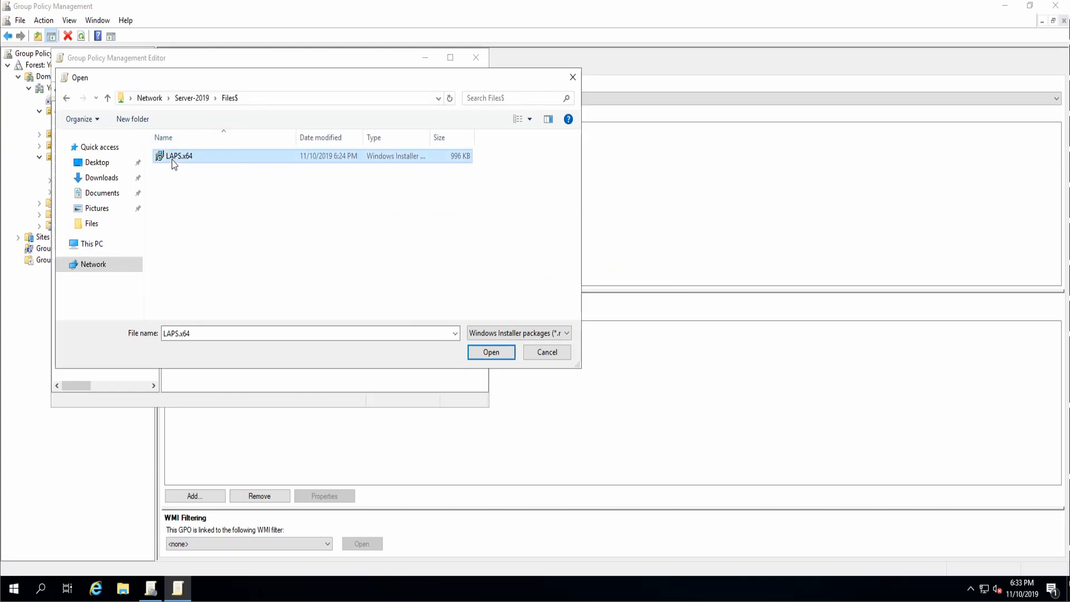
click(491, 351)
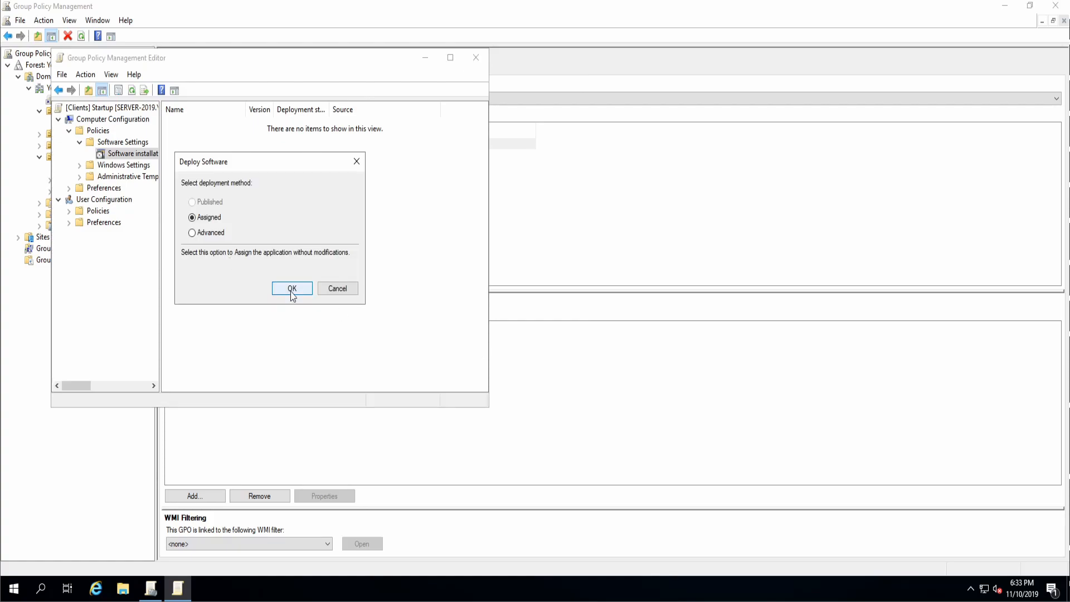
Deploy the LAPS.x64 package as Assigned, check its properties, and close the editor
click(291, 288)
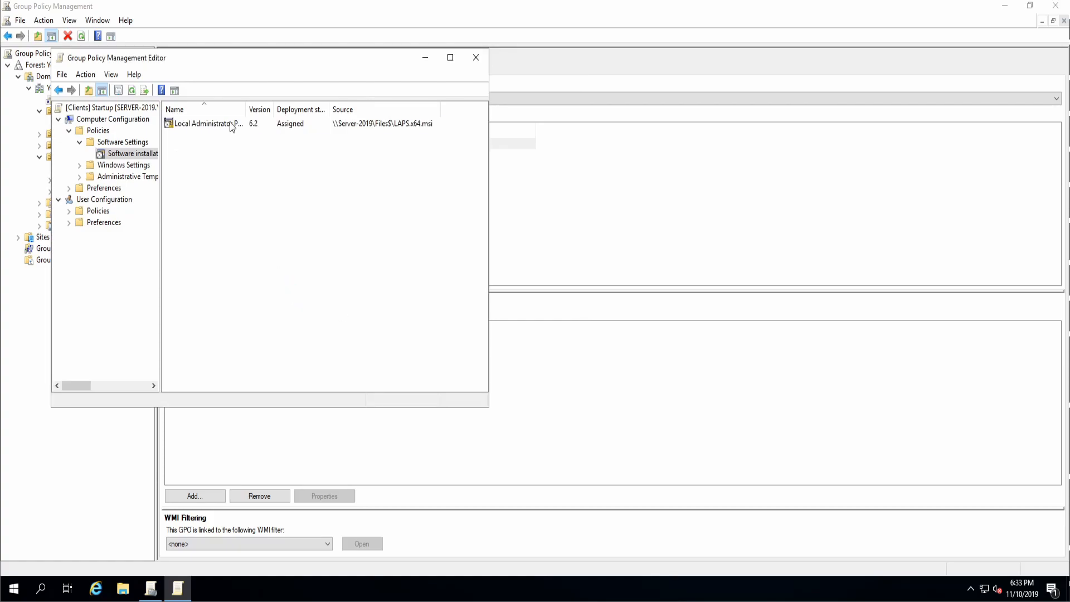
double_click(205, 123)
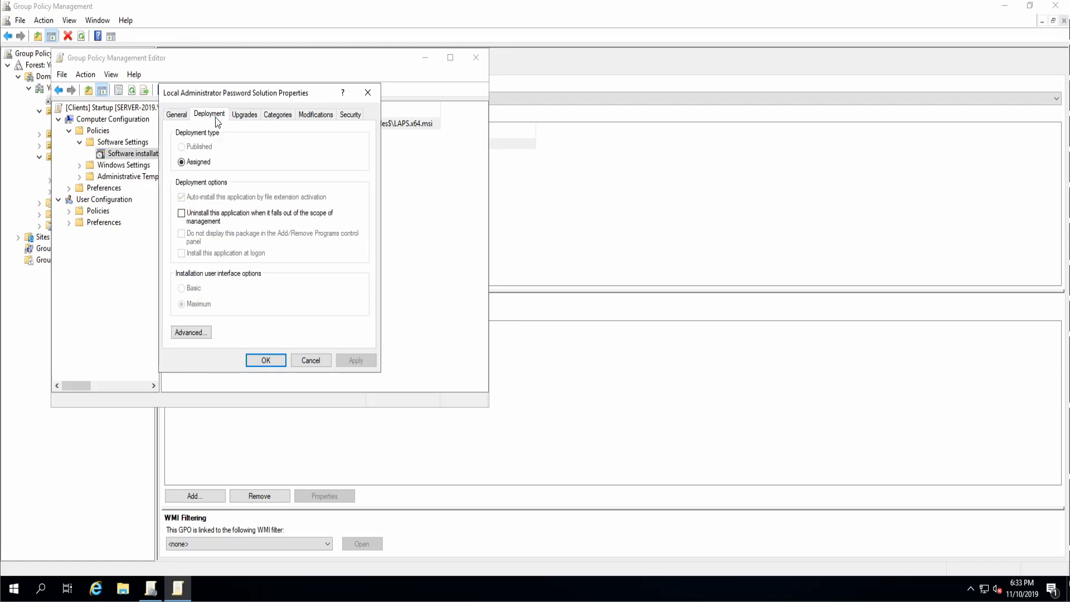
click(244, 113)
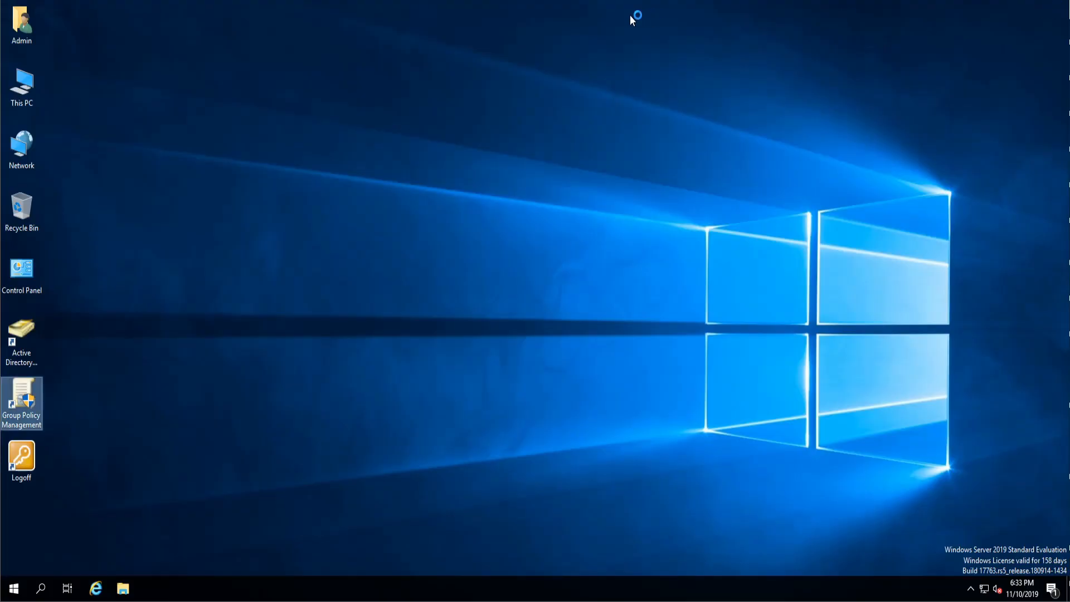
mouse_move(577, 4)
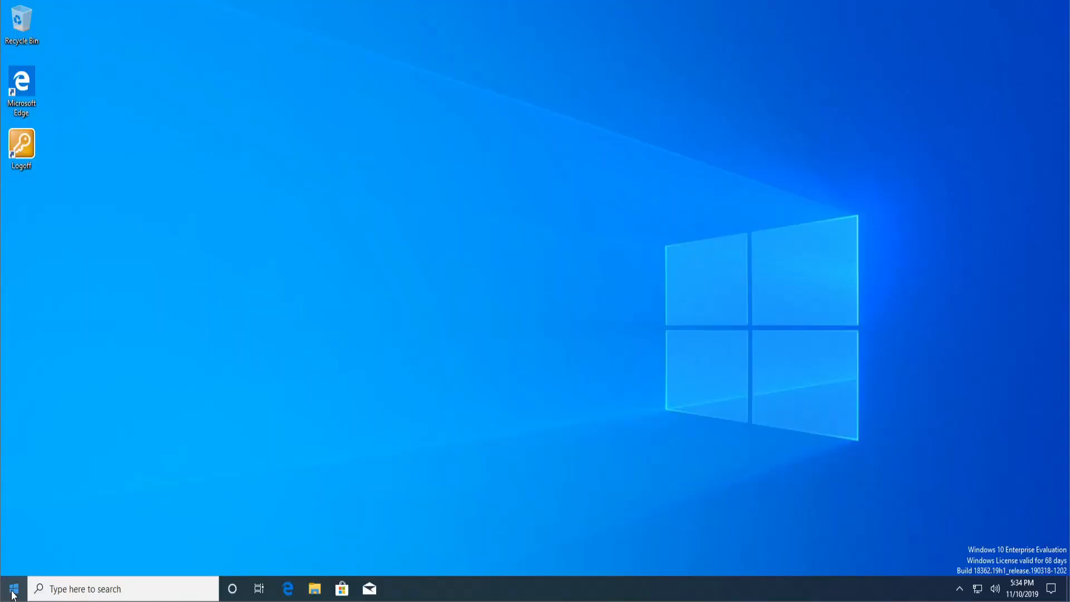
Restart the Windows 10 client and sign back in as Admin
click(11, 588)
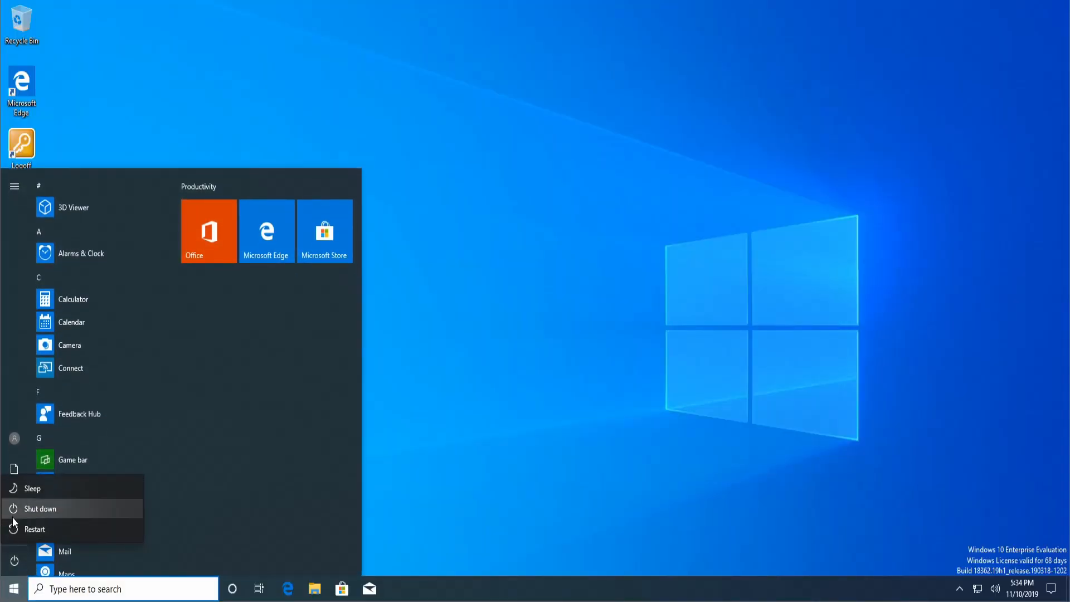
click(40, 508)
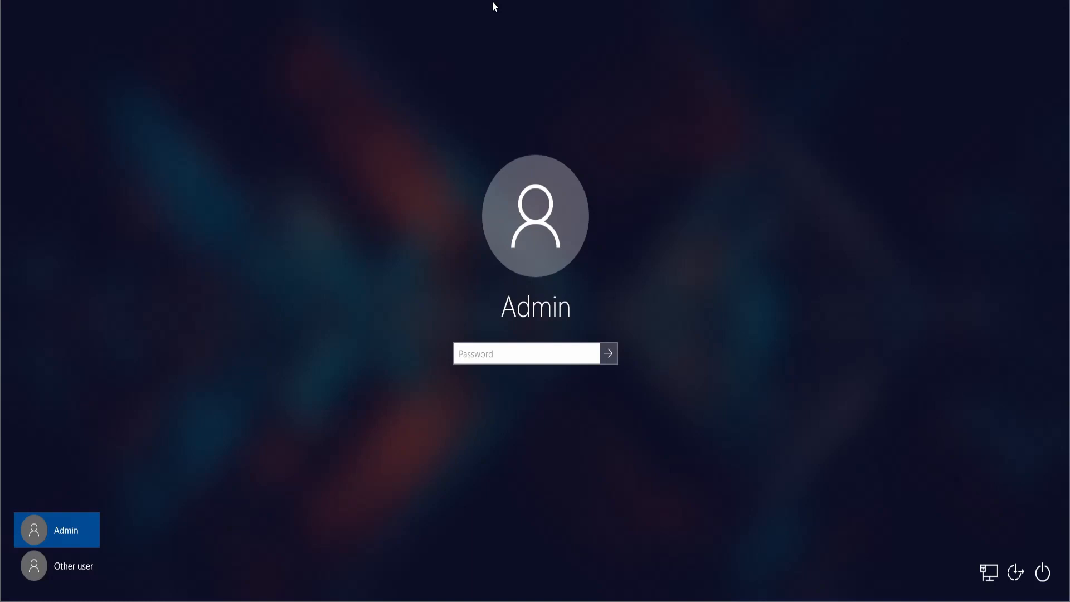
click(606, 353)
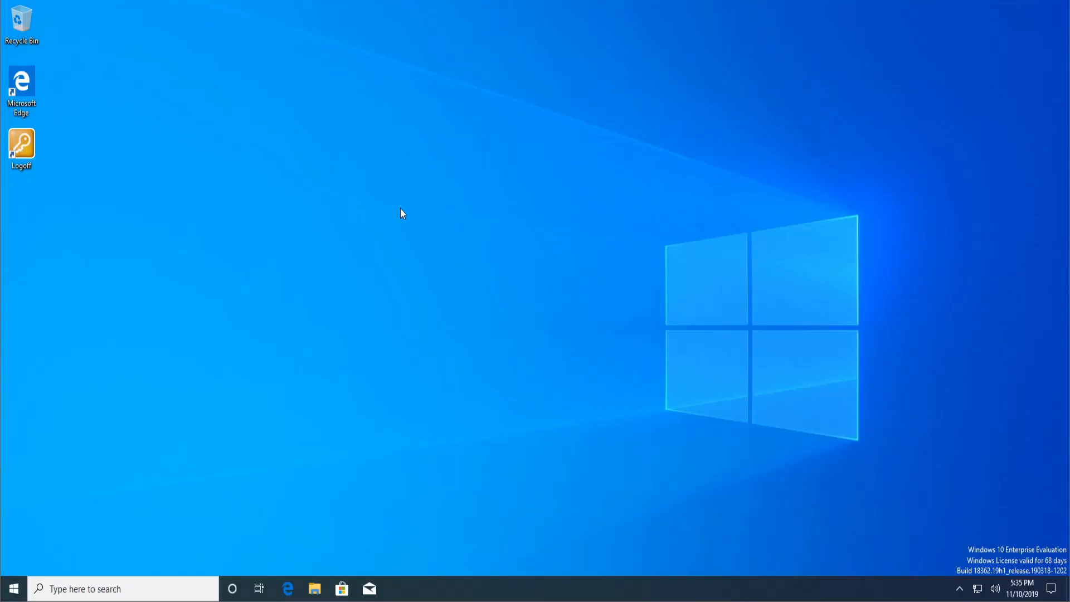
From This PC in File Explorer, open Uninstall or change a program and review the installed apps list
click(314, 588)
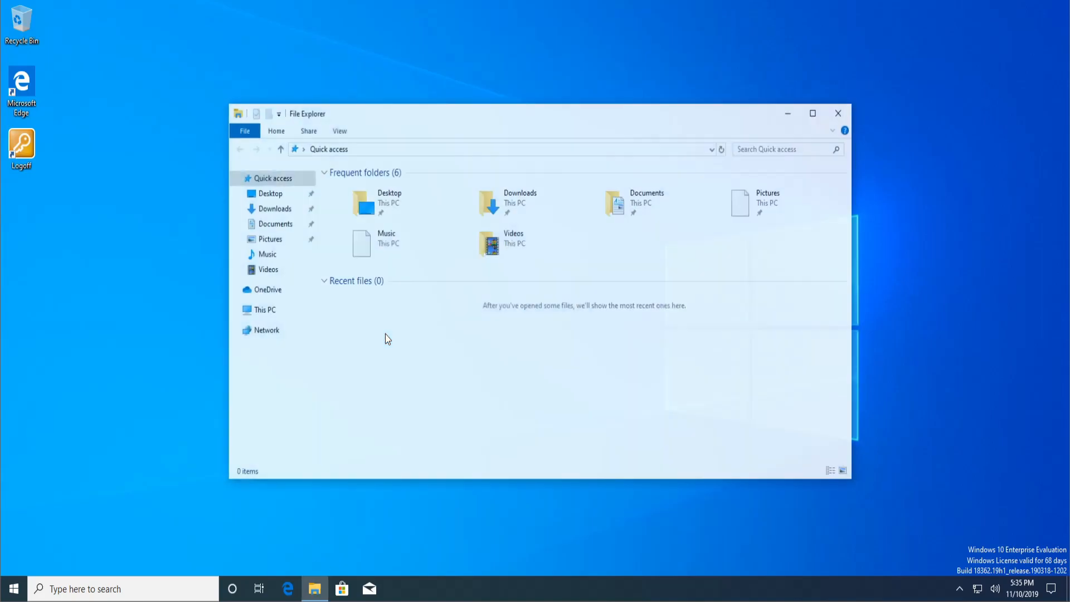
click(263, 308)
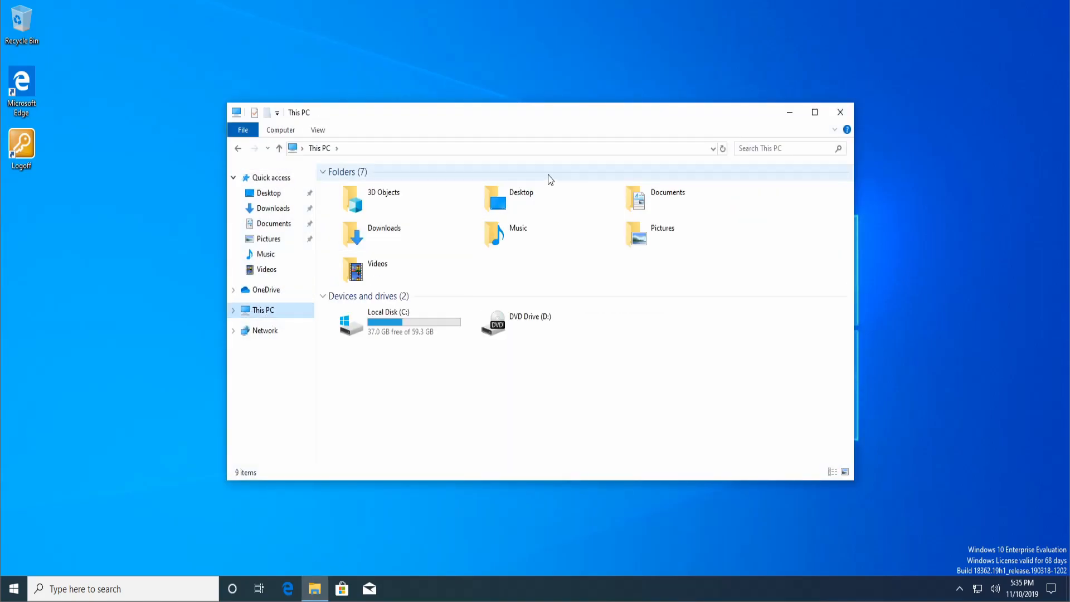
click(279, 129)
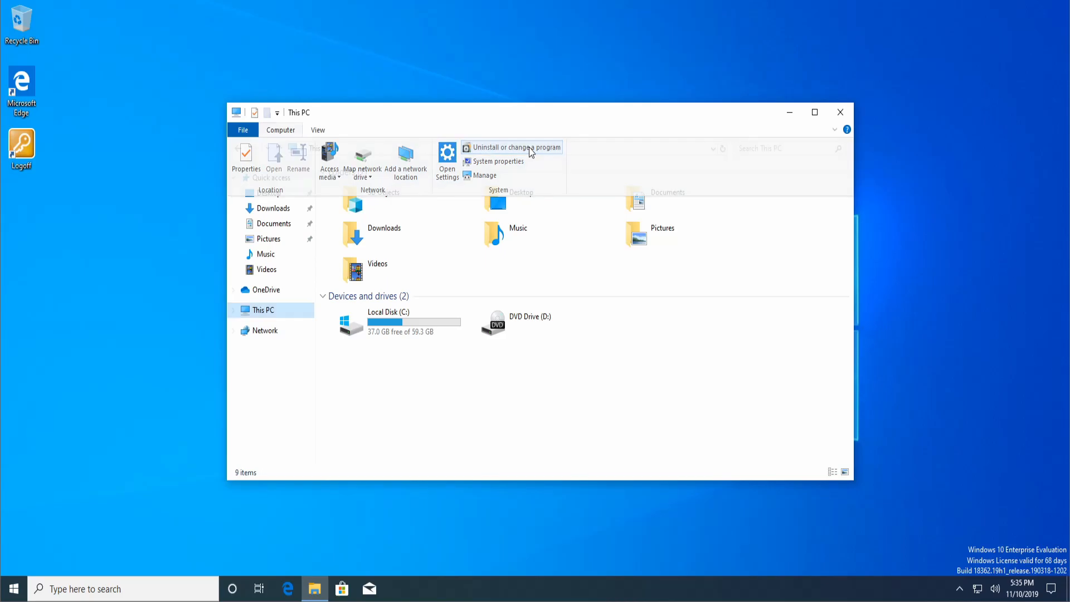
click(516, 147)
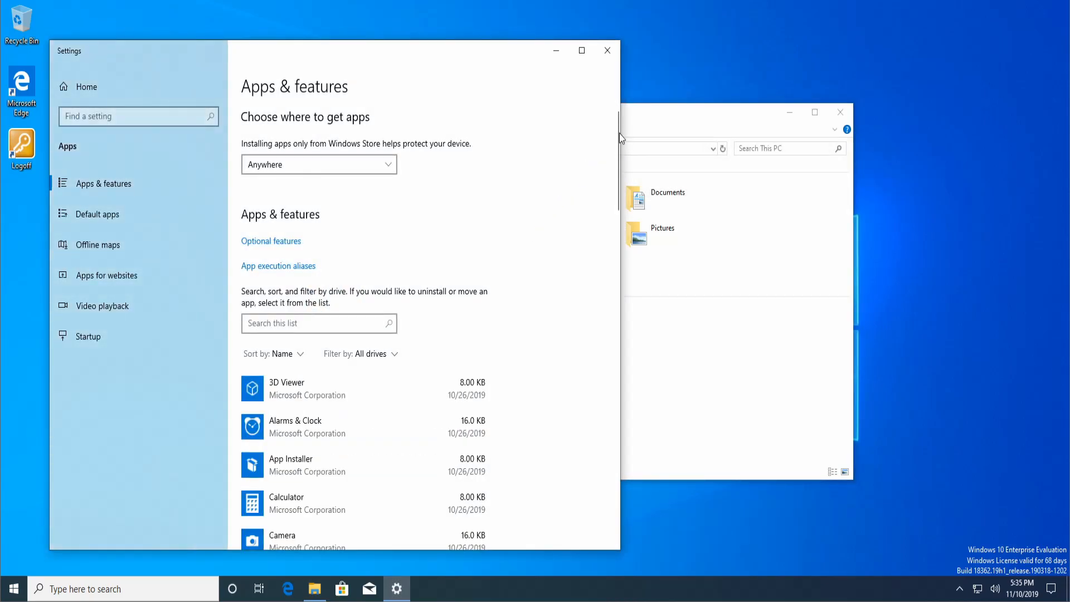
scroll(down, 3)
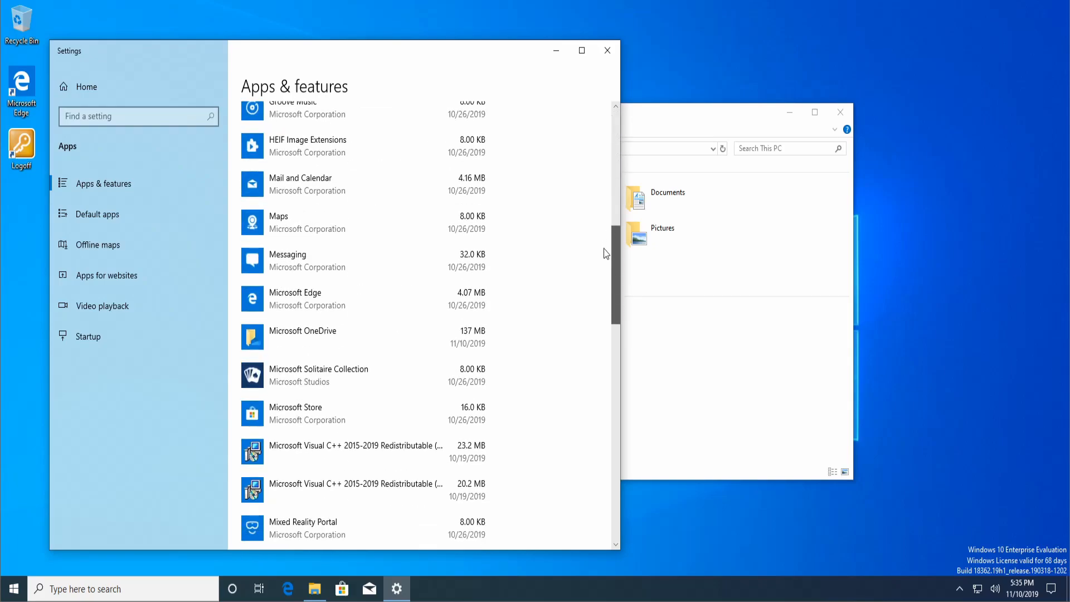
scroll(down, 3)
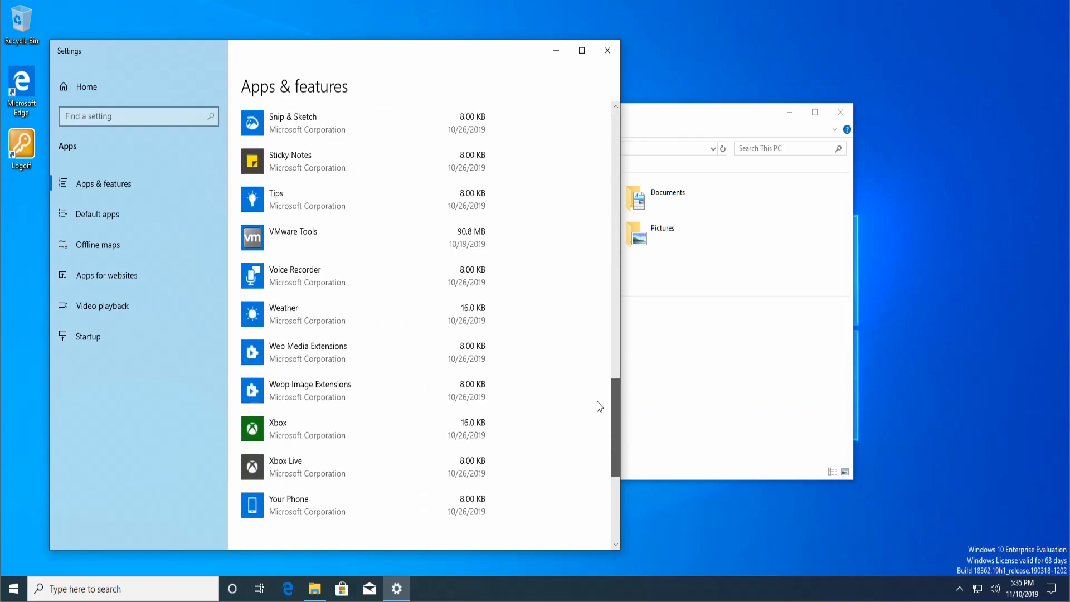
right_click(11, 588)
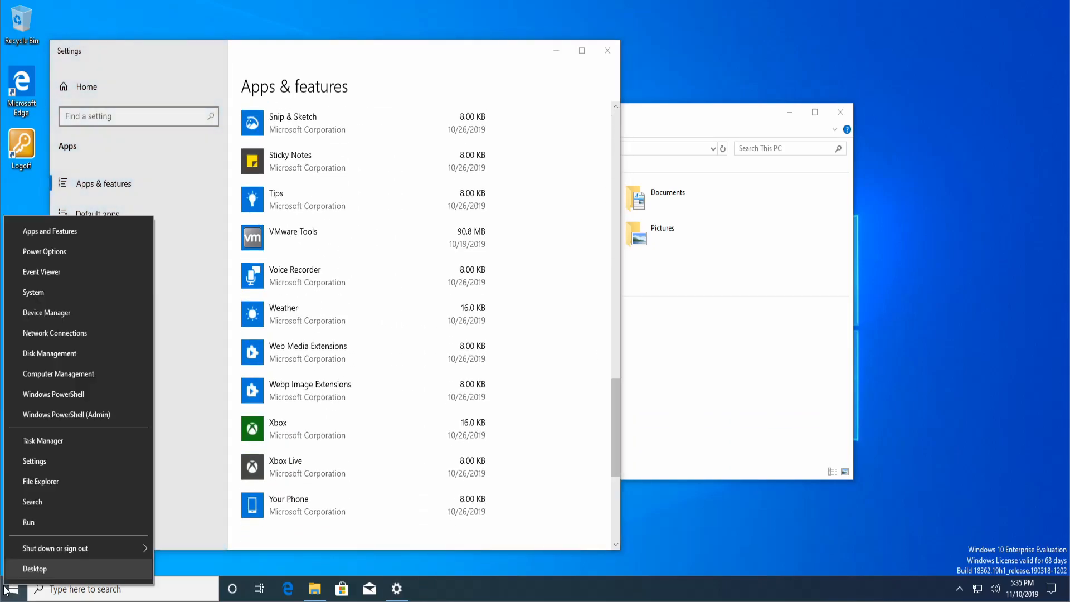
In an elevated PowerShell run gpupdate /force, accept the restart with y, then run shutdown -r
click(65, 414)
text(gpupd)
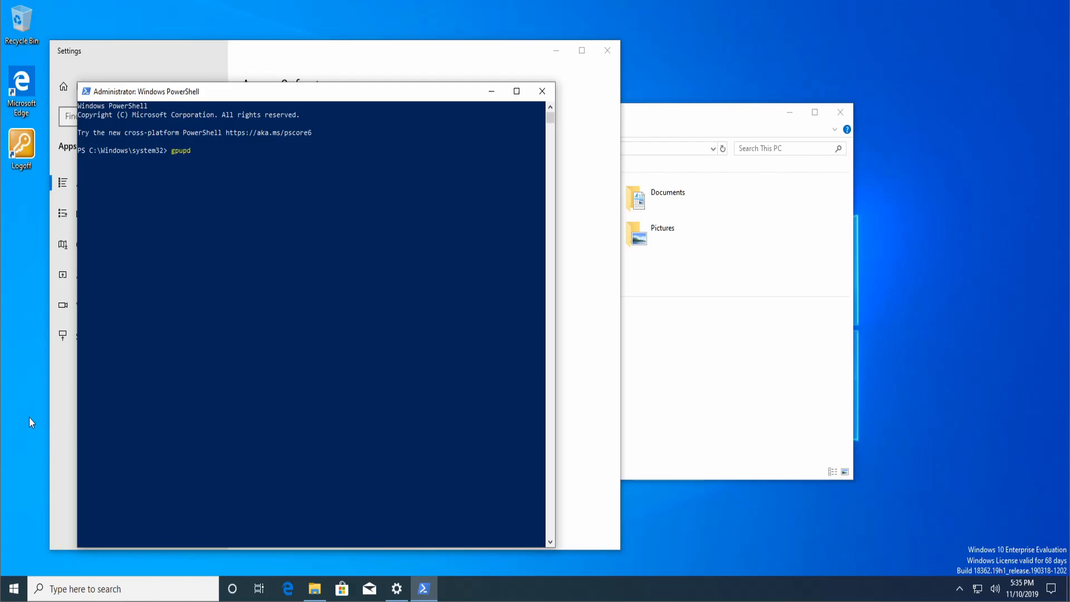
key(Return)
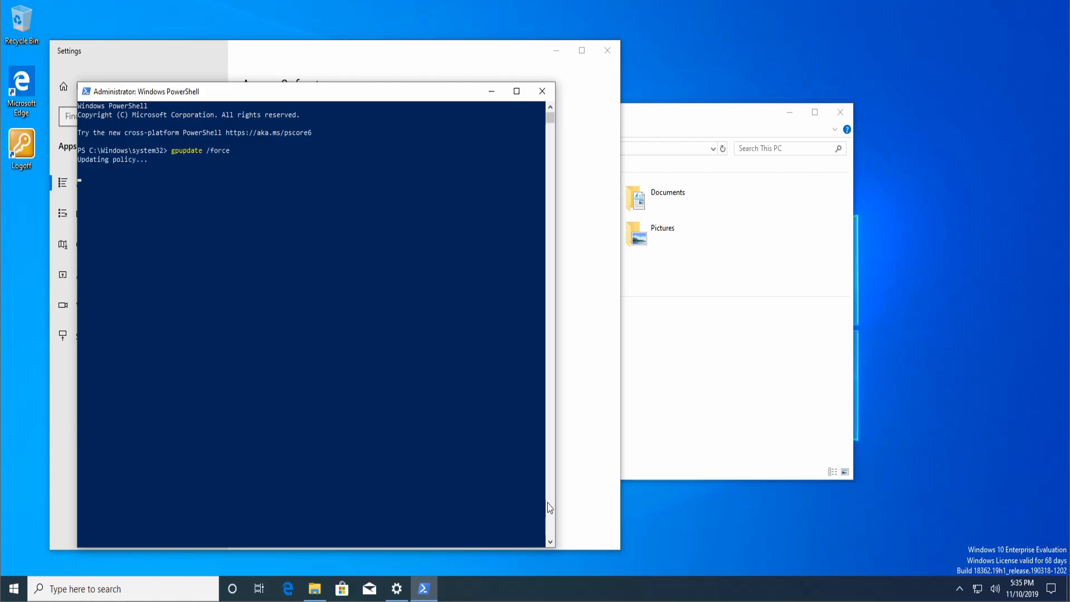
click(606, 50)
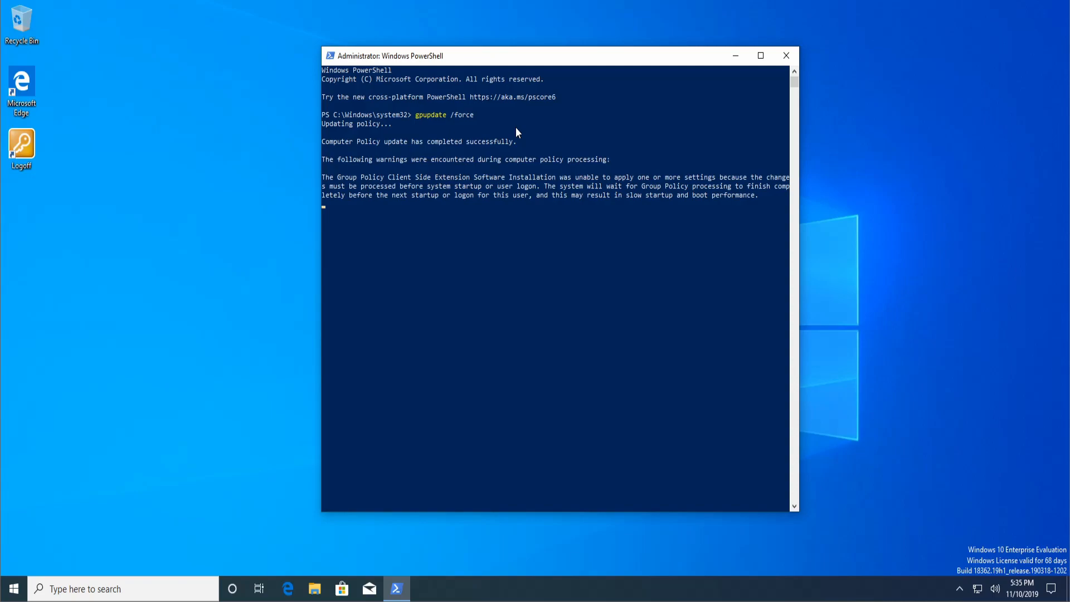
mouse_move(391, 183)
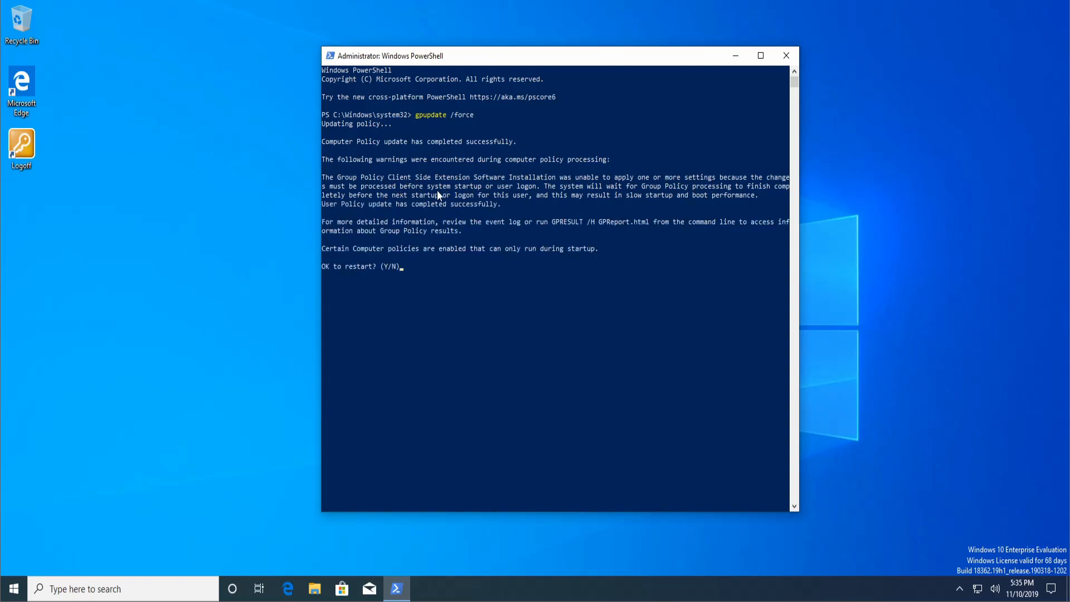
text(y)
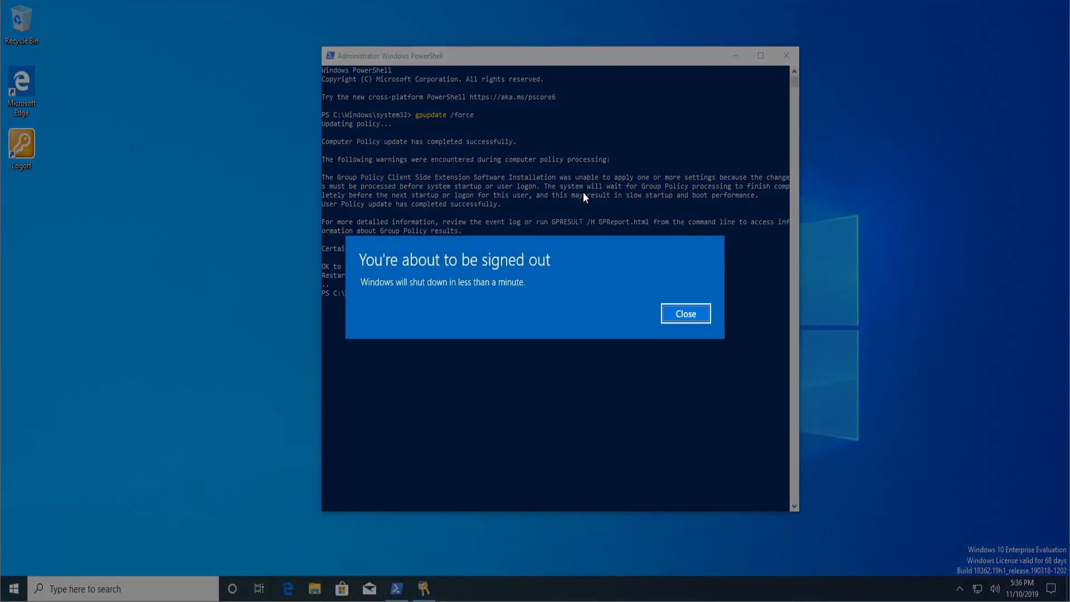
click(684, 313)
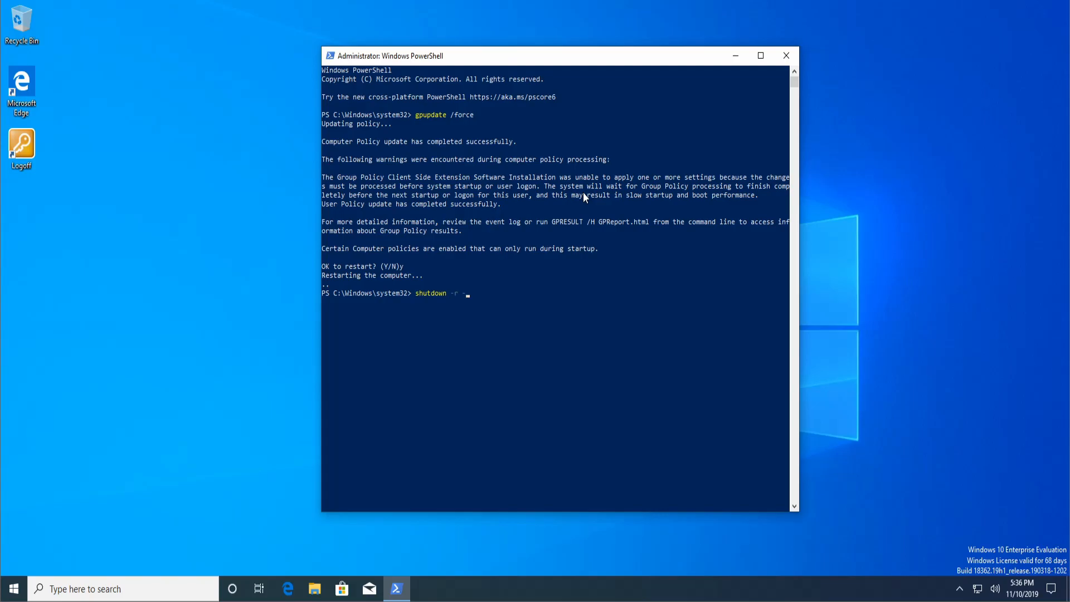
key(Return)
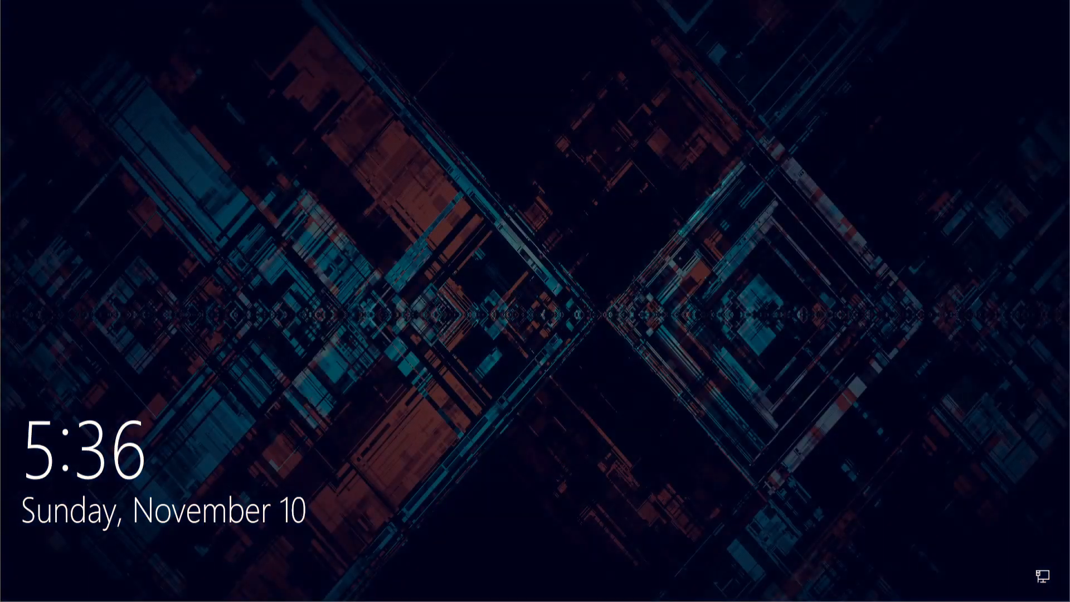
Sign back in to the Admin account on the restarted Windows 10 client
click(535, 300)
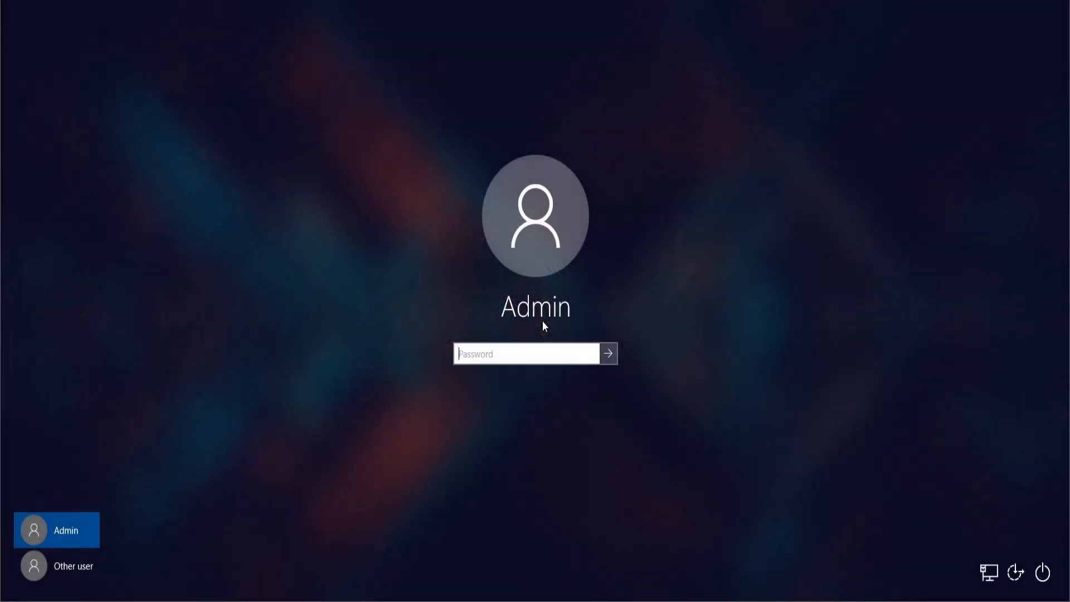
text(password)
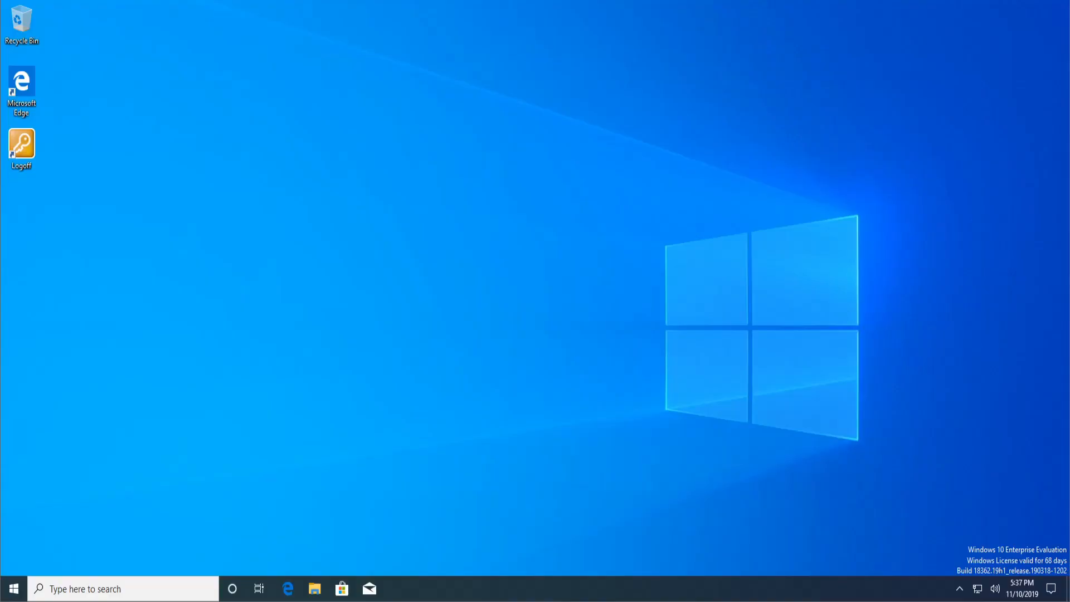
In Settings > Apps, locate Local Administrator Password Solution among the installed apps
right_click(13, 587)
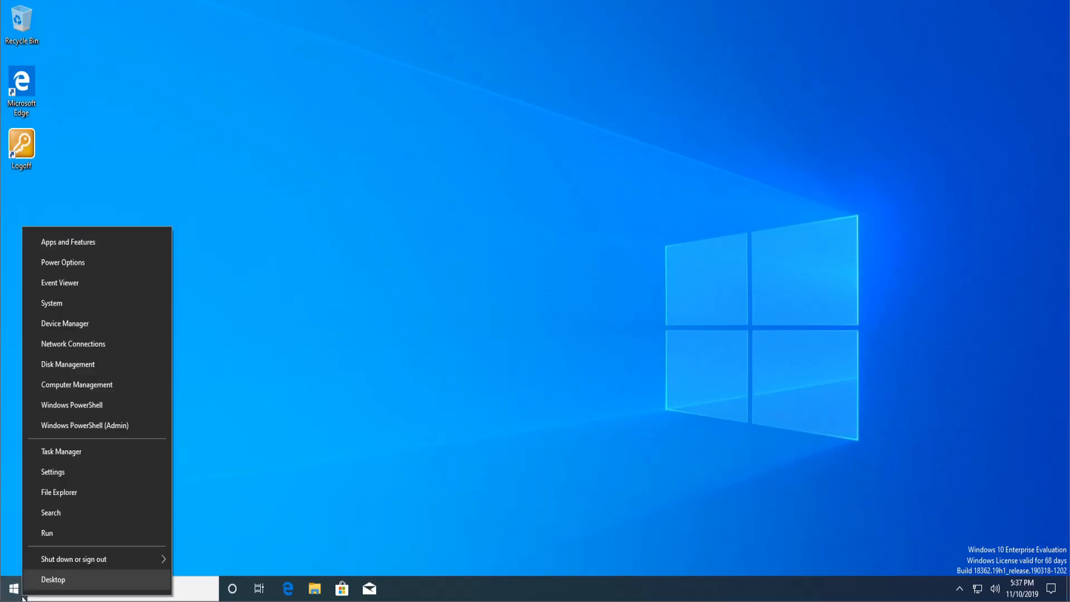
click(52, 471)
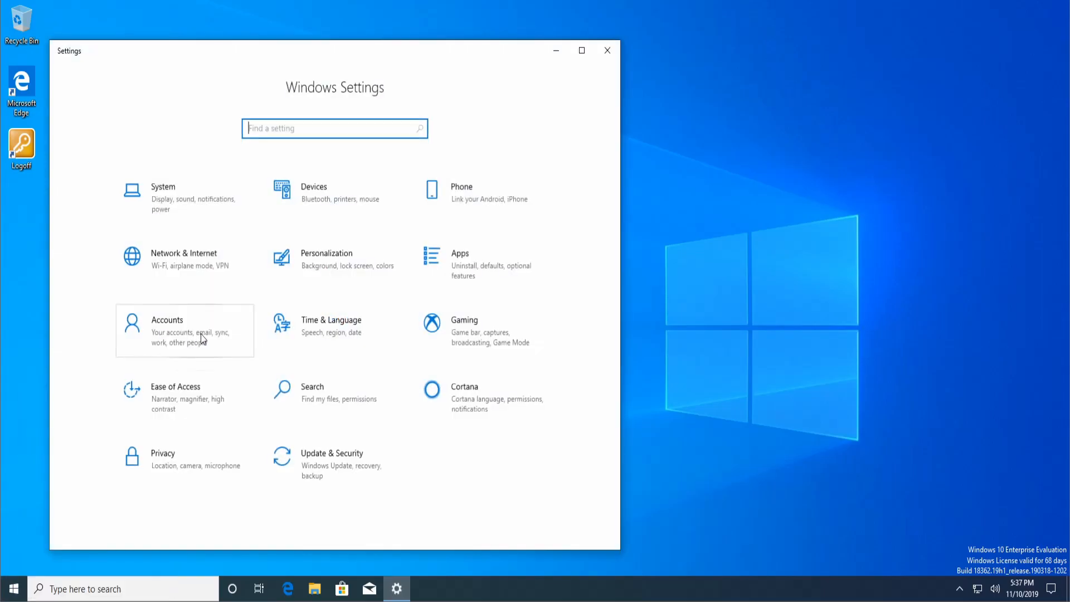
mouse_move(469, 244)
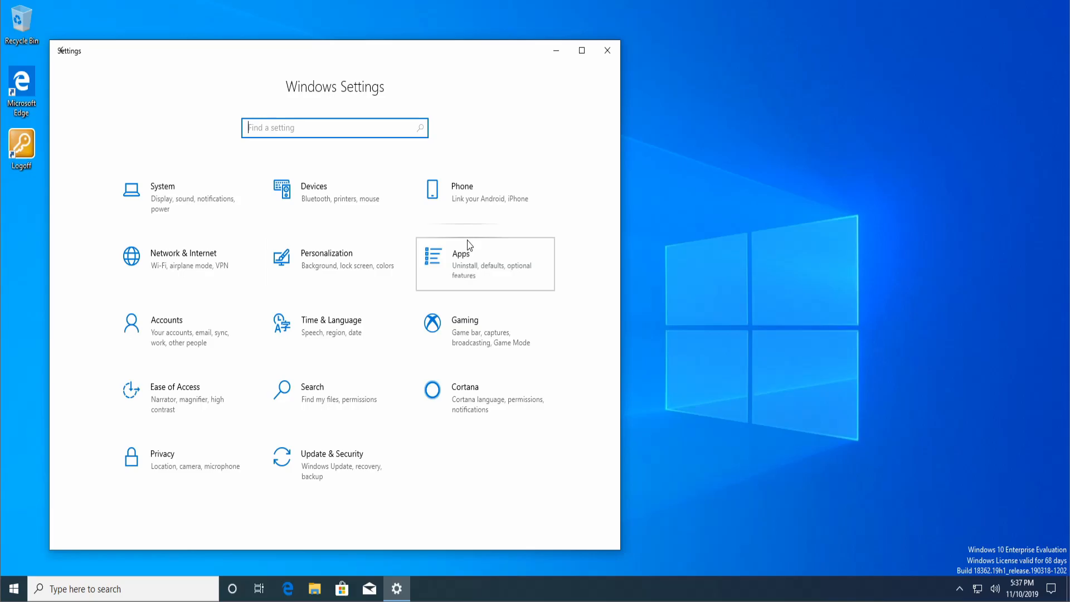
click(483, 263)
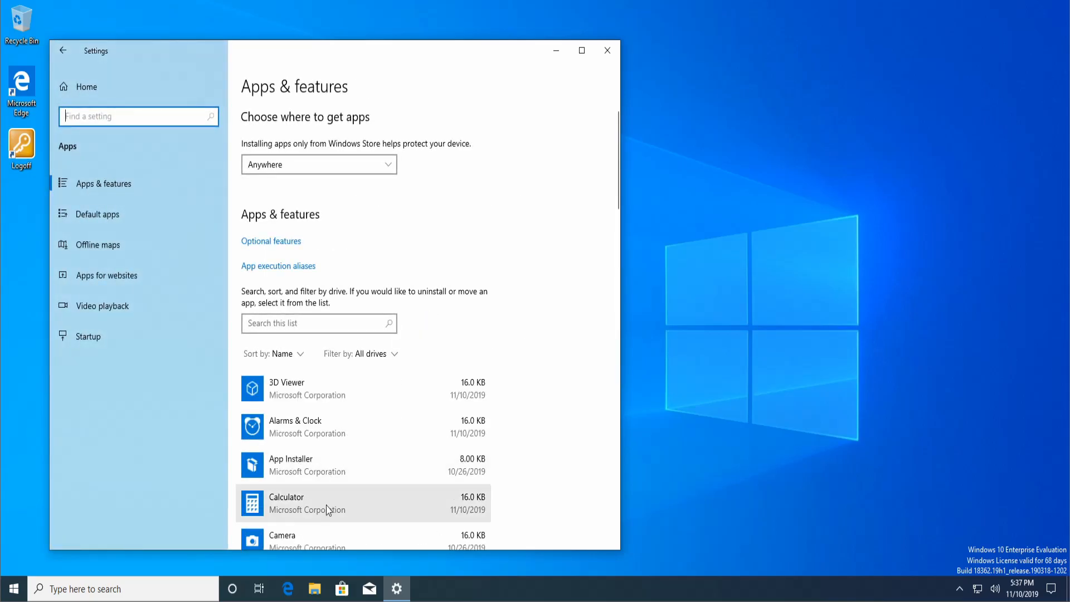
scroll(down, 3)
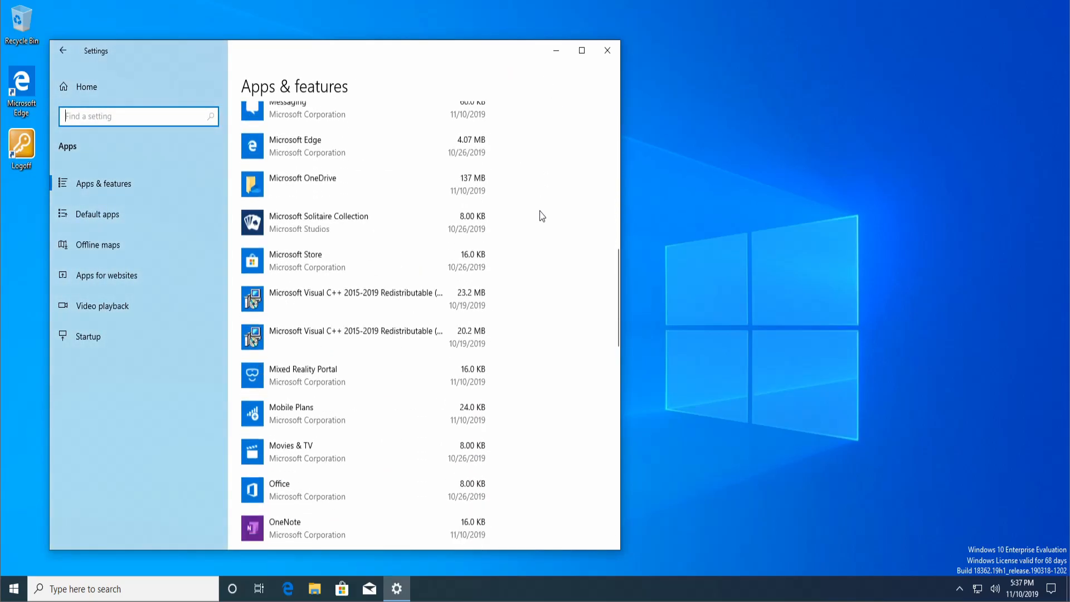
scroll(up, 3)
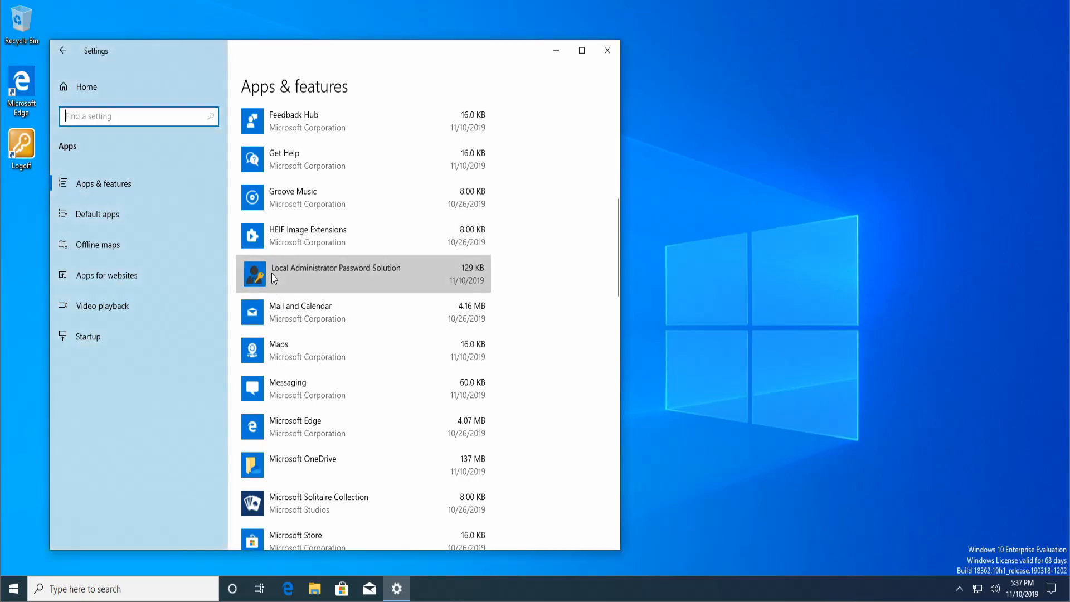
click(606, 50)
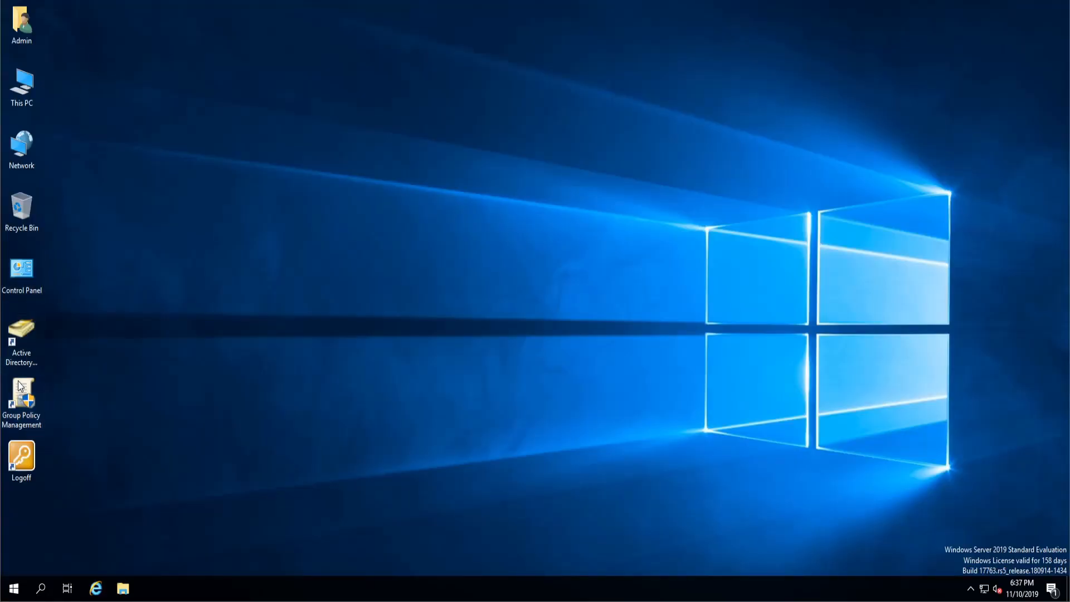
Edit the [Clients] Startup GPO and show its Administrative Templates > LAPS settings
double_click(20, 402)
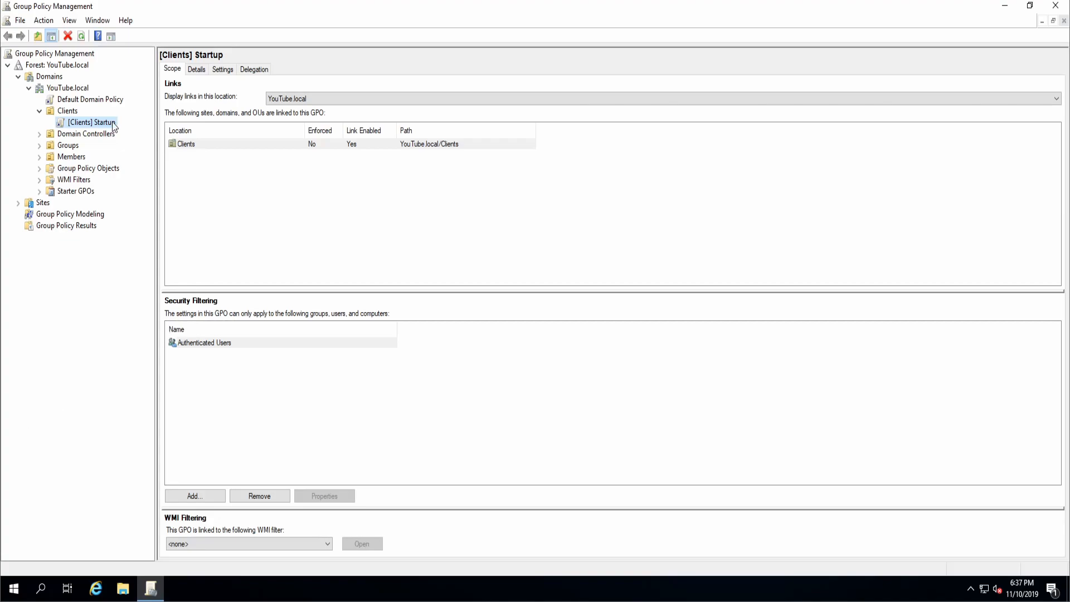
double_click(89, 121)
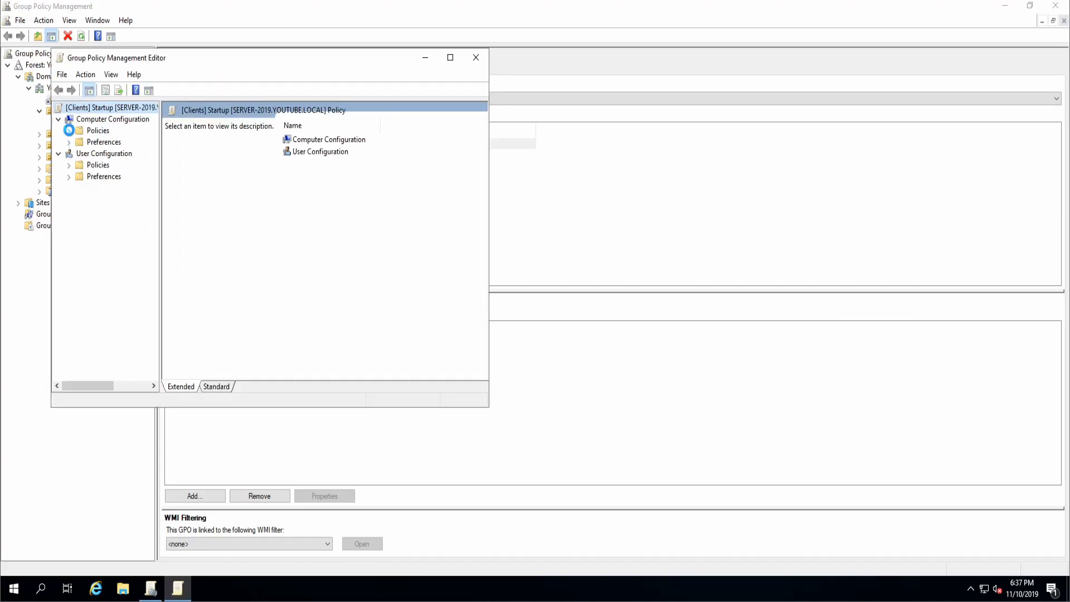
click(69, 130)
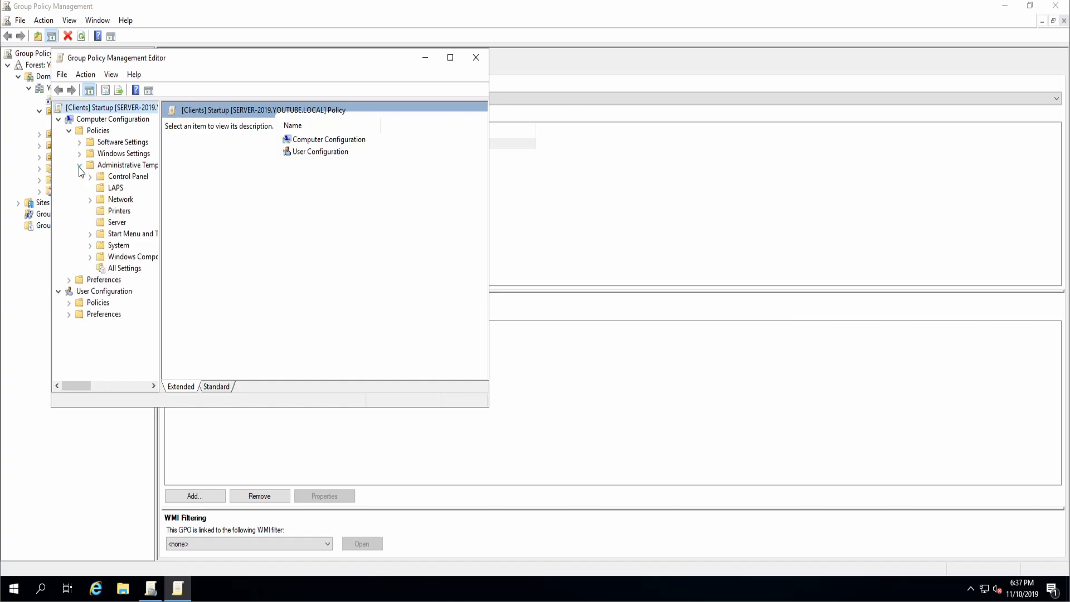
click(115, 187)
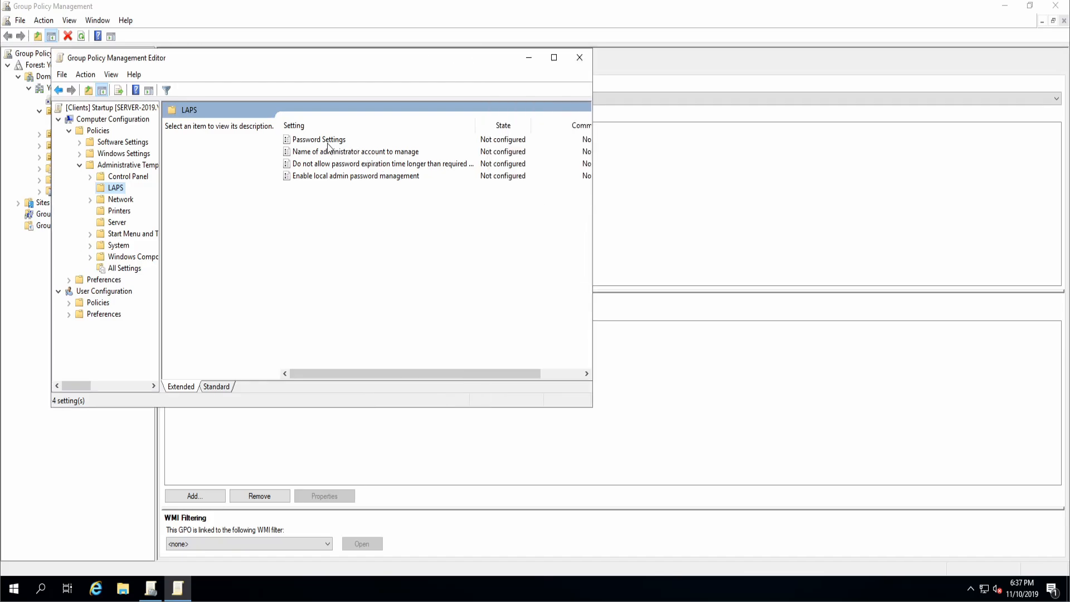
Enable Password Settings with Large+small+numbers+specials complexity, length 14 and Password Age 10 days, and apply
double_click(318, 139)
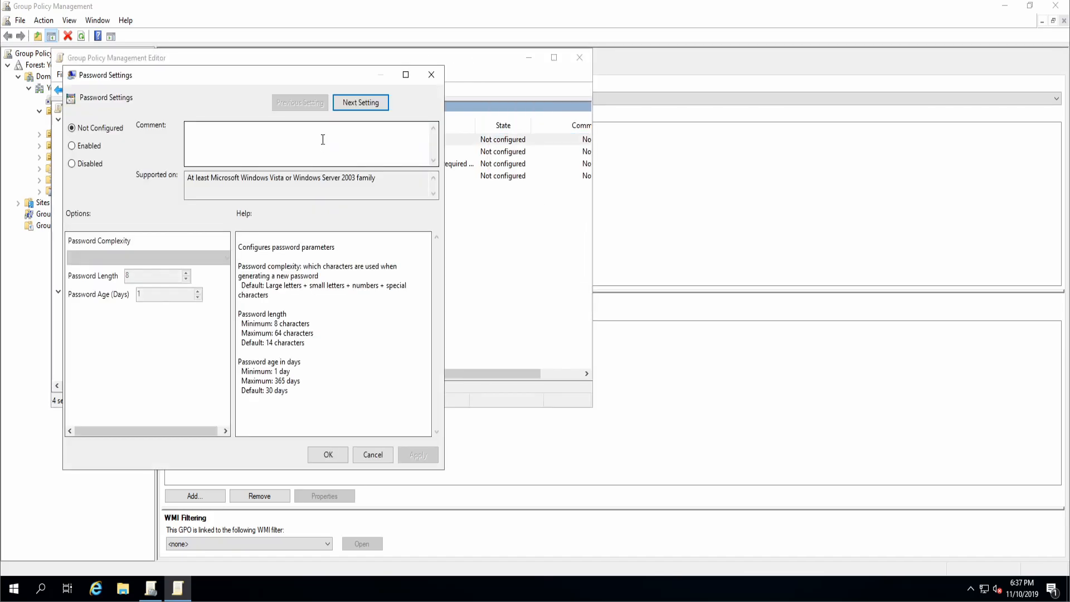
click(72, 145)
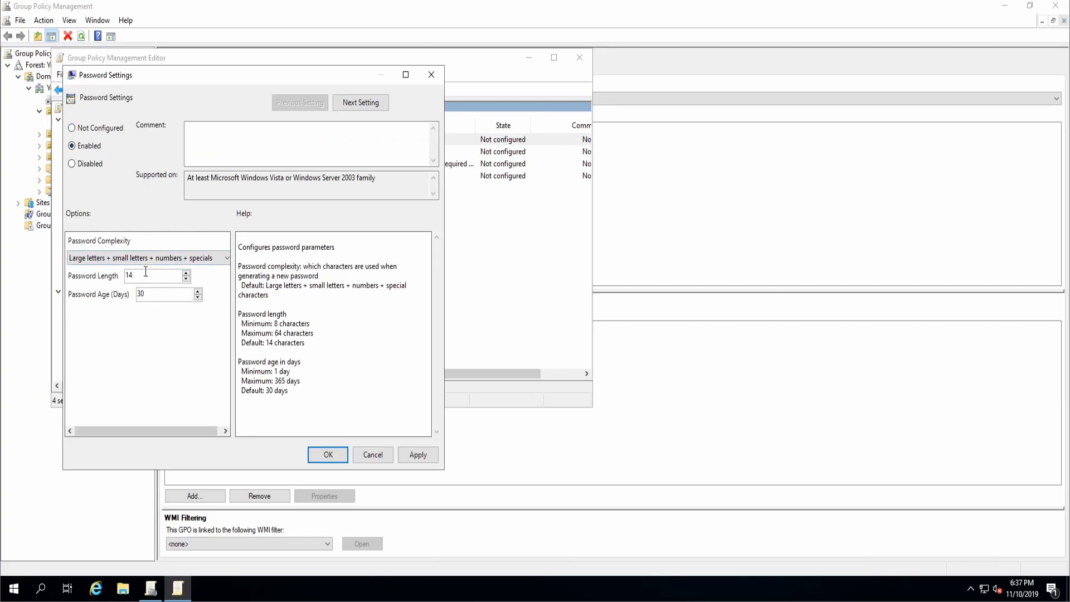
triple_click(157, 293)
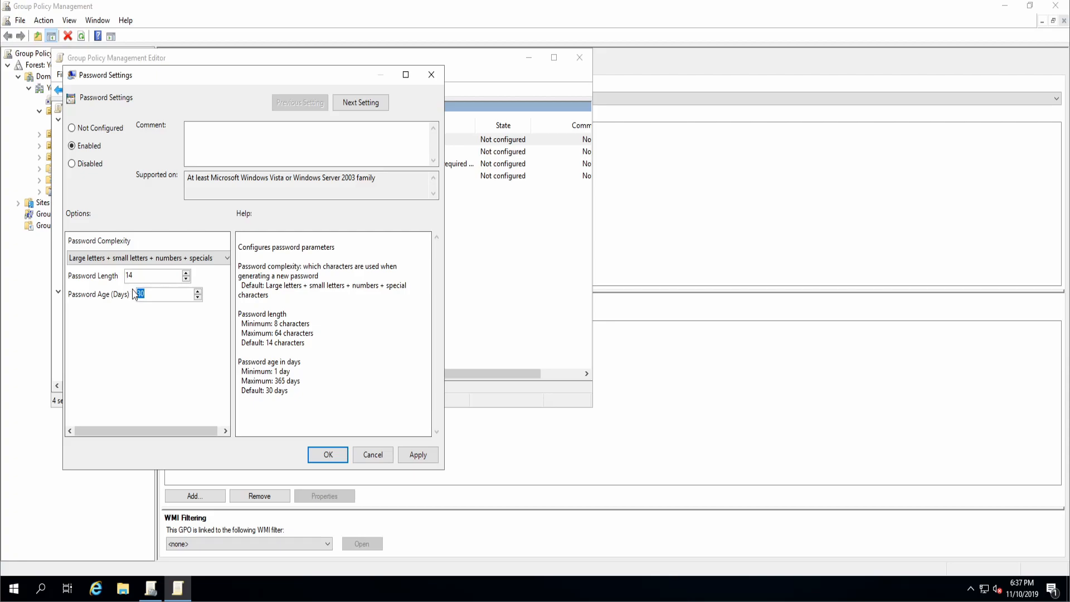
click(225, 257)
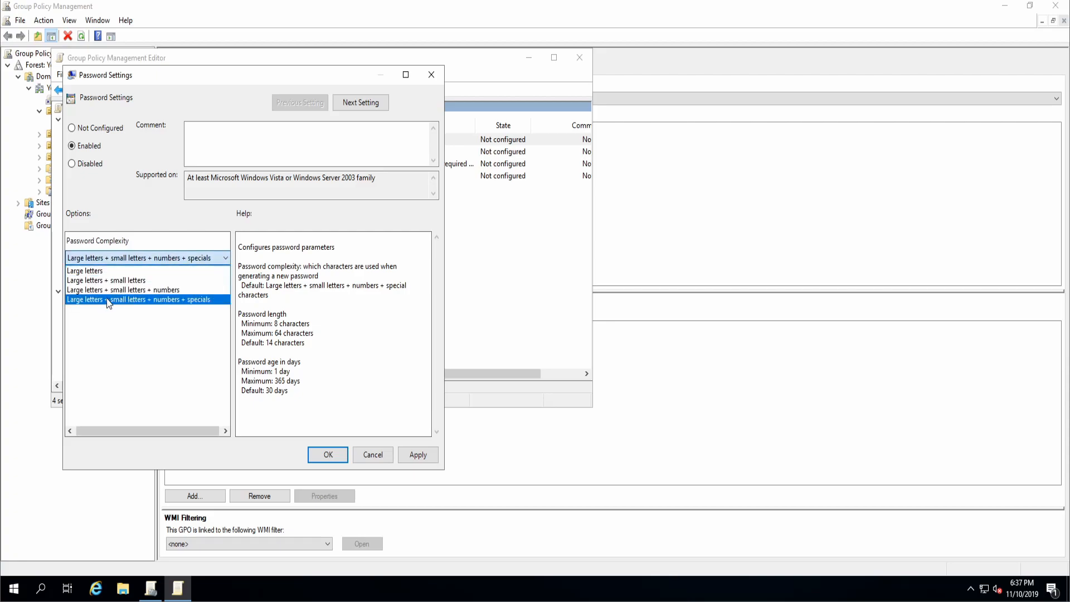
mouse_move(215, 263)
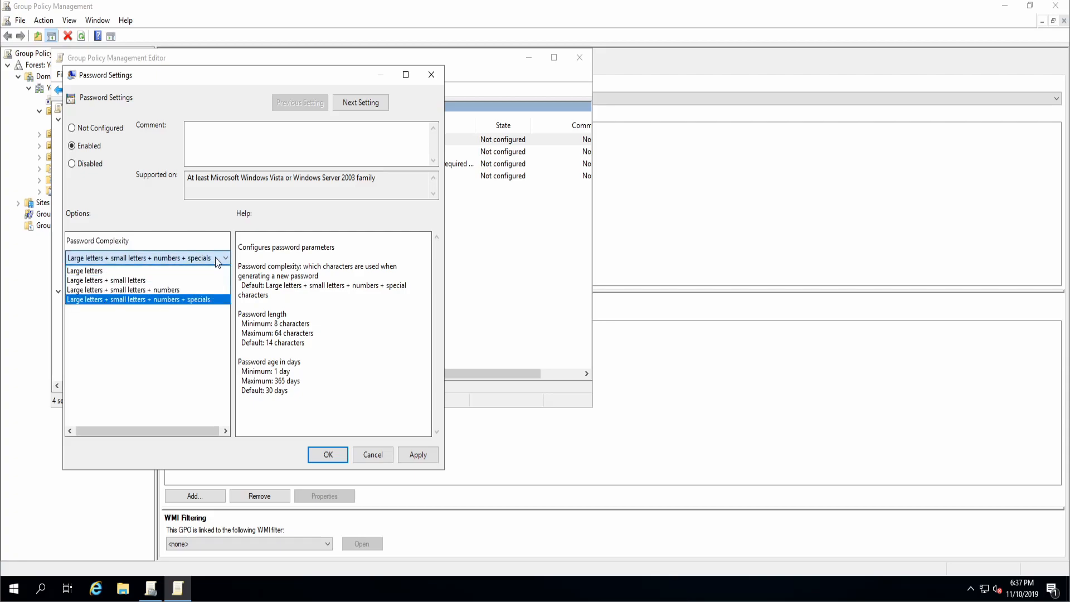
click(136, 298)
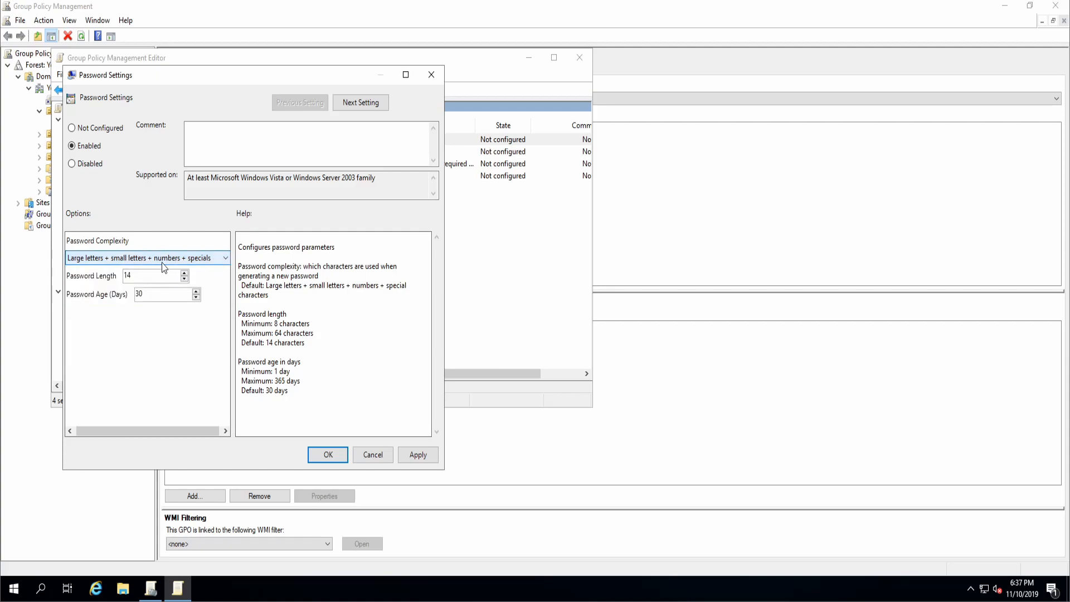
mouse_move(171, 292)
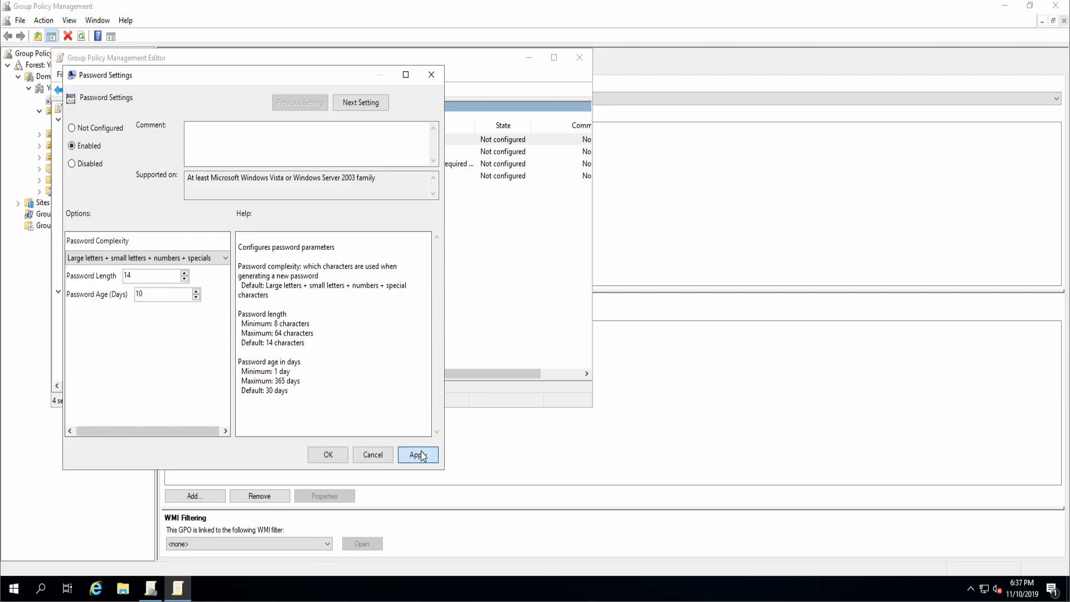
click(360, 102)
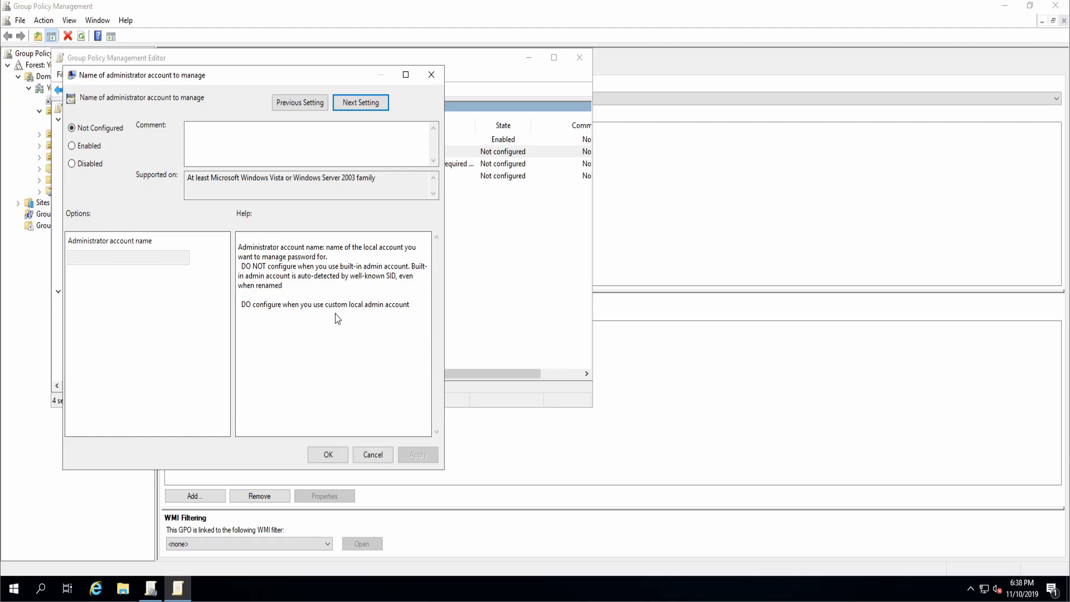
mouse_move(325, 346)
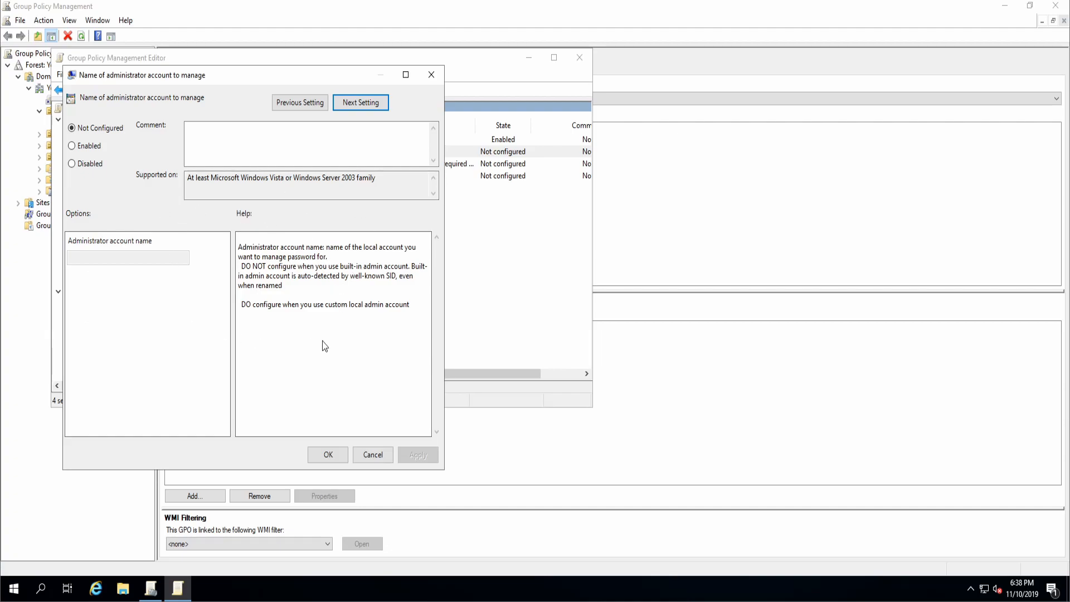
Enable 'Do not allow password expiration time longer than required by policy'
click(360, 102)
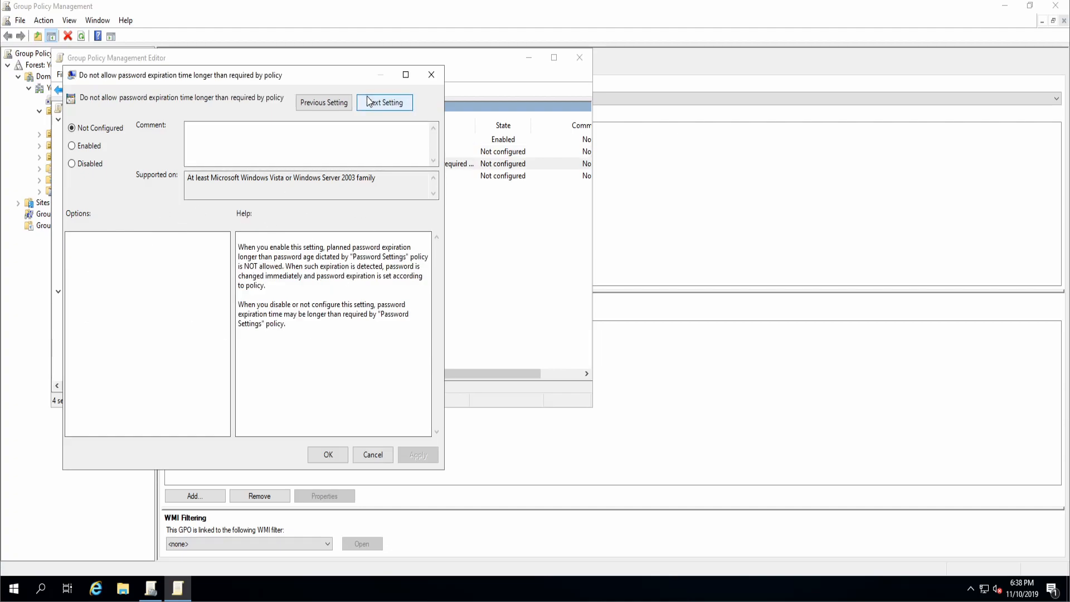
mouse_move(107, 83)
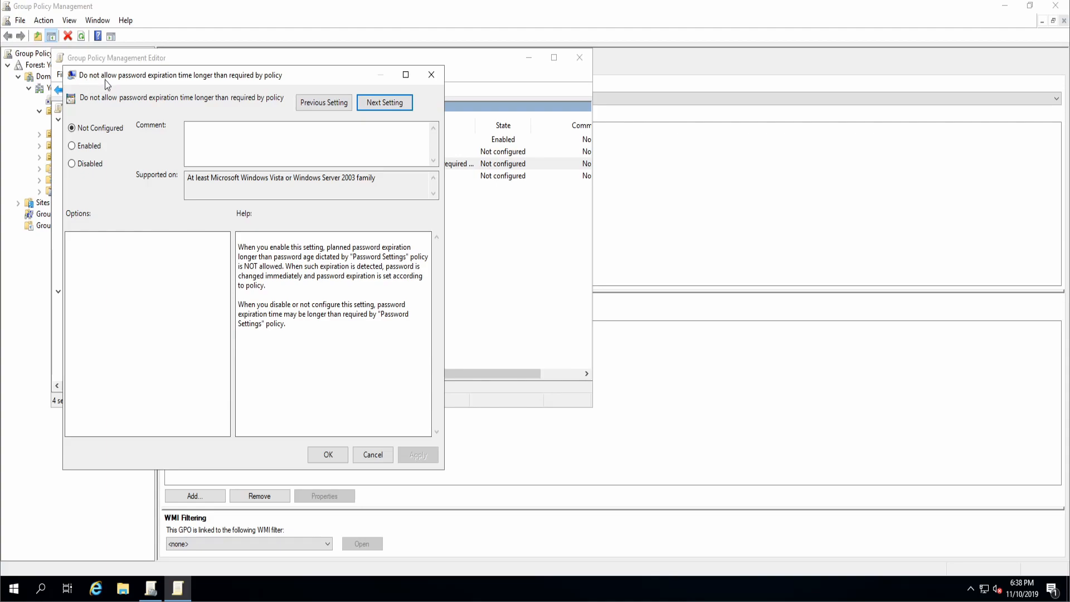
mouse_move(206, 115)
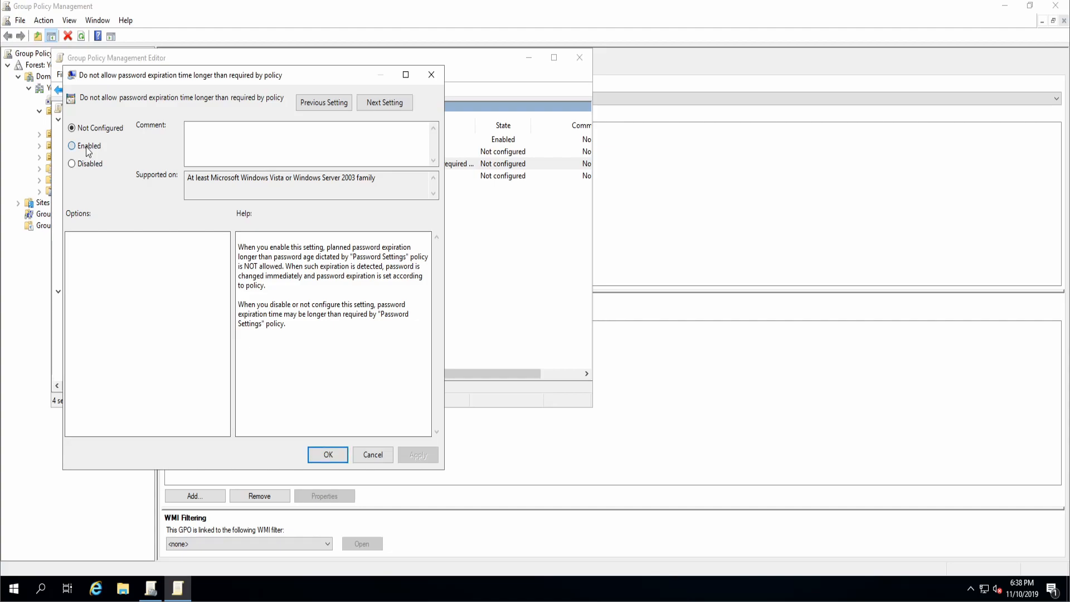
click(385, 102)
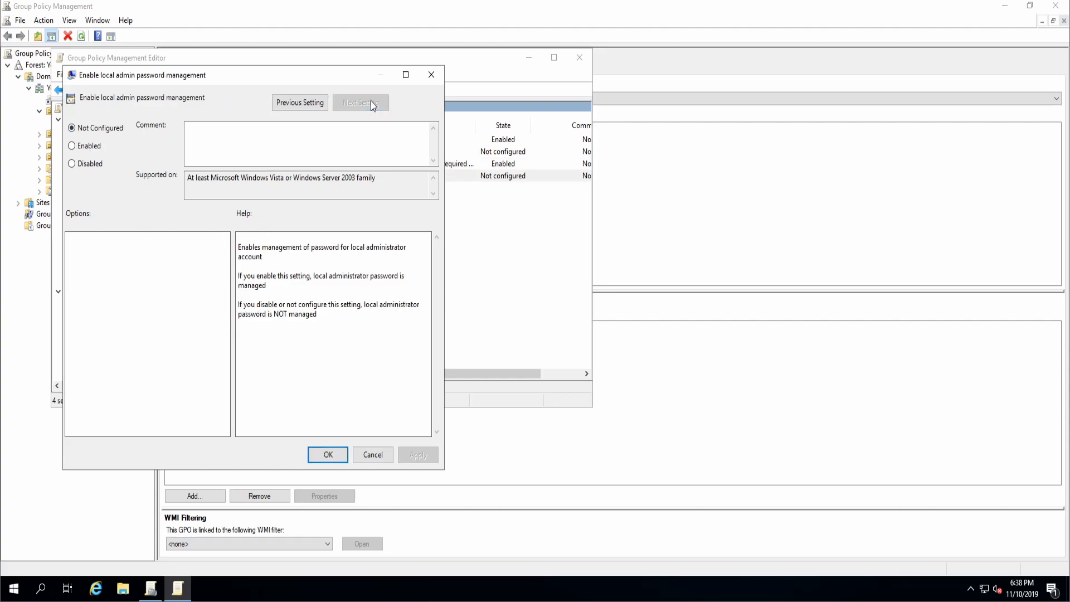
mouse_move(74, 109)
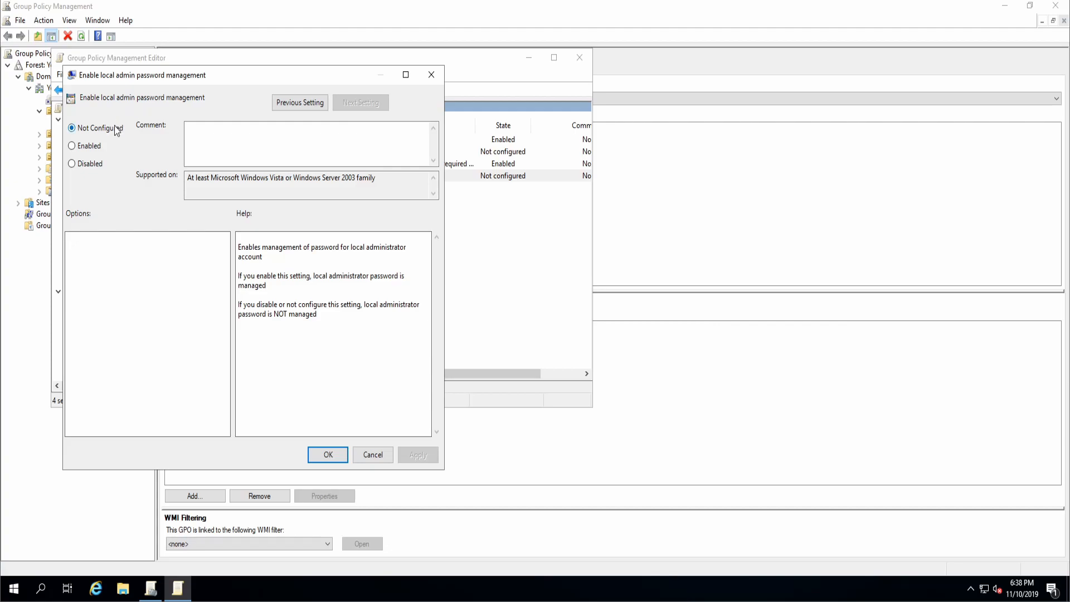
Set 'Enable local admin password management' to Enabled and confirm with OK
click(72, 144)
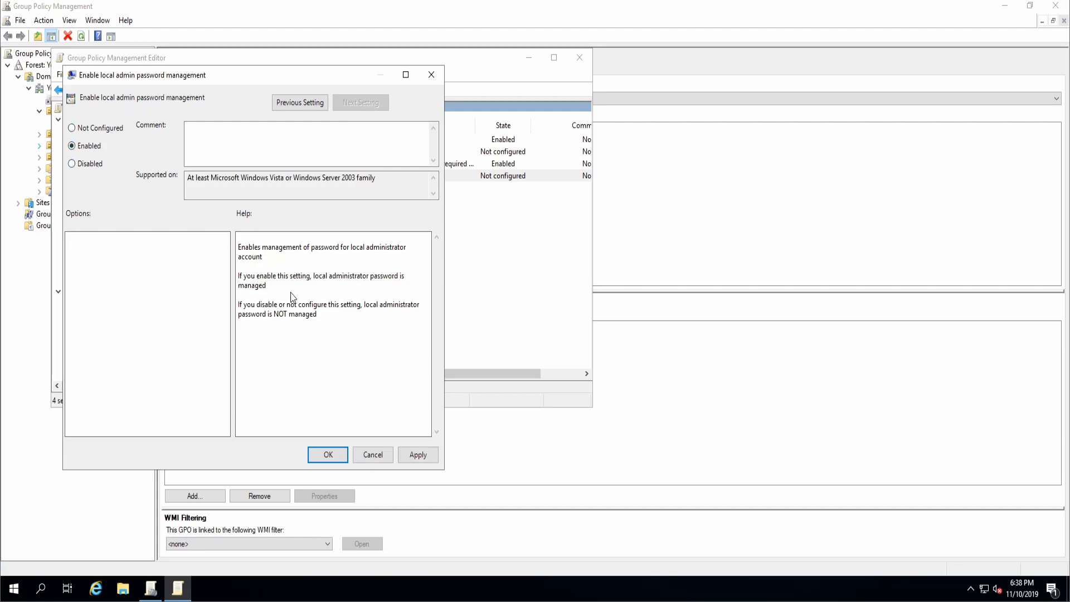
mouse_move(116, 294)
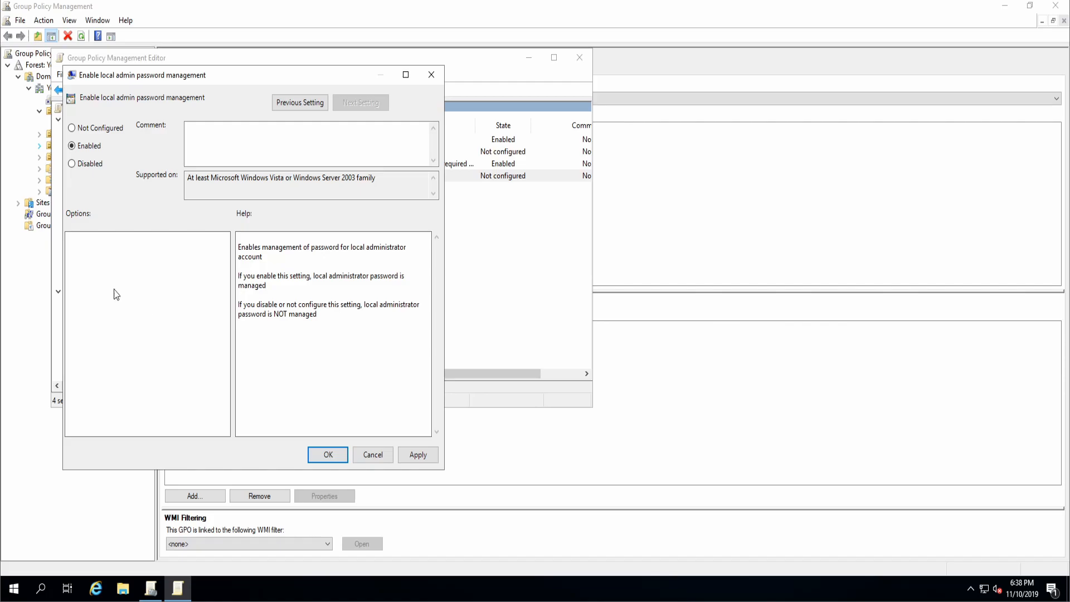
mouse_move(152, 111)
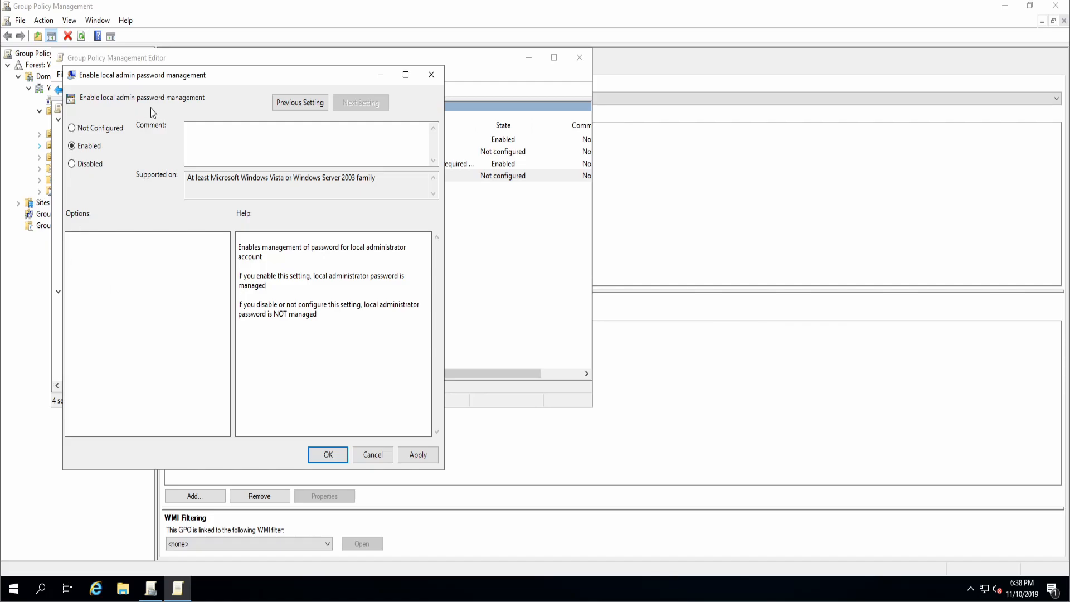
mouse_move(319, 423)
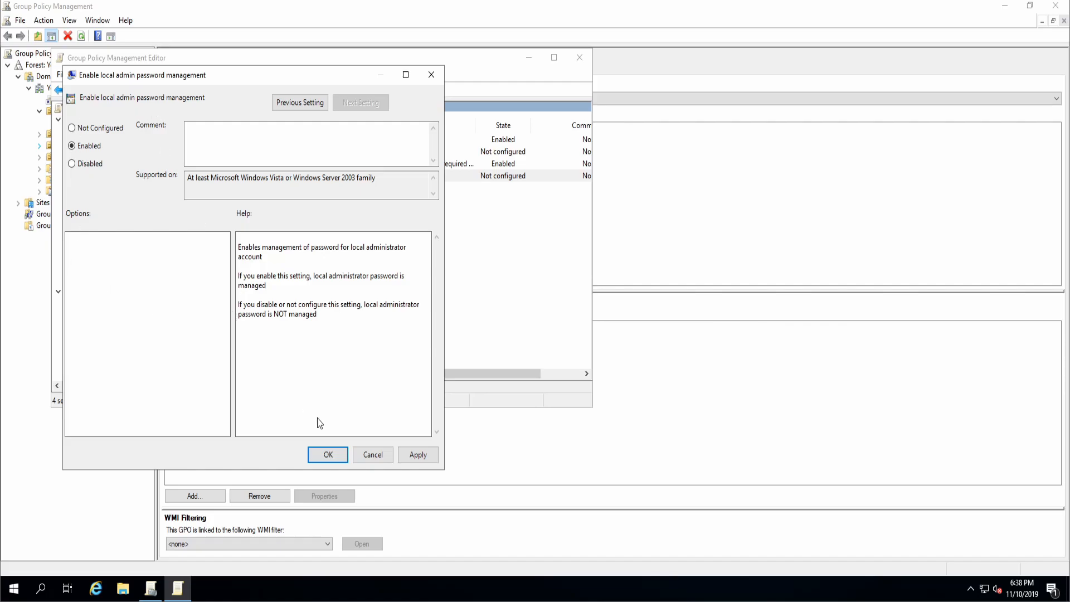
click(328, 455)
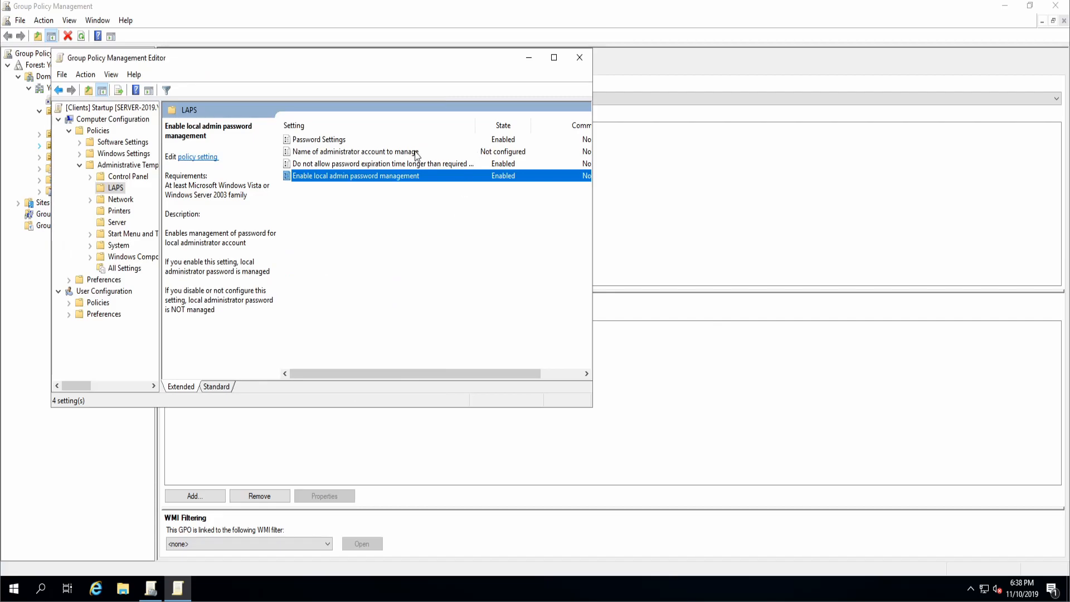
mouse_move(357, 144)
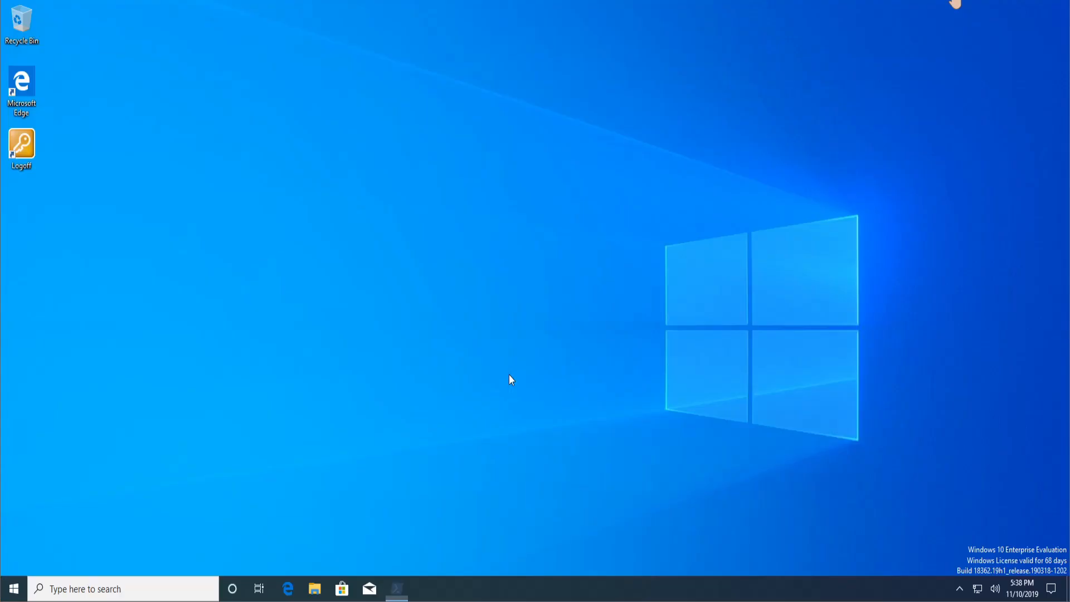
Bring up the elevated Windows PowerShell window from the client taskbar
click(396, 588)
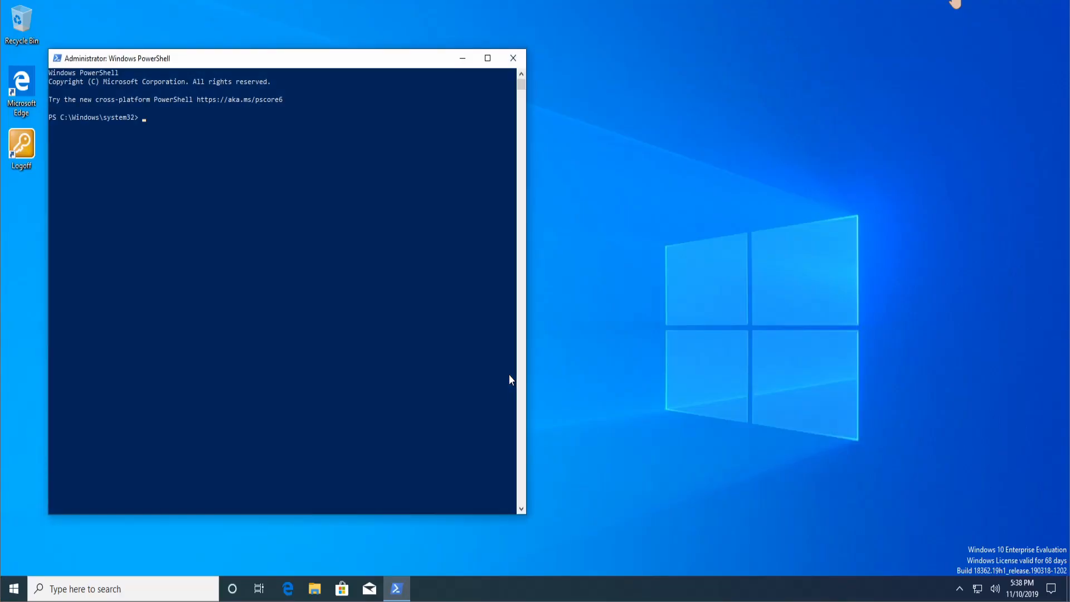
Run gpupdate /force on the client, then close PowerShell once both updates complete
text(gpupdate /force)
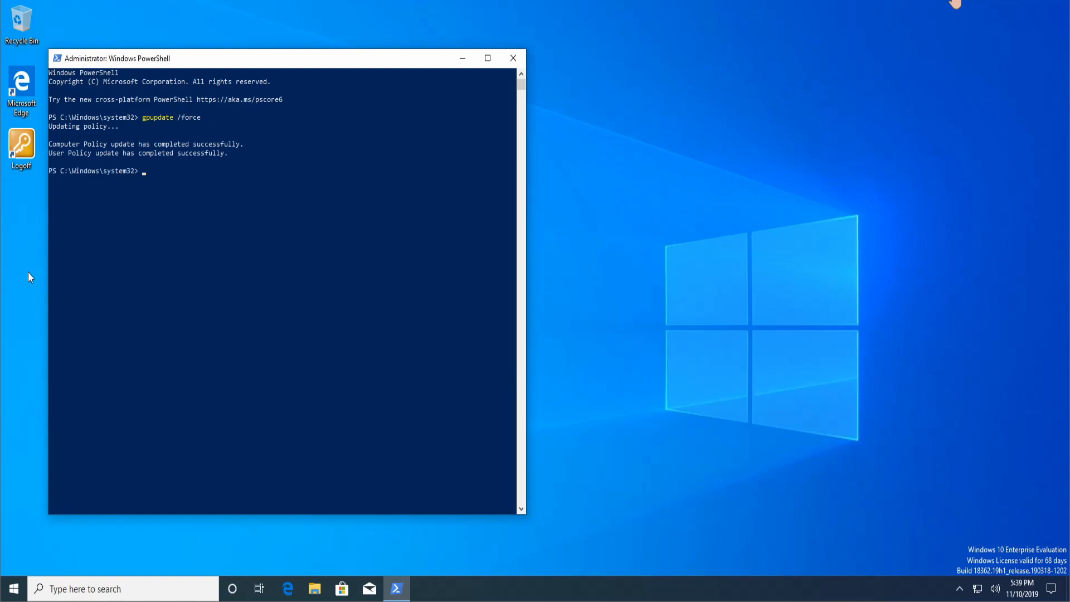
mouse_move(508, 66)
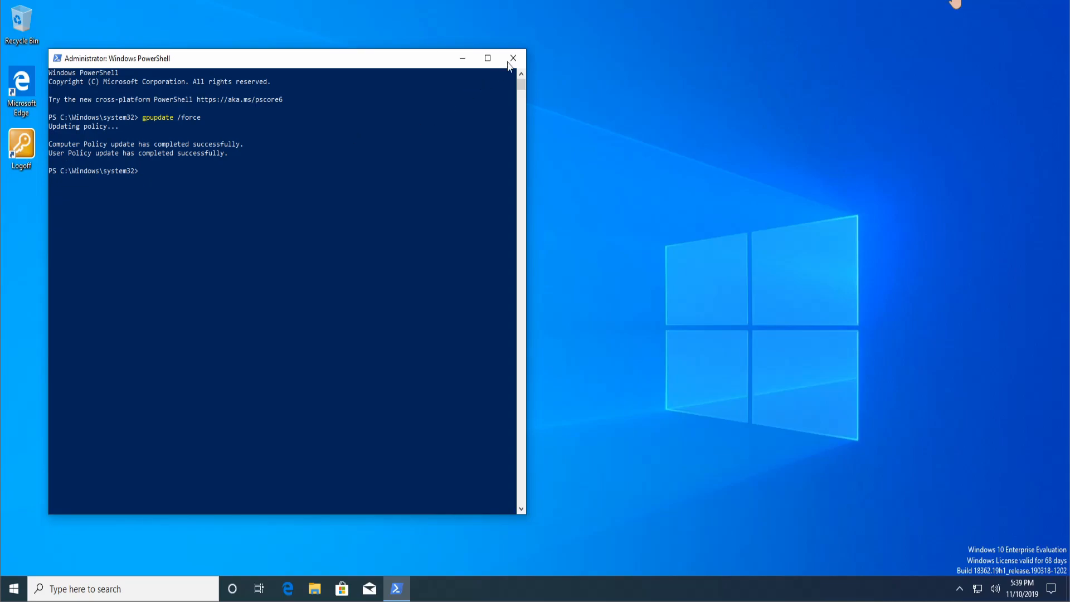
click(513, 58)
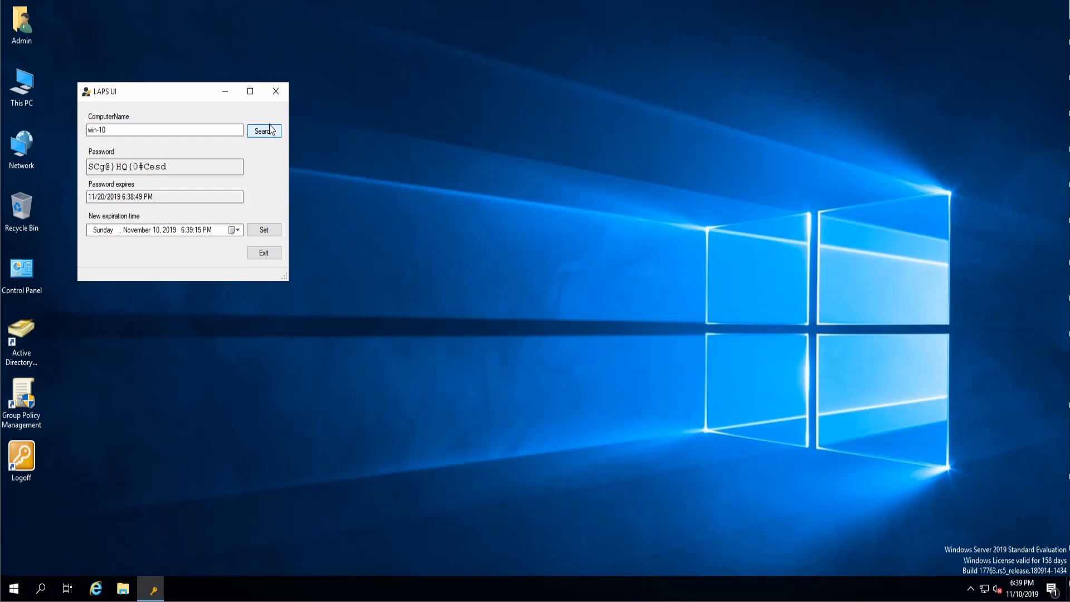
mouse_move(145, 82)
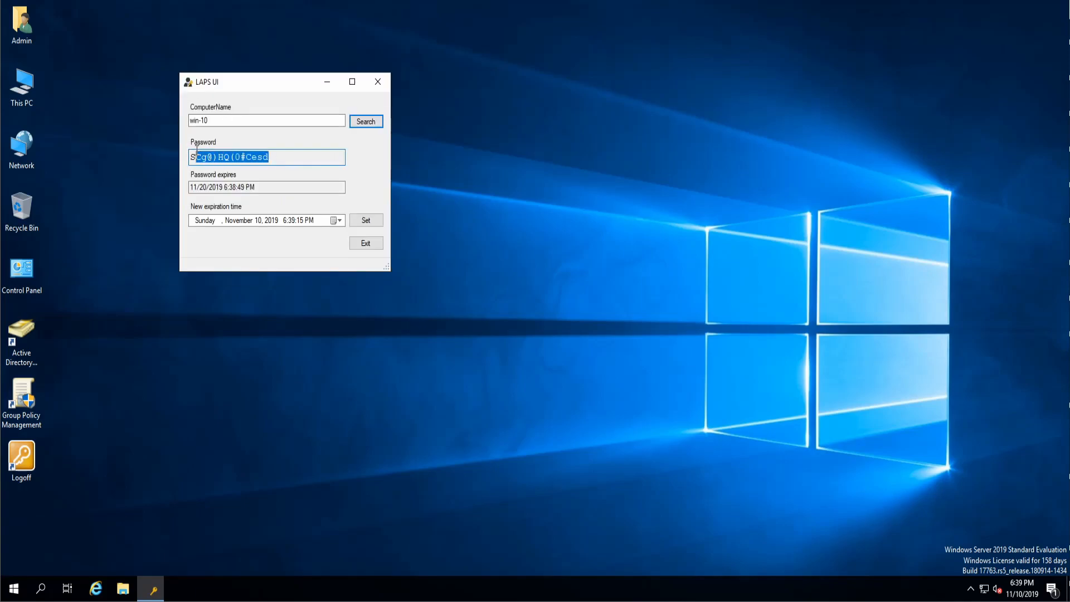
Inspect win-10's password expiry of 11/20/2019 6:38:49 PM, then close LAPS UI
click(266, 187)
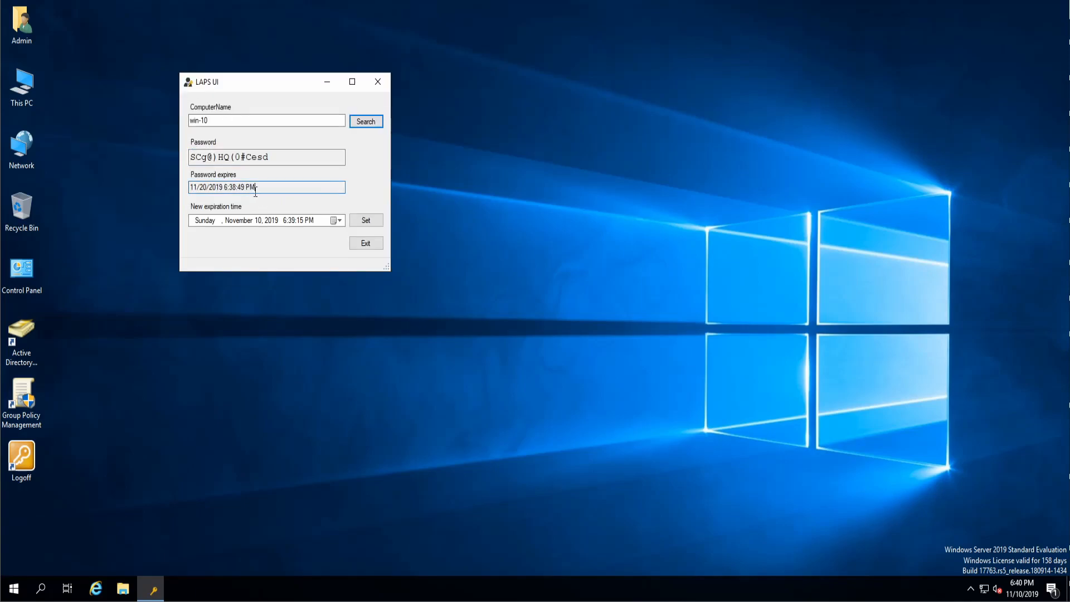
triple_click(266, 187)
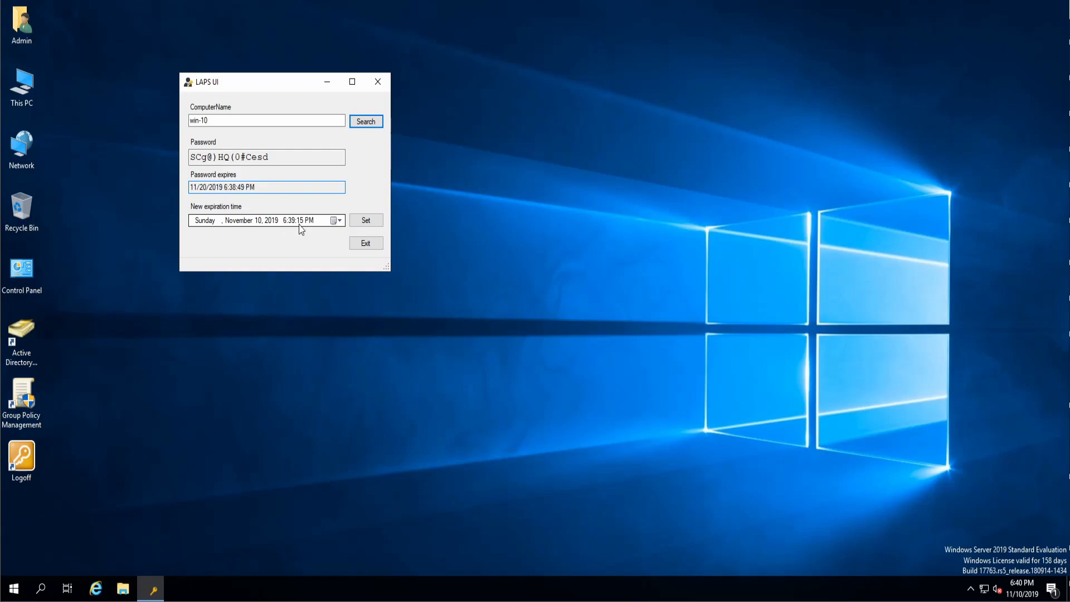
mouse_move(467, 227)
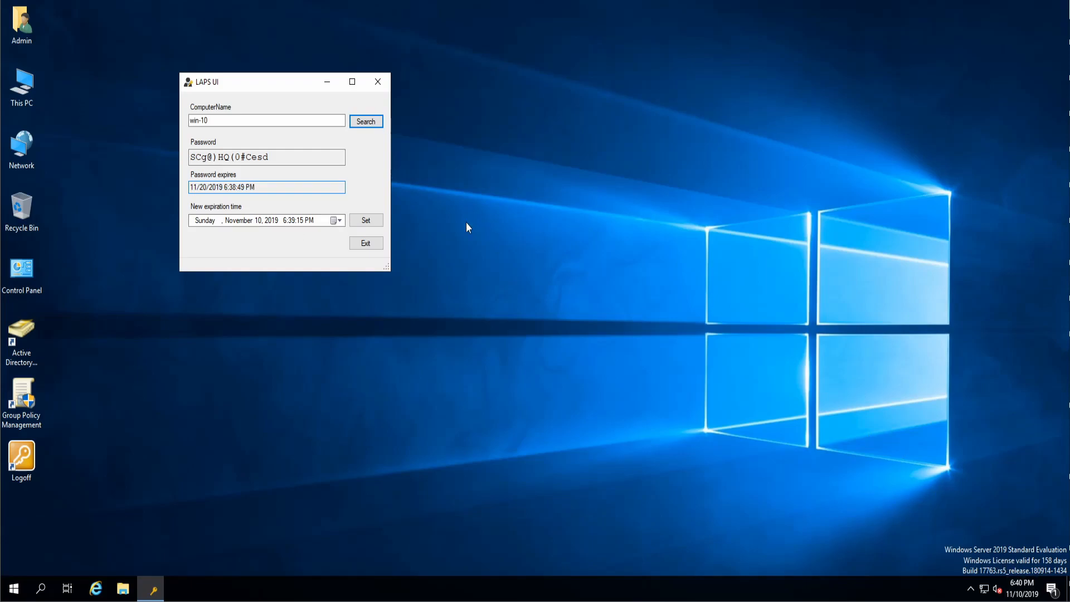
click(267, 187)
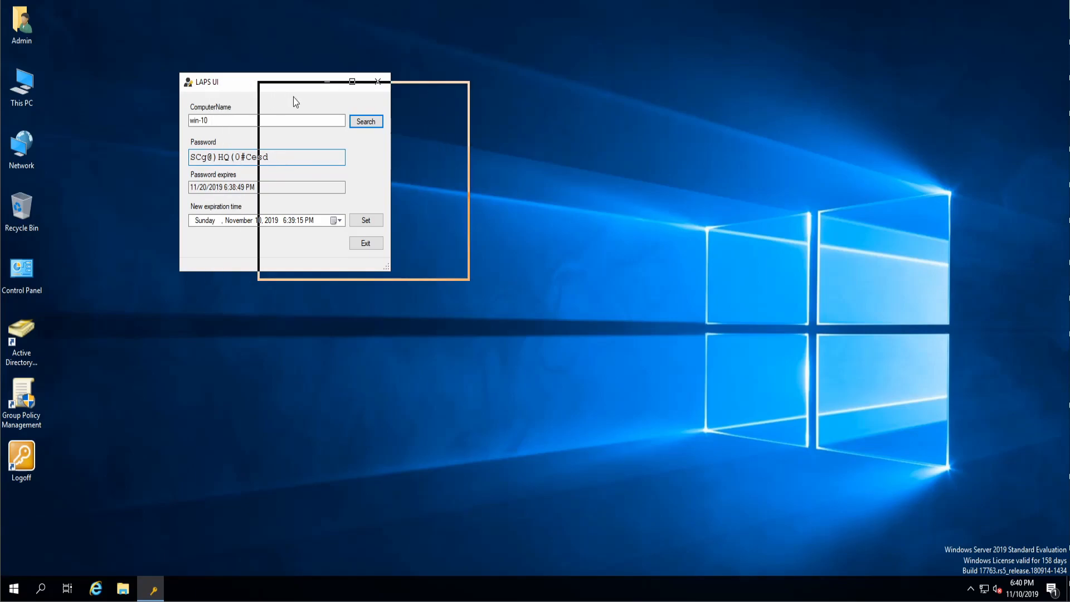
click(366, 242)
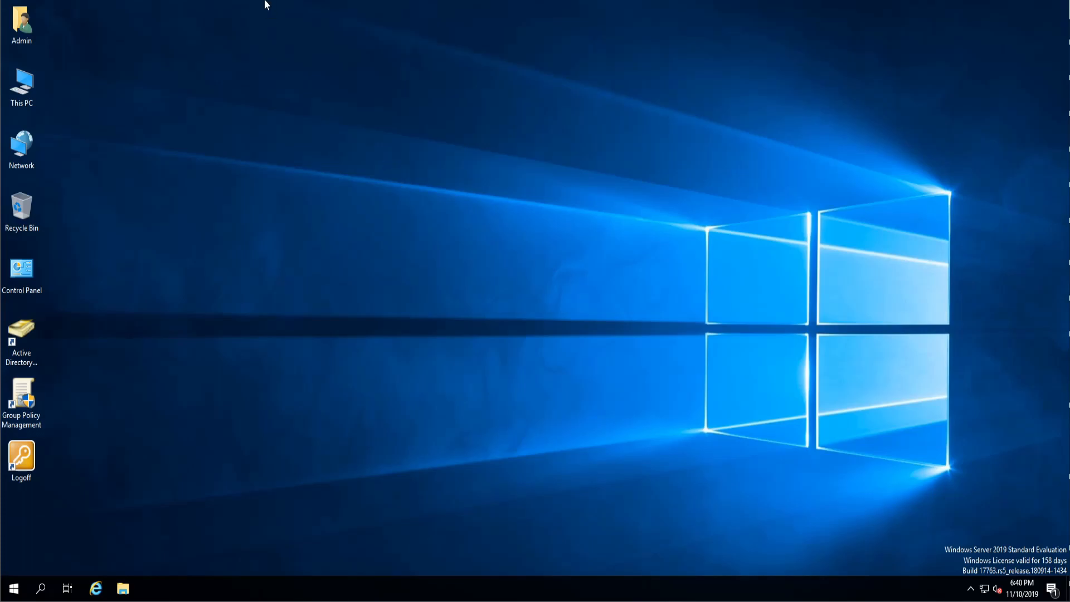
mouse_move(639, 16)
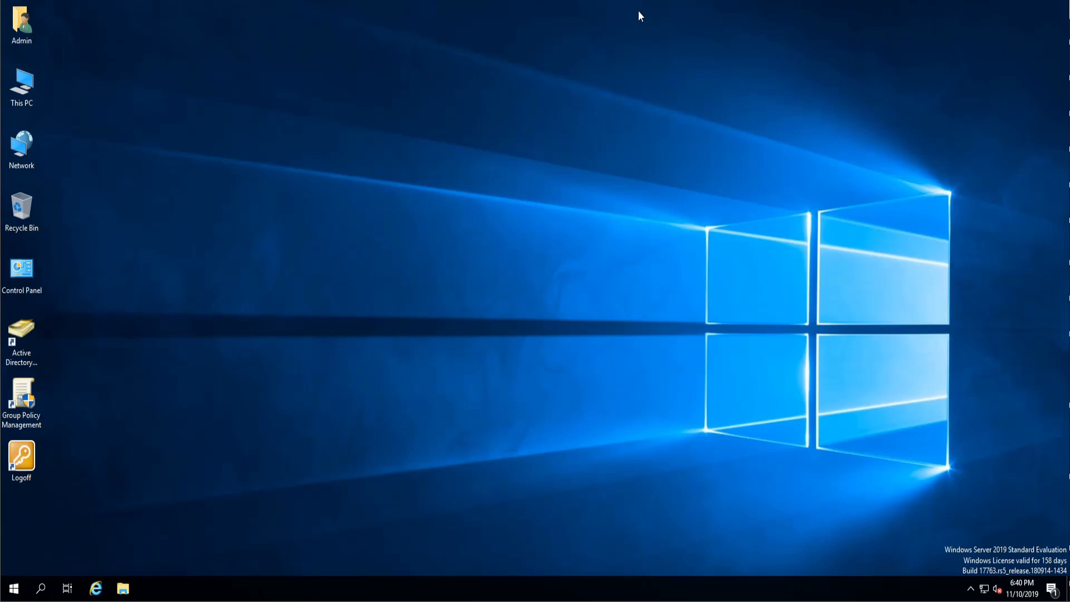
mouse_move(289, 385)
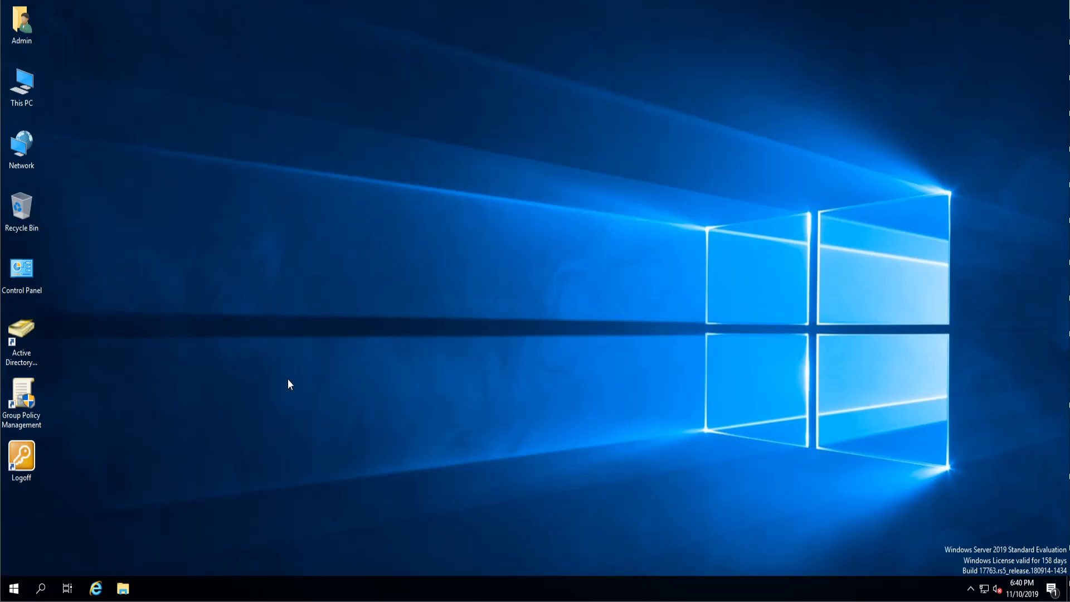
mouse_move(303, 339)
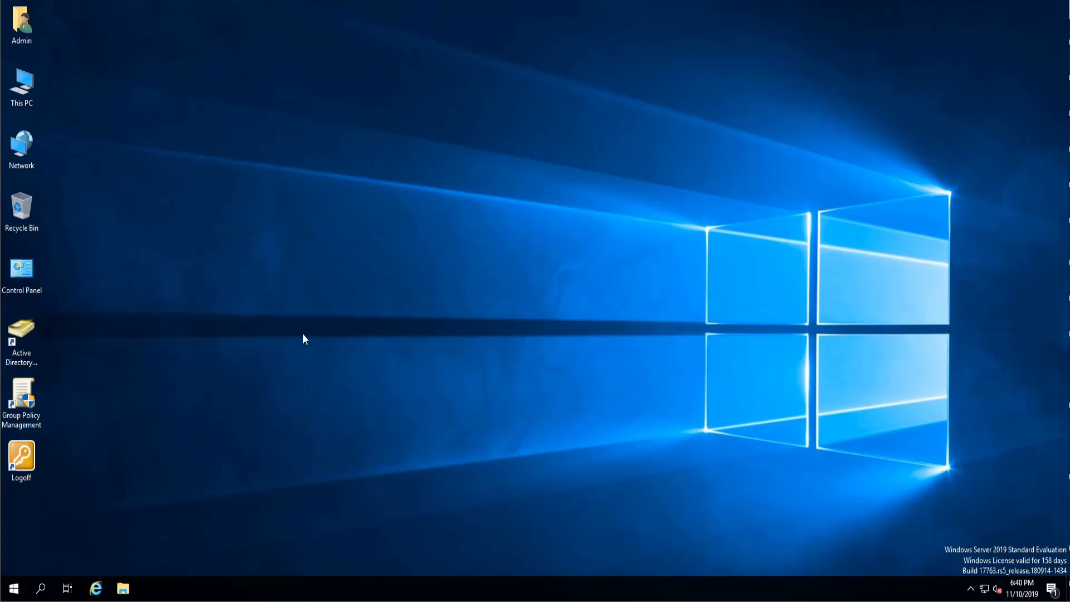
mouse_move(410, 362)
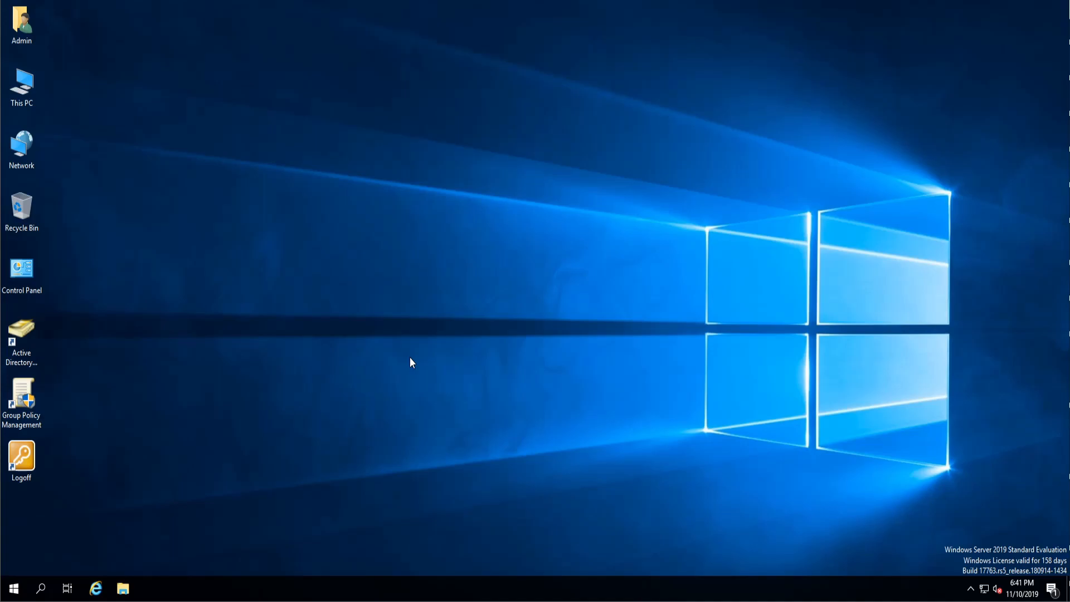
mouse_move(194, 384)
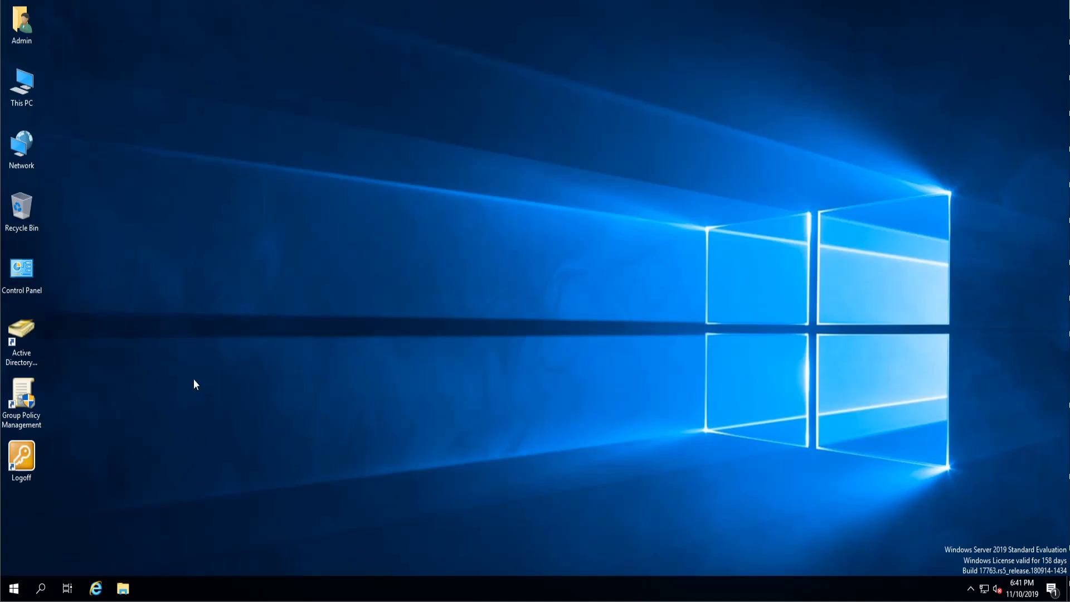
mouse_move(351, 244)
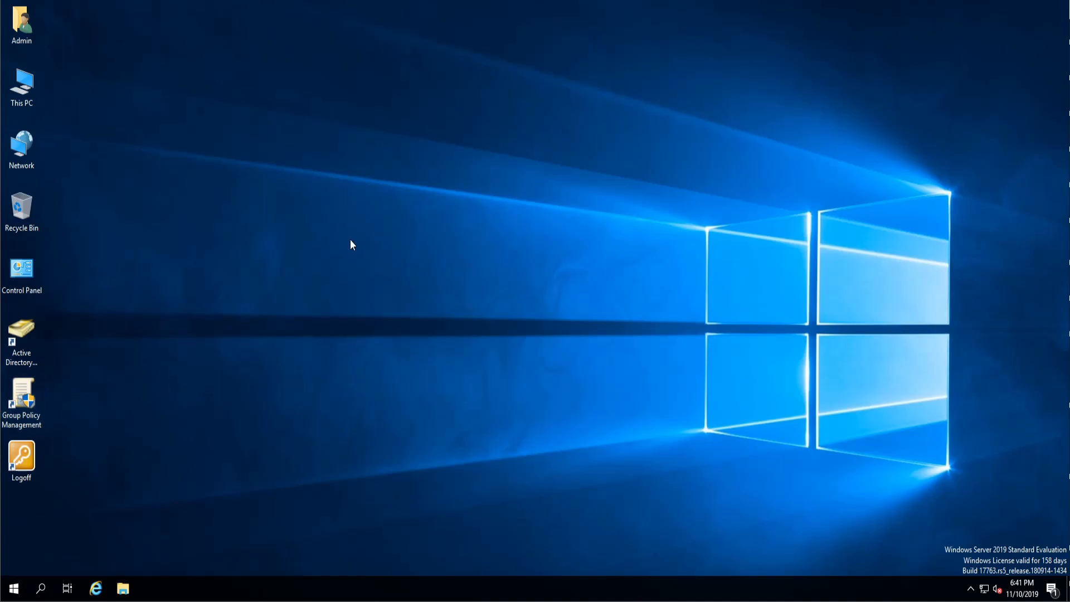
Launch Group Policy Management from the desktop shortcut to show the [Clients] Startup GPO
double_click(21, 402)
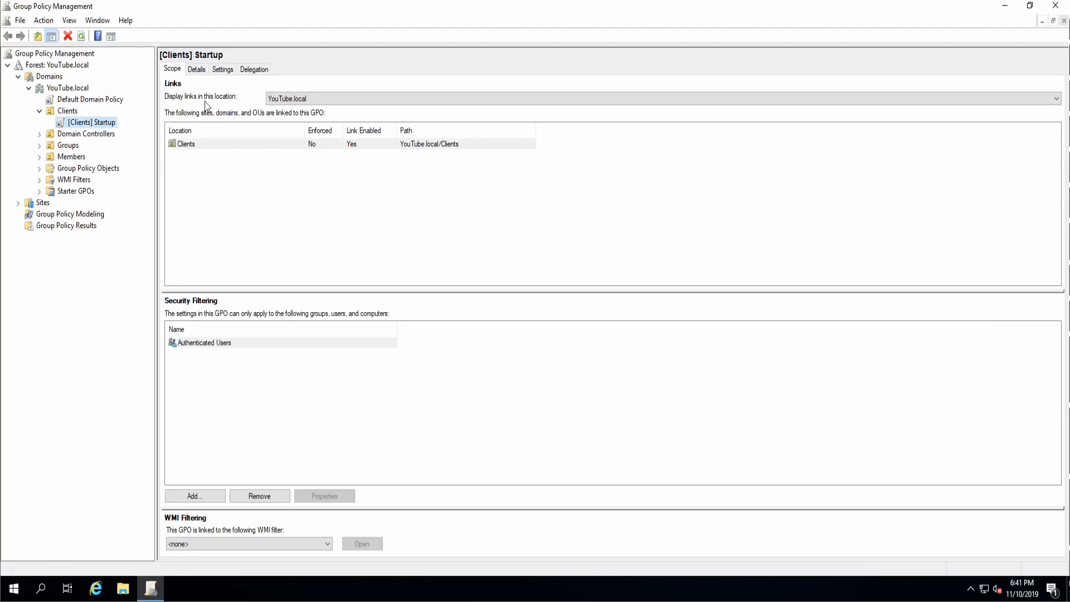
Review the [Clients] Startup settings report, expanding Administrative Templates, then choose Edit on the GPO
click(221, 69)
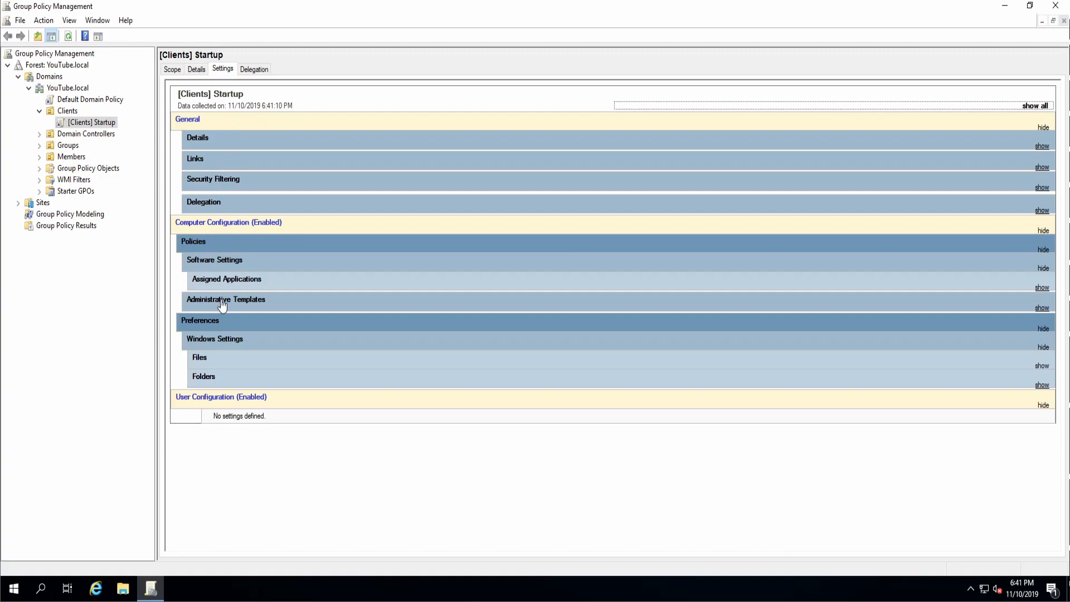
click(1041, 308)
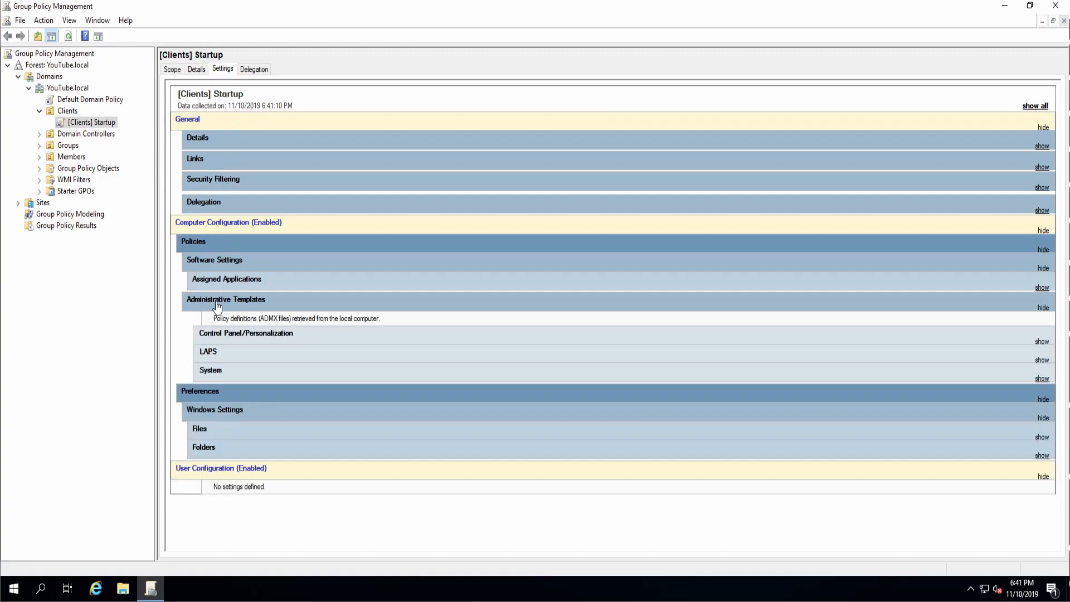
click(1042, 307)
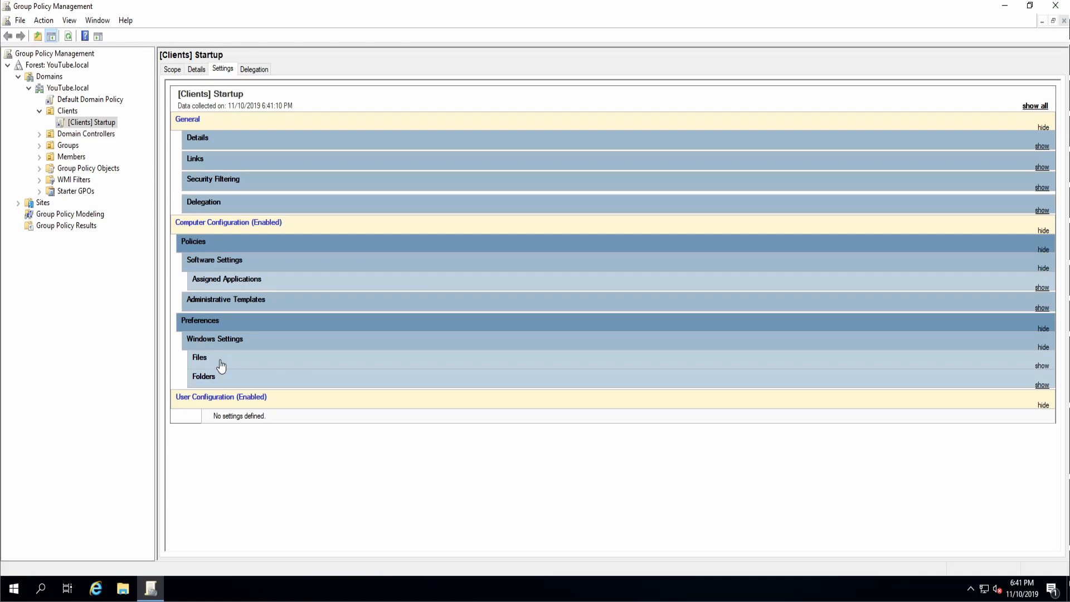
right_click(67, 111)
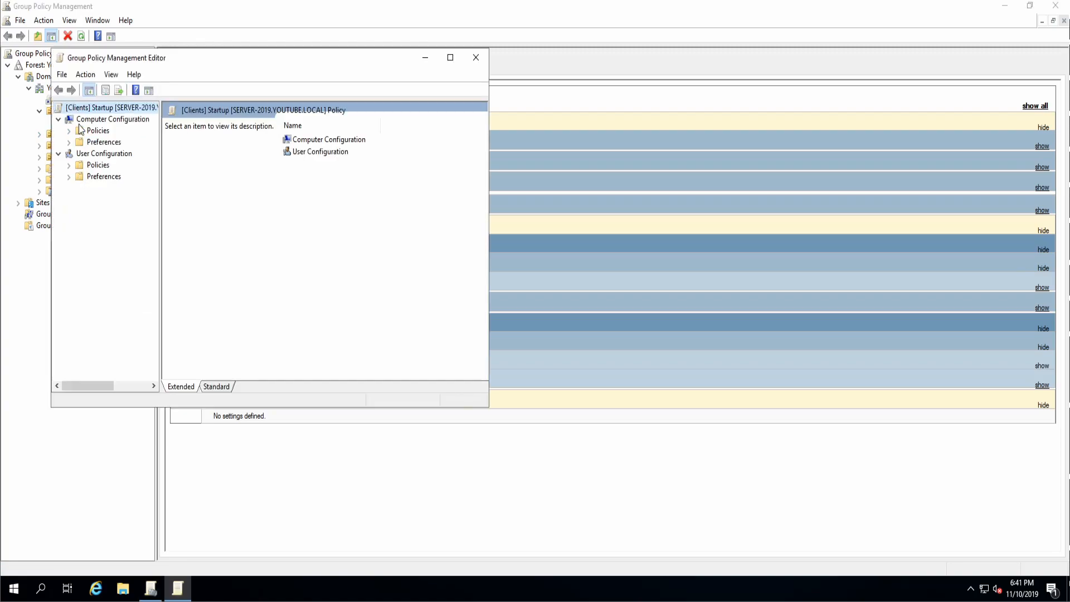
Navigate Computer Configuration > Policies > Windows Settings > Security Settings > Local Policies > Security Options
click(69, 130)
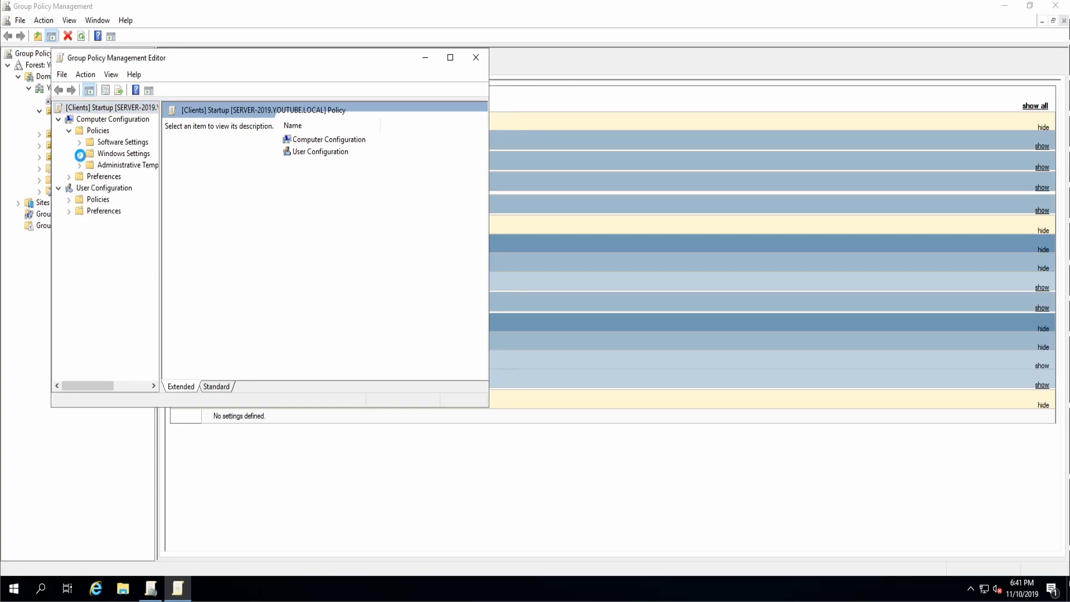
click(80, 154)
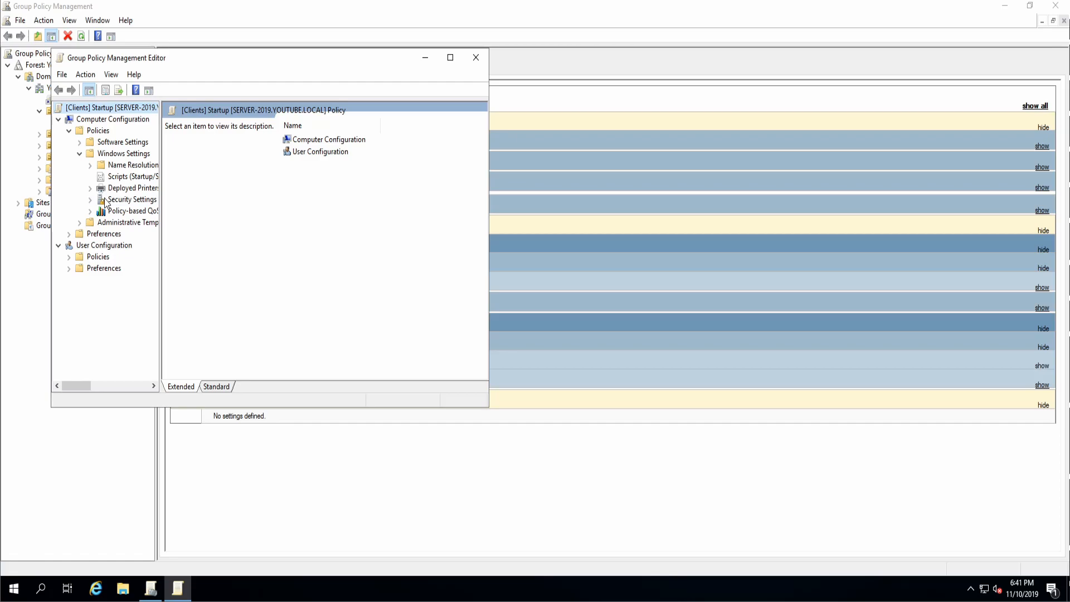
click(131, 199)
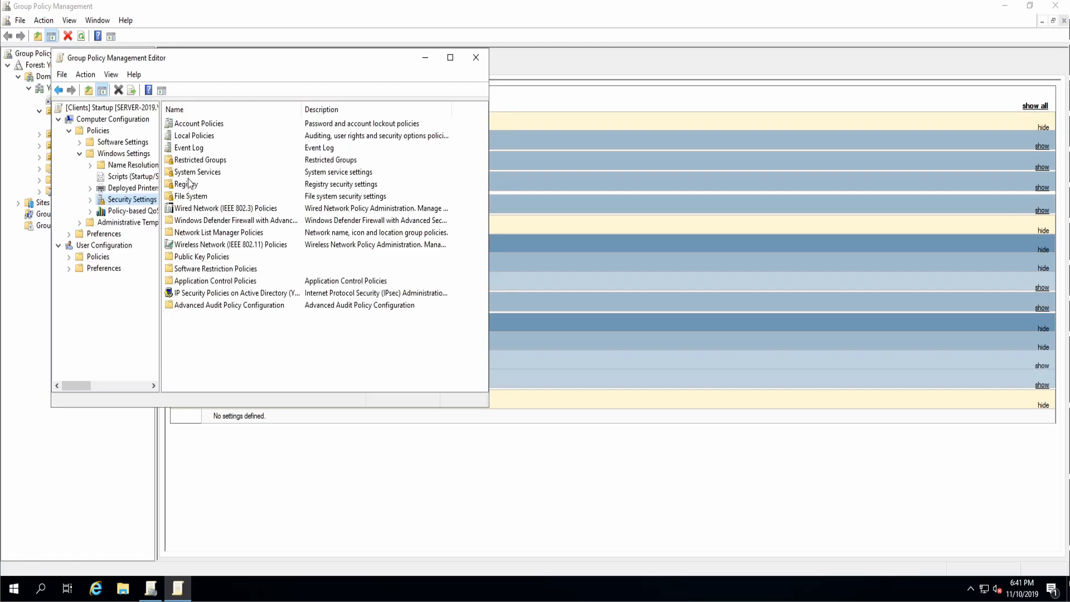
click(90, 199)
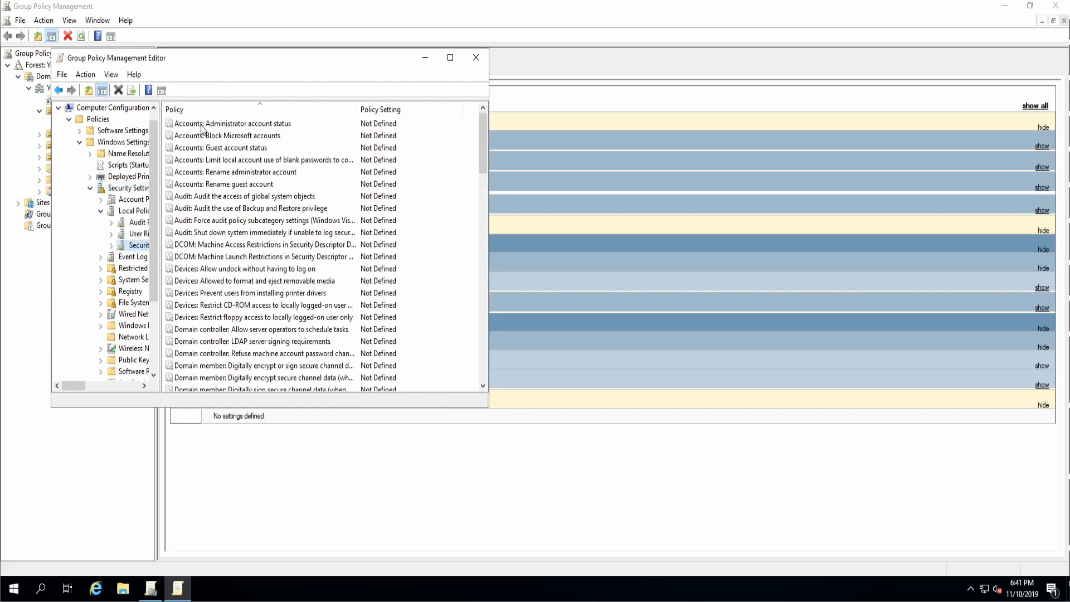
Set Accounts: Administrator account status to Enabled, confirm, and close the policy editor
double_click(232, 123)
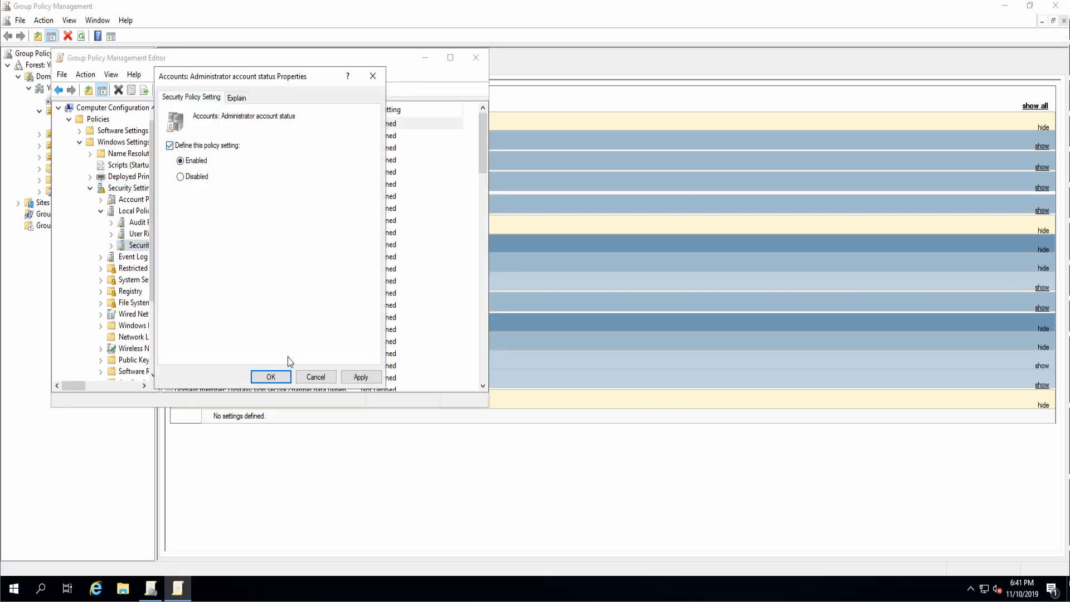
click(270, 377)
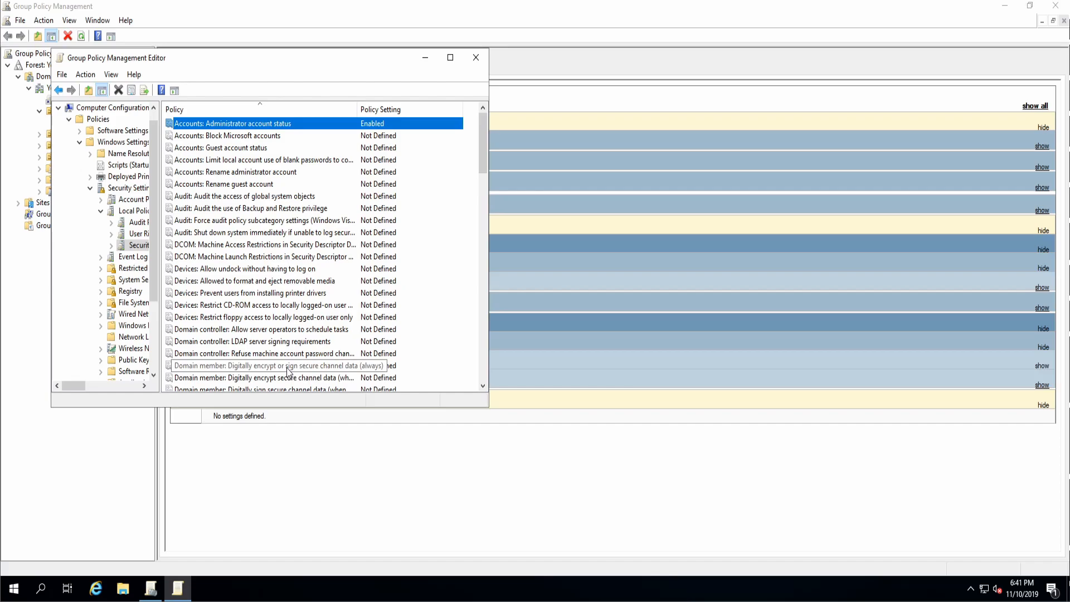
mouse_move(290, 369)
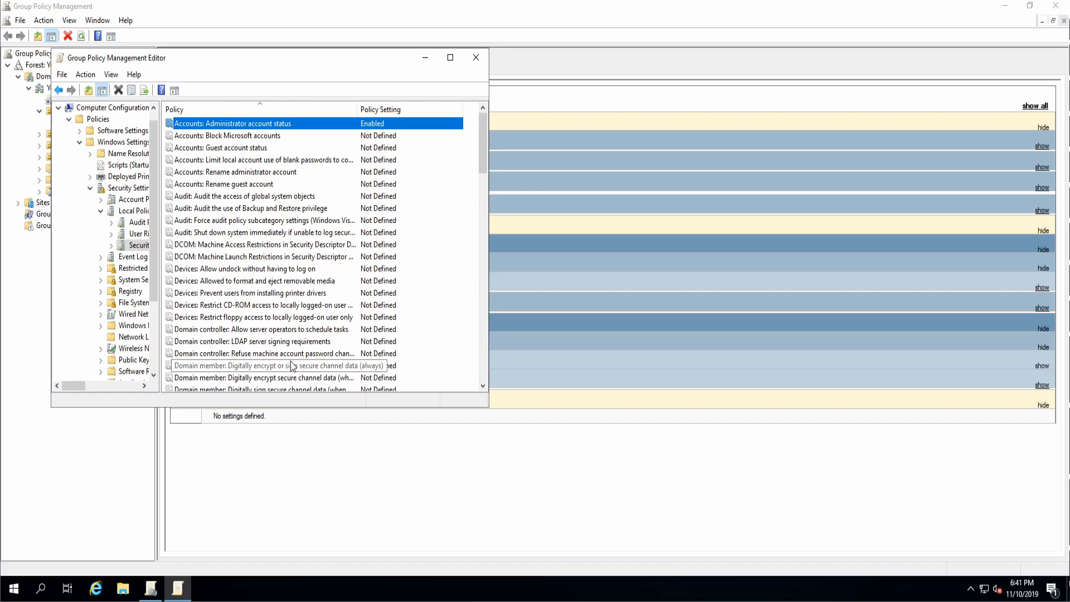
mouse_move(238, 126)
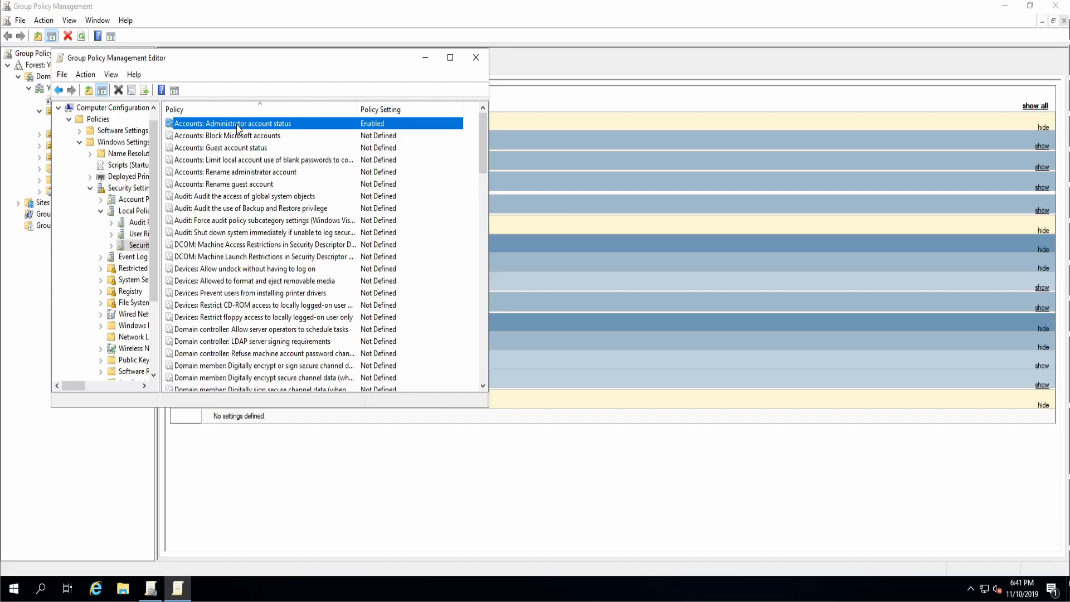
mouse_move(245, 208)
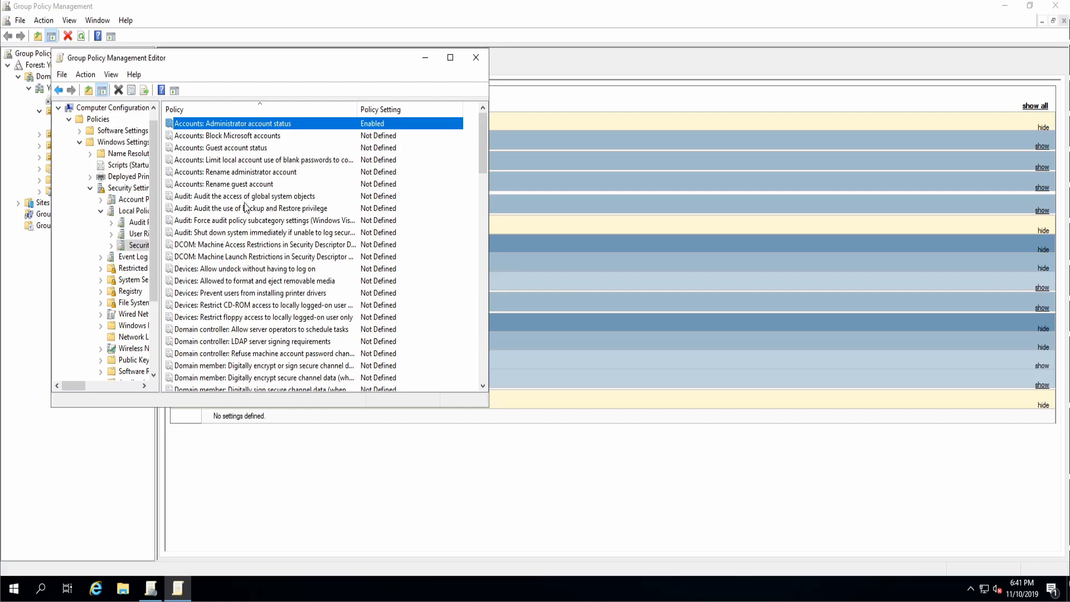
mouse_move(312, 215)
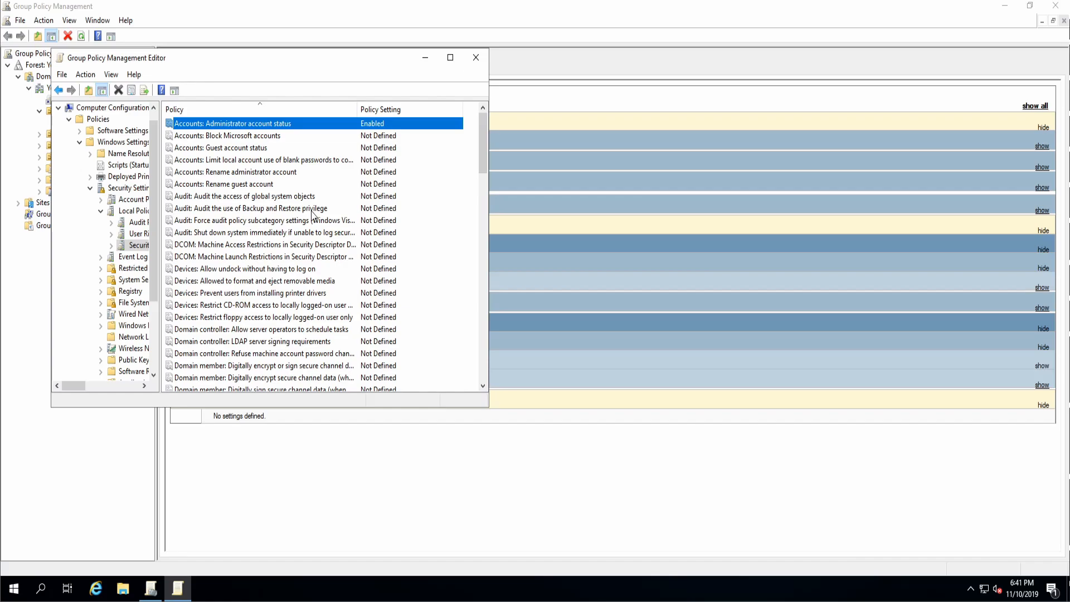
click(476, 57)
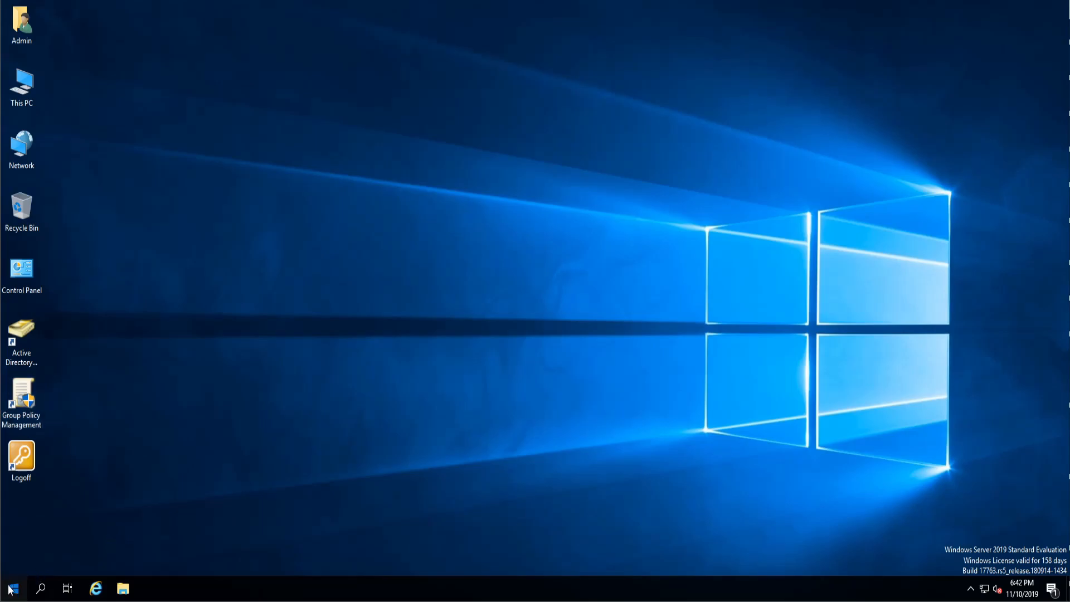
Start LAPS UI from the LAPS folder in the Start menu
click(12, 589)
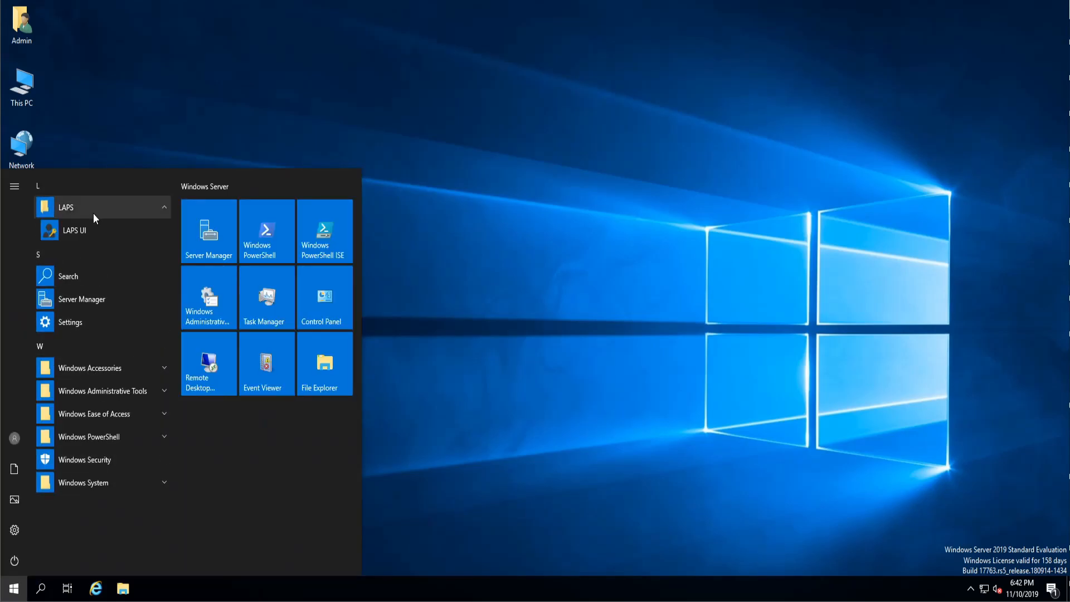
click(74, 230)
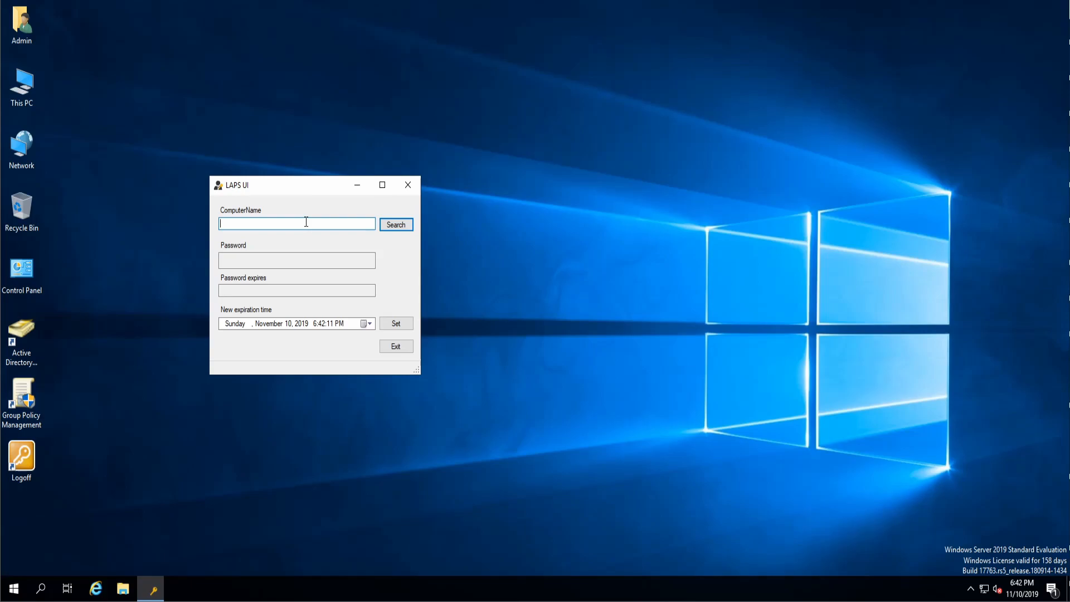
mouse_move(144, 369)
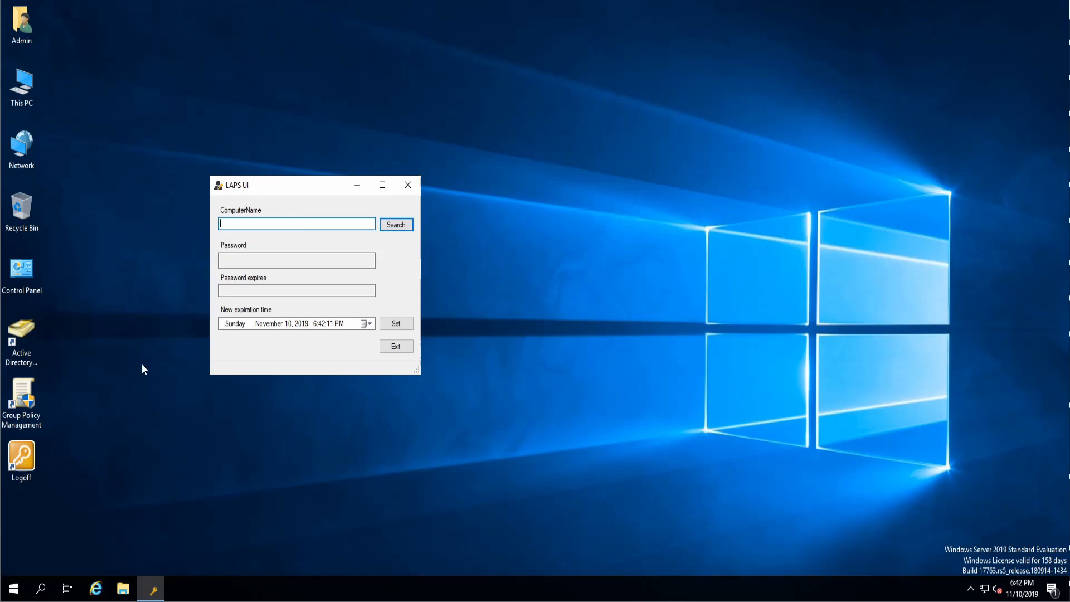
Search computer win-10 to show its local admin password and 11/20/2019 expiry, then exit LAPS UI
text(win)
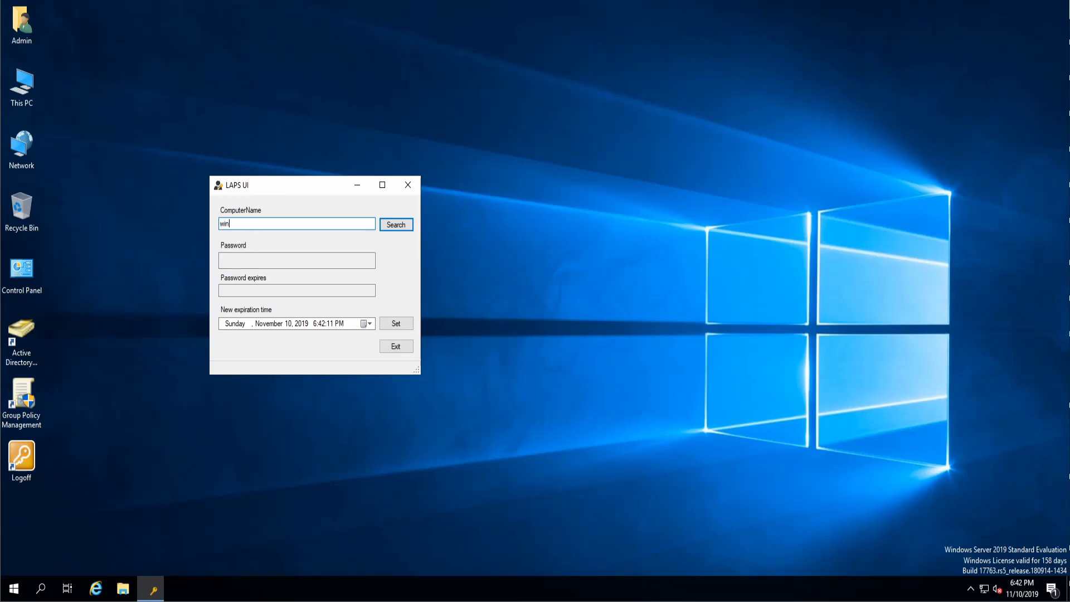
click(395, 224)
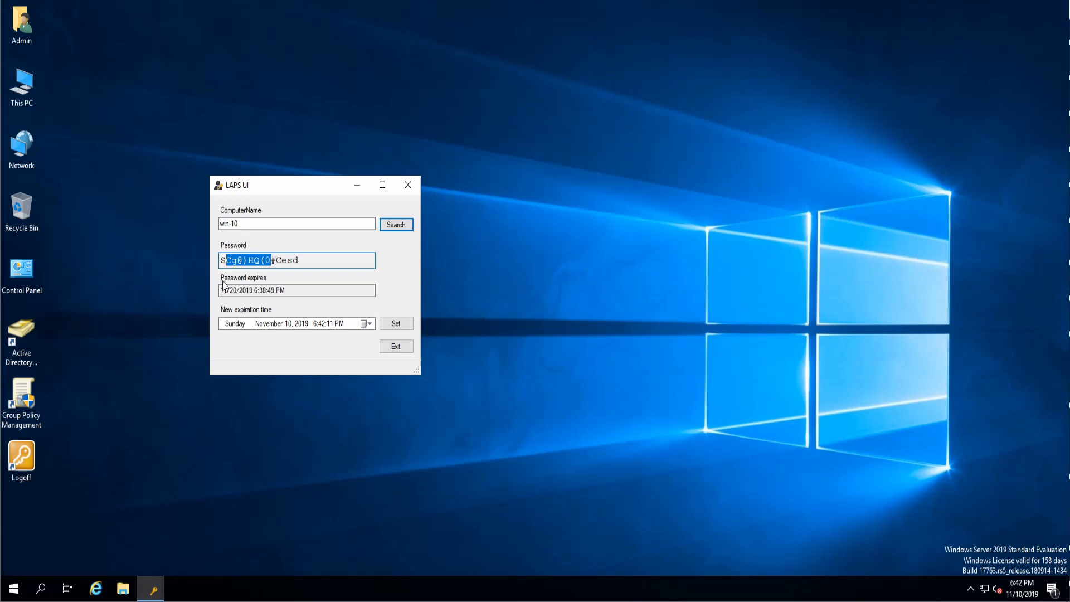
click(396, 346)
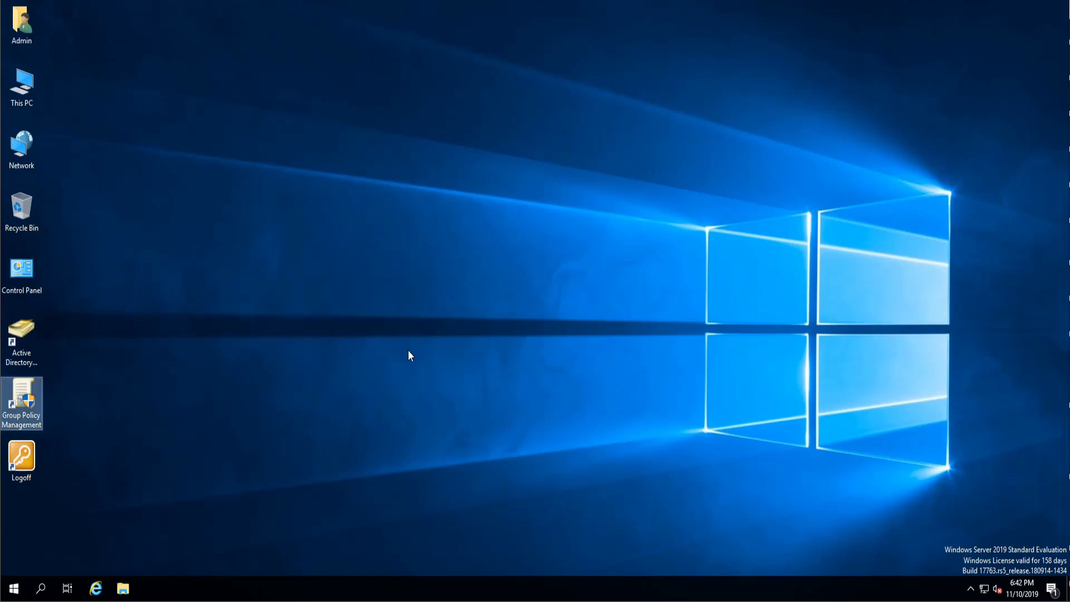
mouse_move(426, 5)
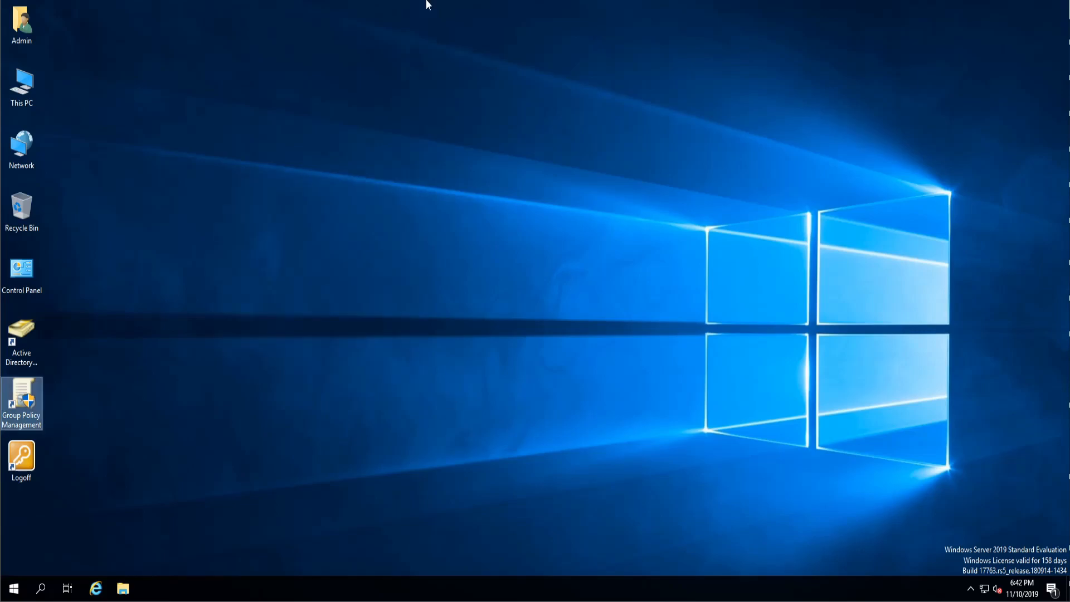